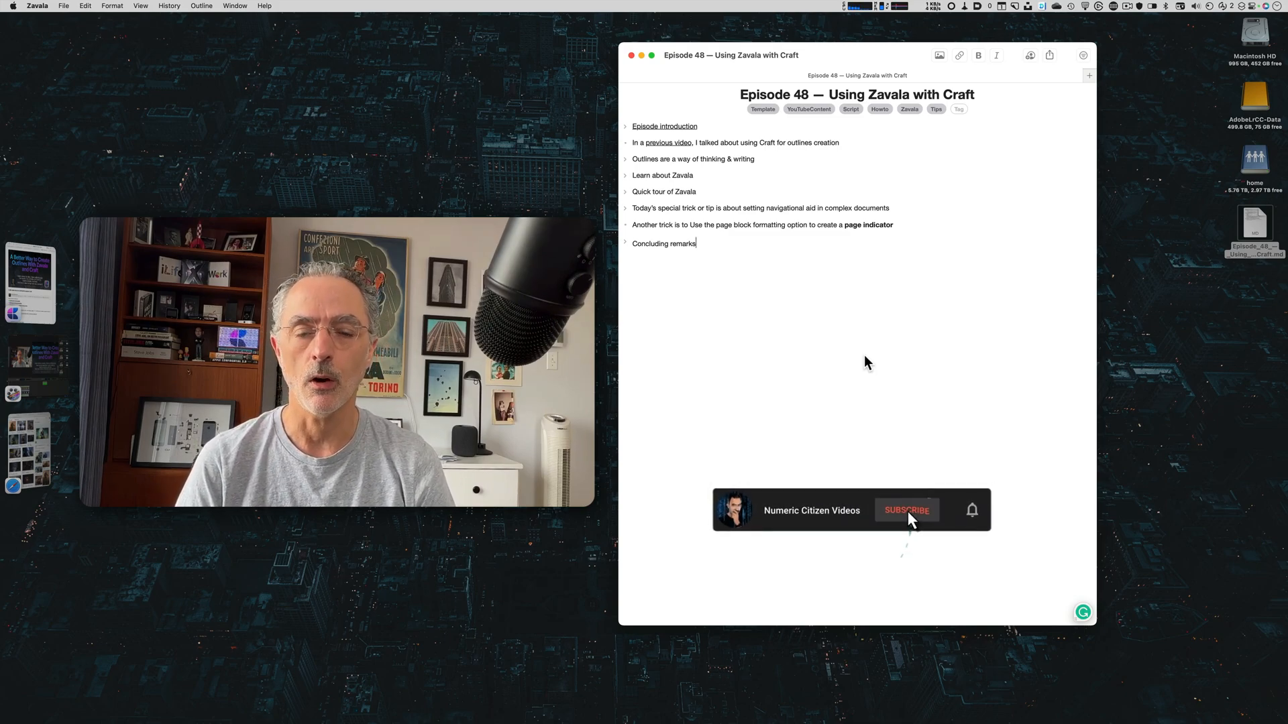
Step: Expand and collapse the 'Outlines are a way of thinking' row in the episode outline
left_click(905, 509)
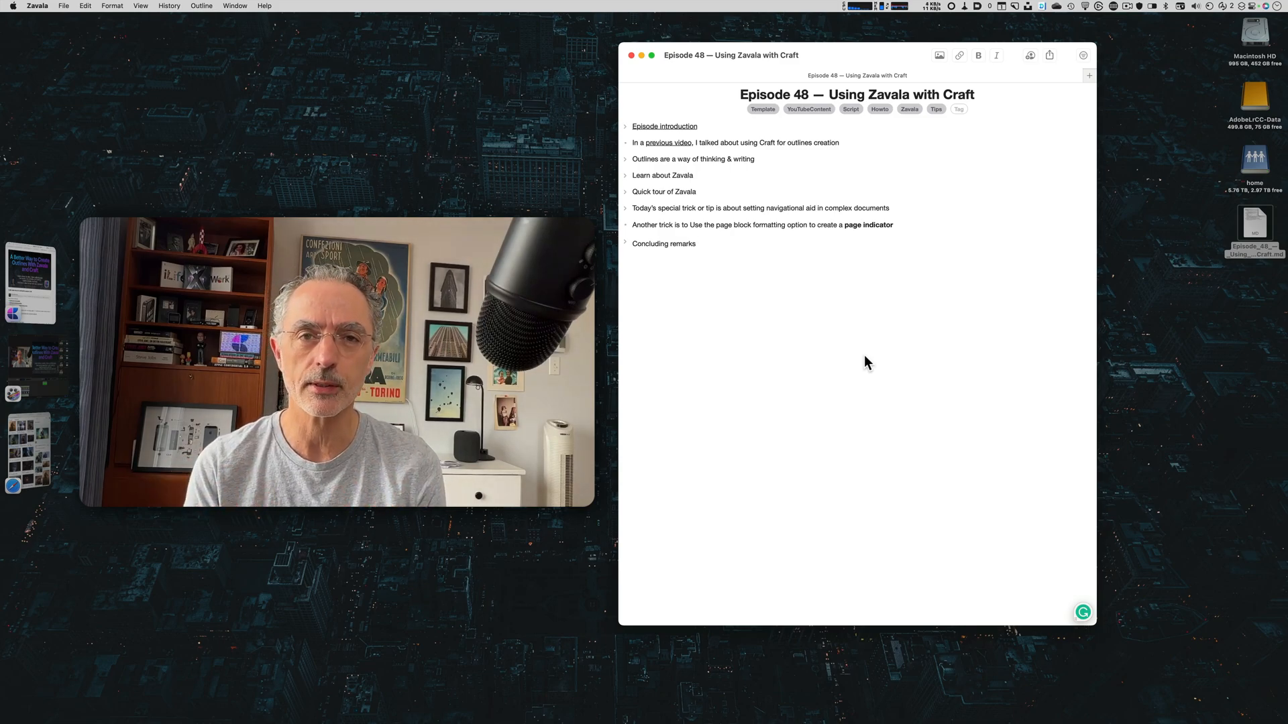
left_click(696, 243)
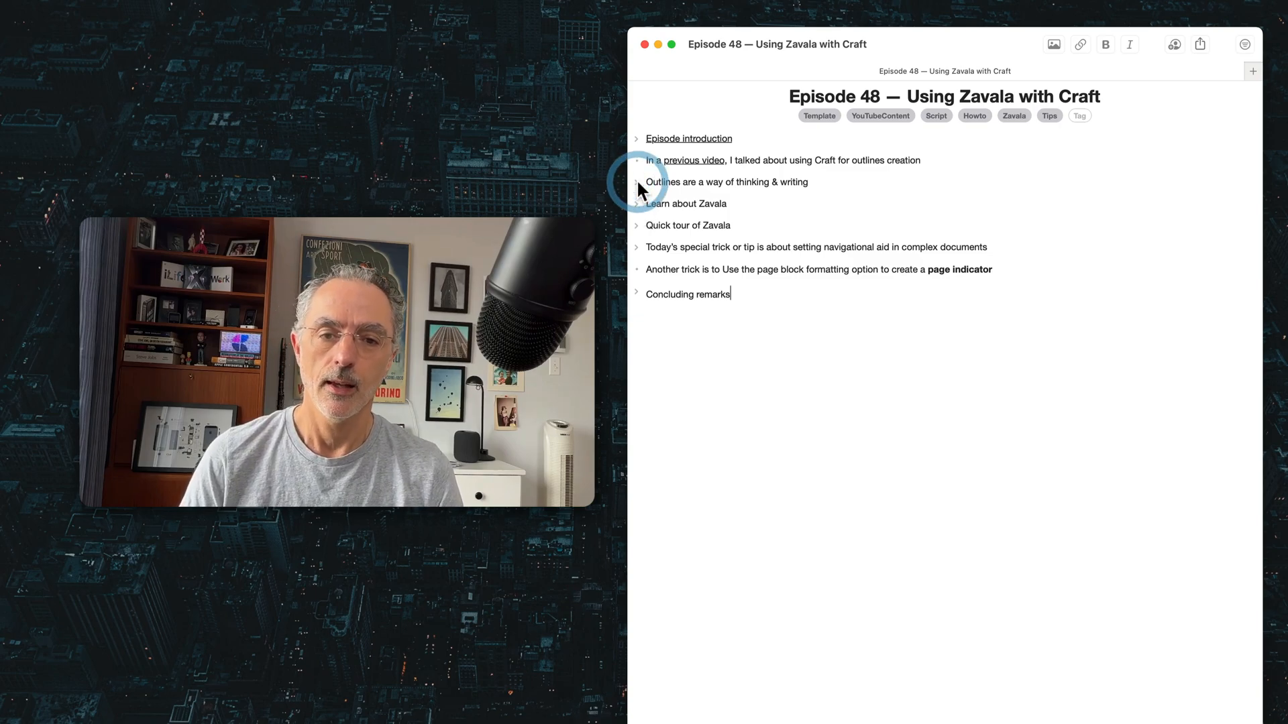
left_click(635, 181)
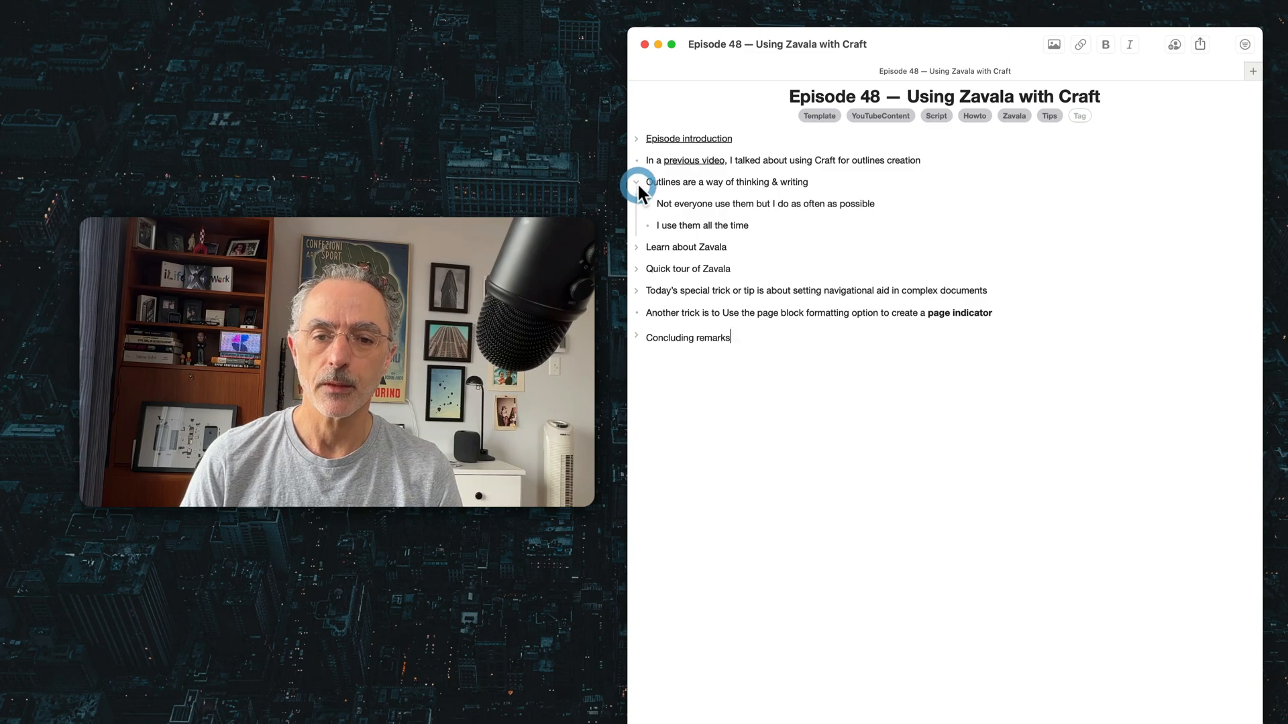
left_click(636, 181)
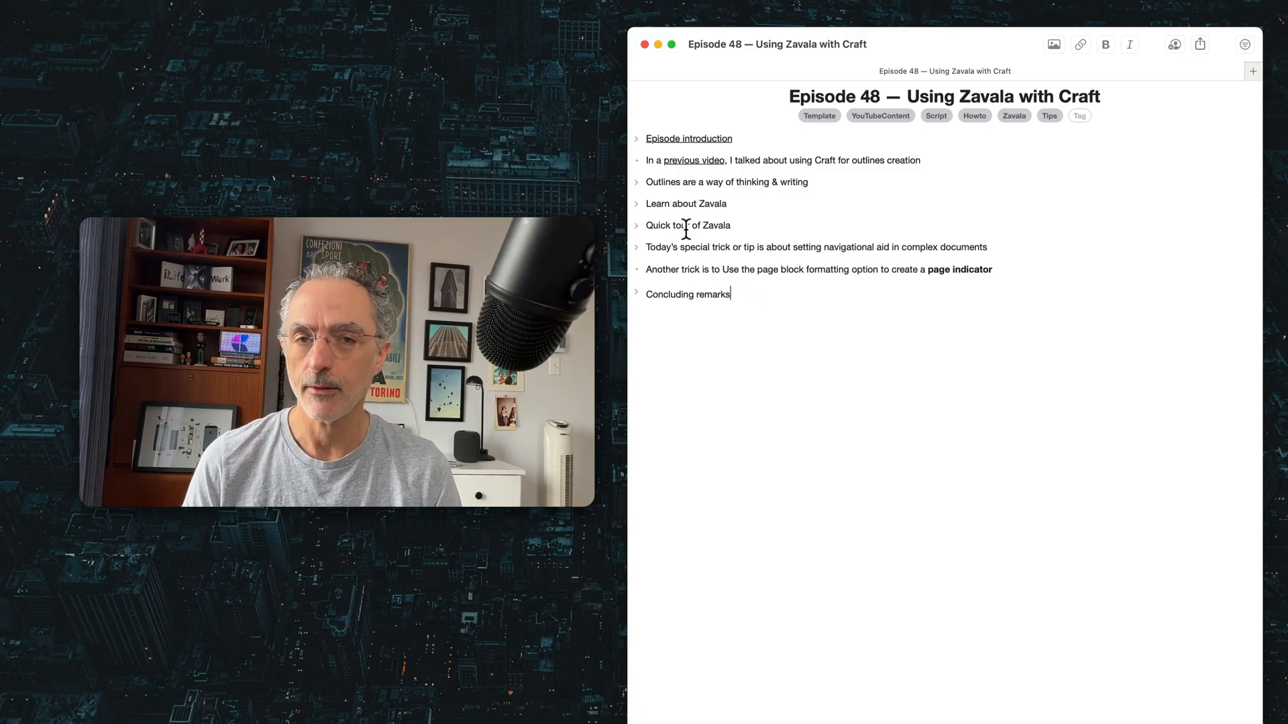
mouse_move(641, 212)
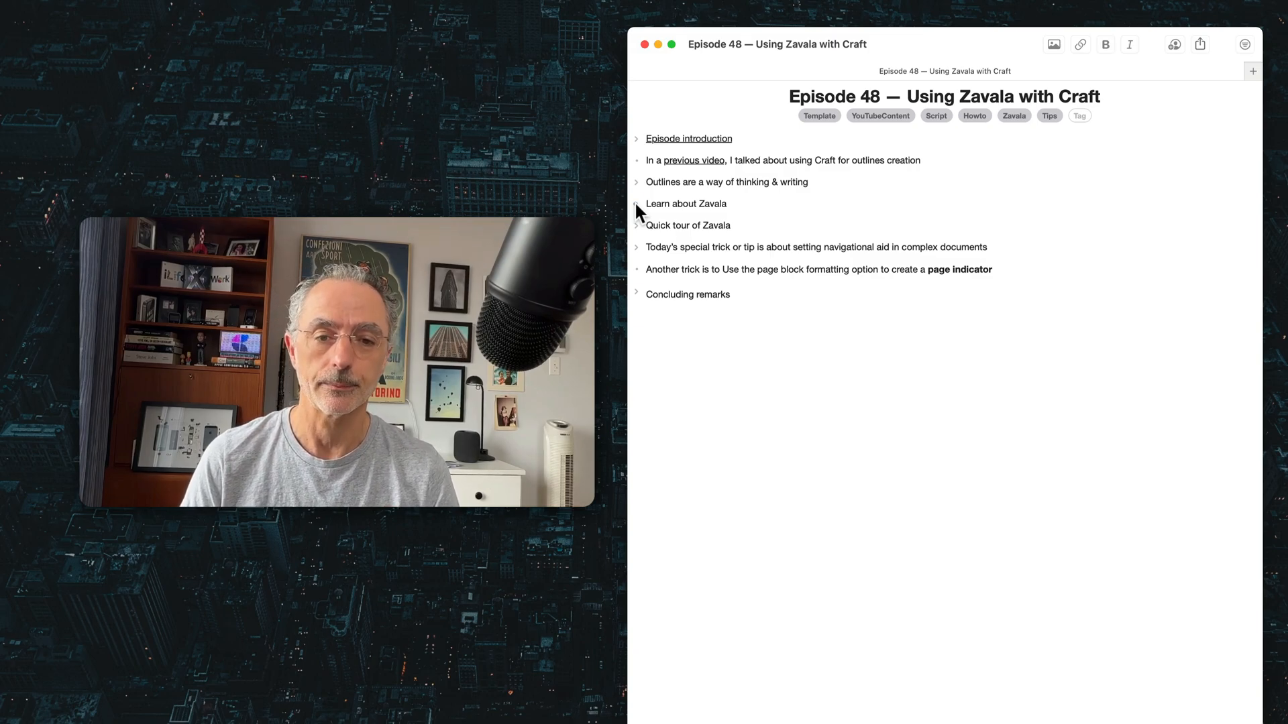
Step: Expand 'Learn about Zavala' and reveal the six sub-points under Quick tour of Zavala
left_click(637, 204)
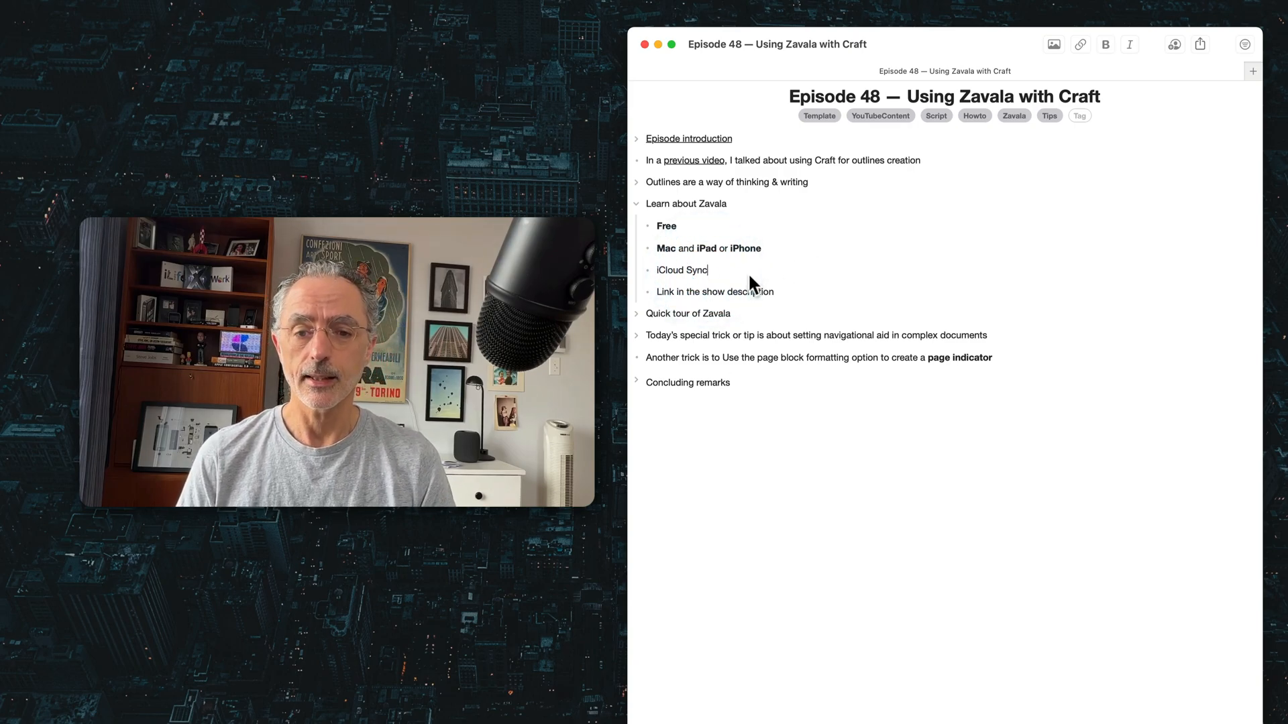
double_click(681, 270)
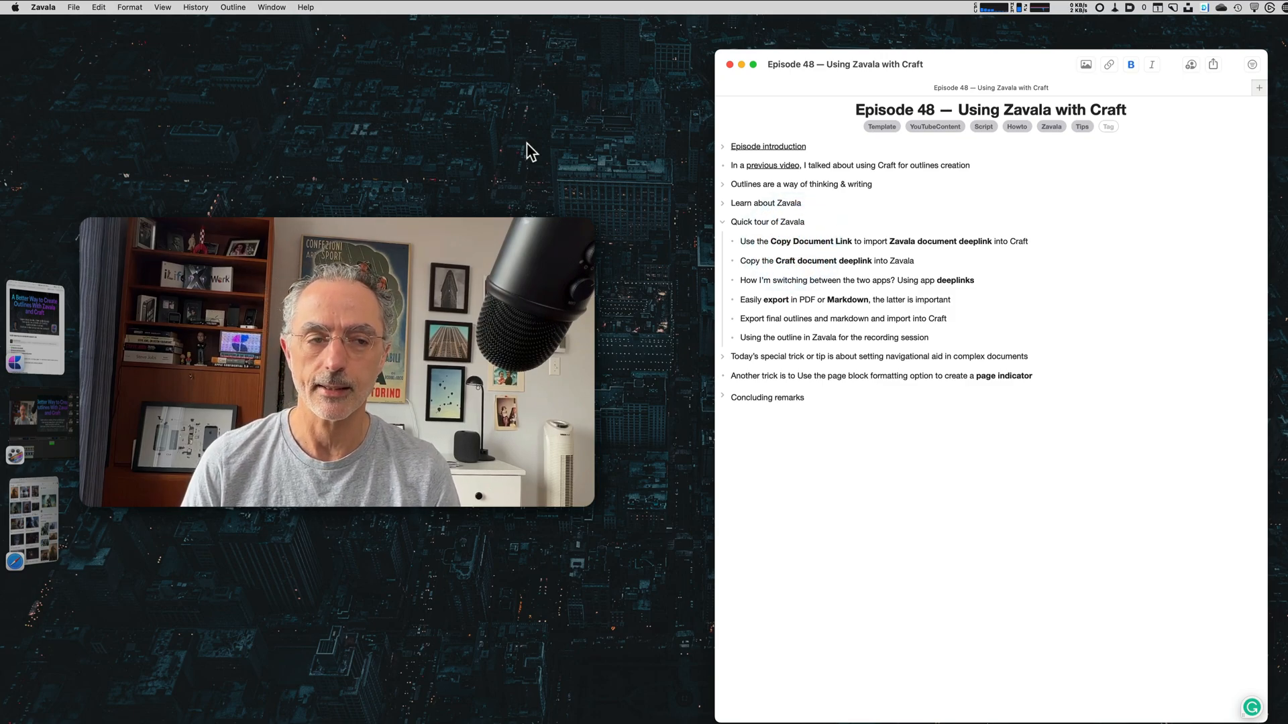
left_click(98, 7)
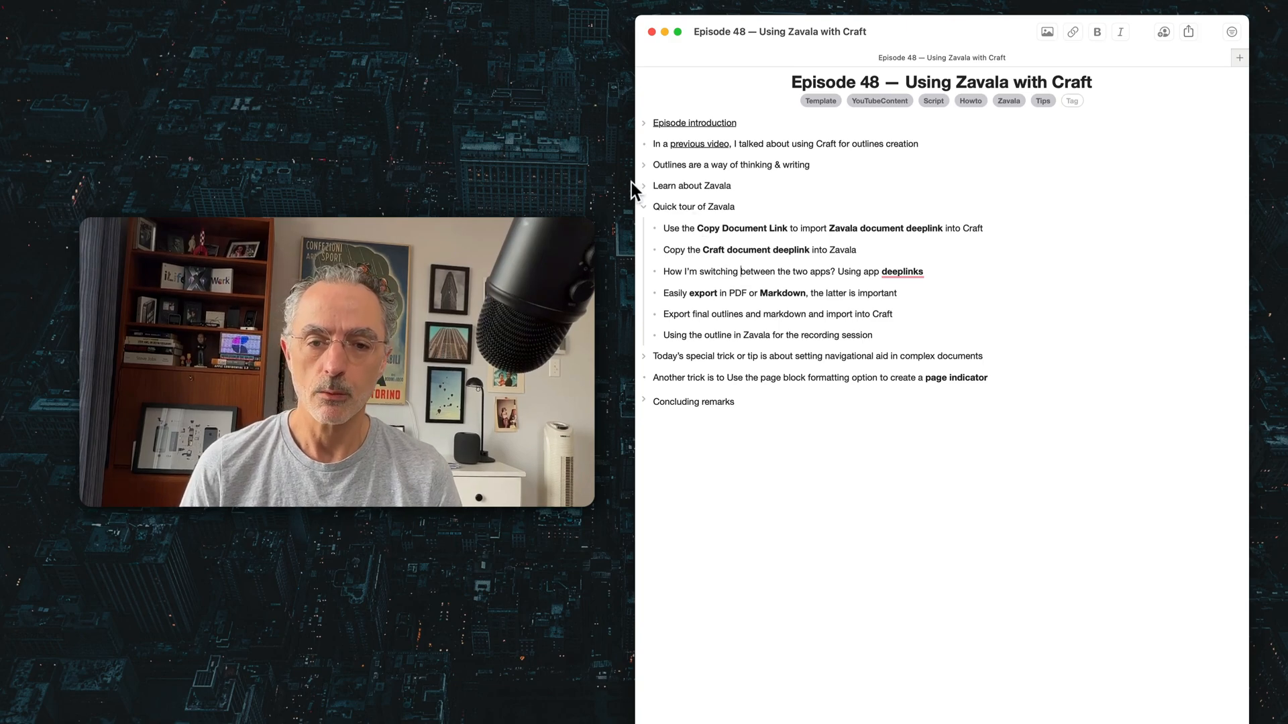
Step: Collapse Quick tour and add the child row 'Use deeplinks in your documents so people can navigate to specific parts'
left_click(643, 207)
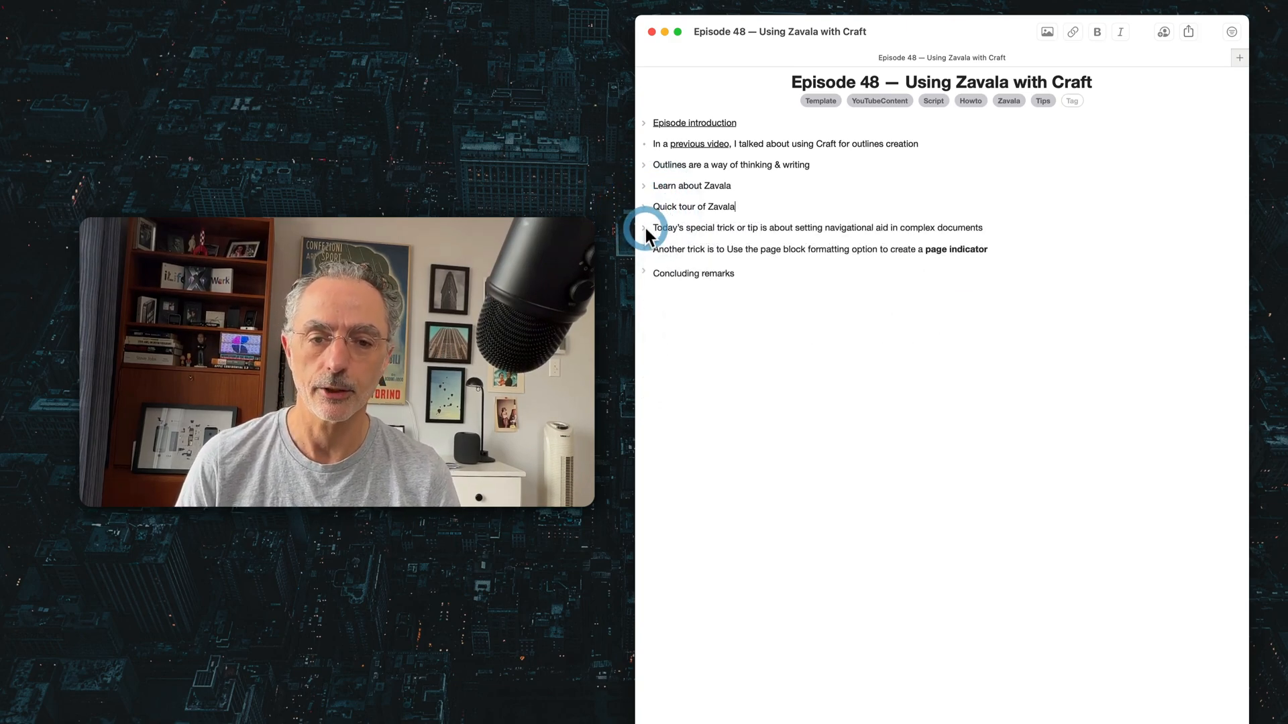
type("Use deeplinks in your documents so people can navigate to specific parts")
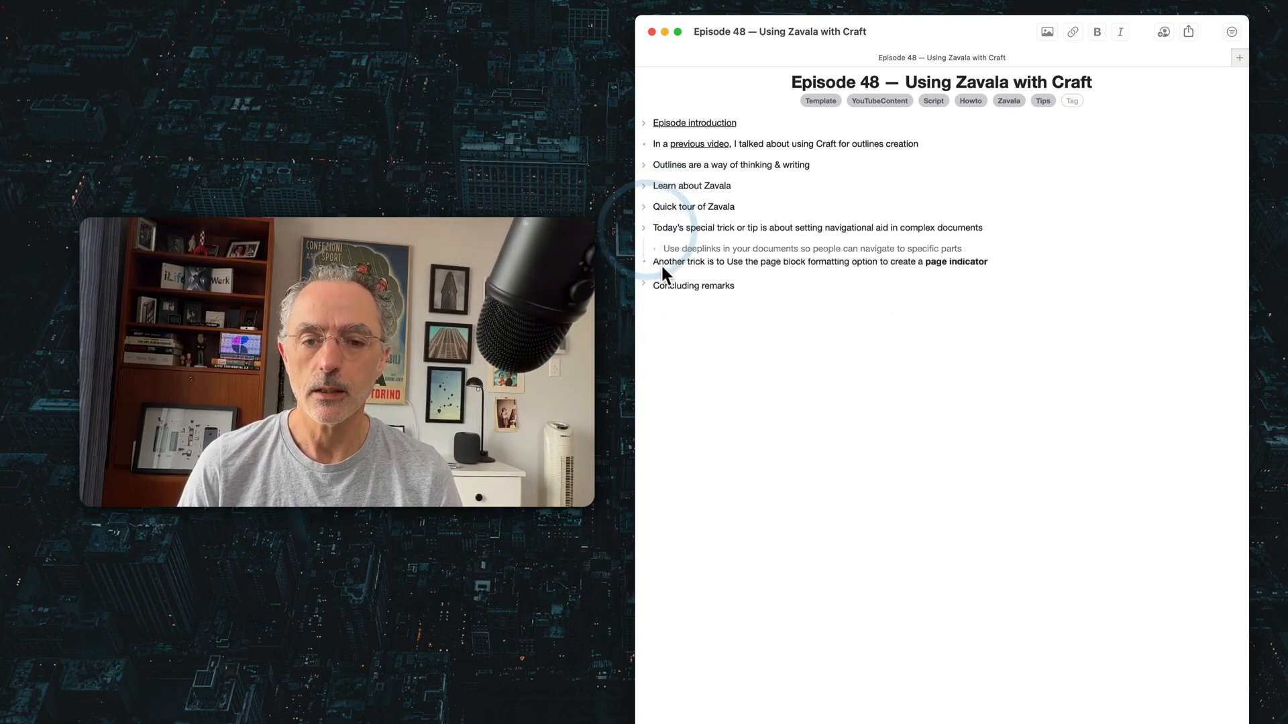
Step: Expand every section of the outline, including Episode introduction
left_click(644, 288)
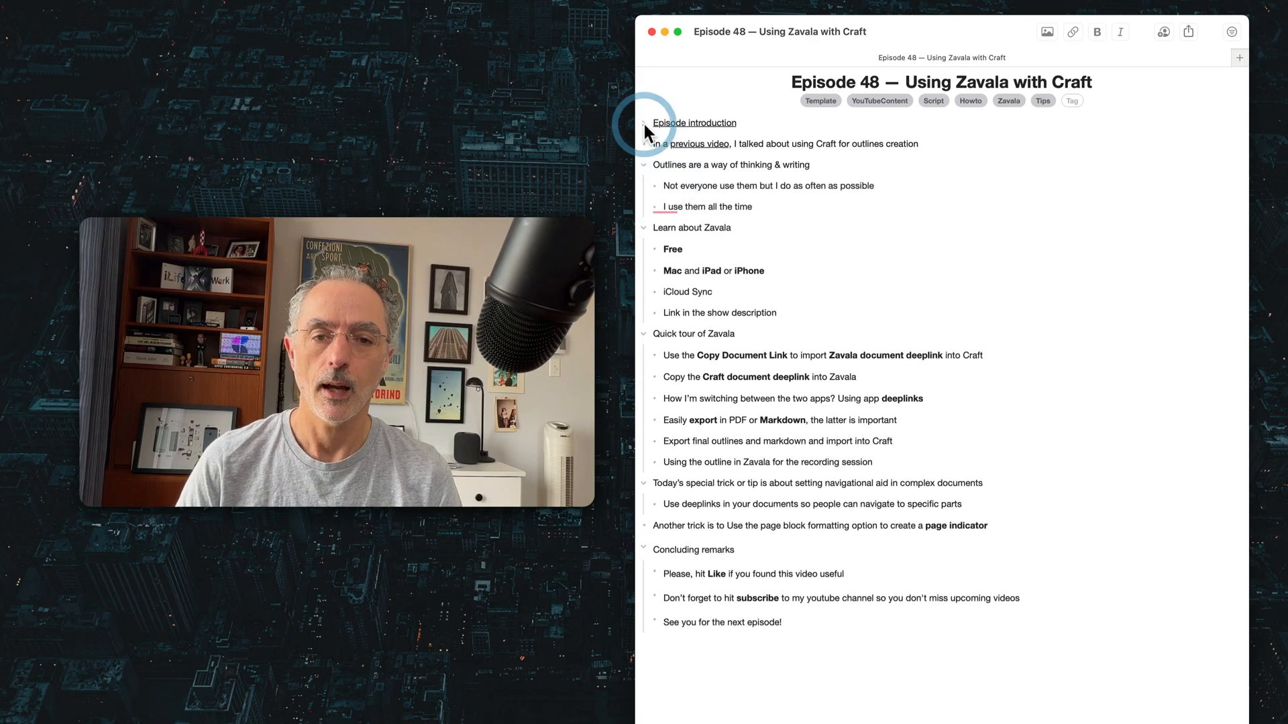
left_click(645, 122)
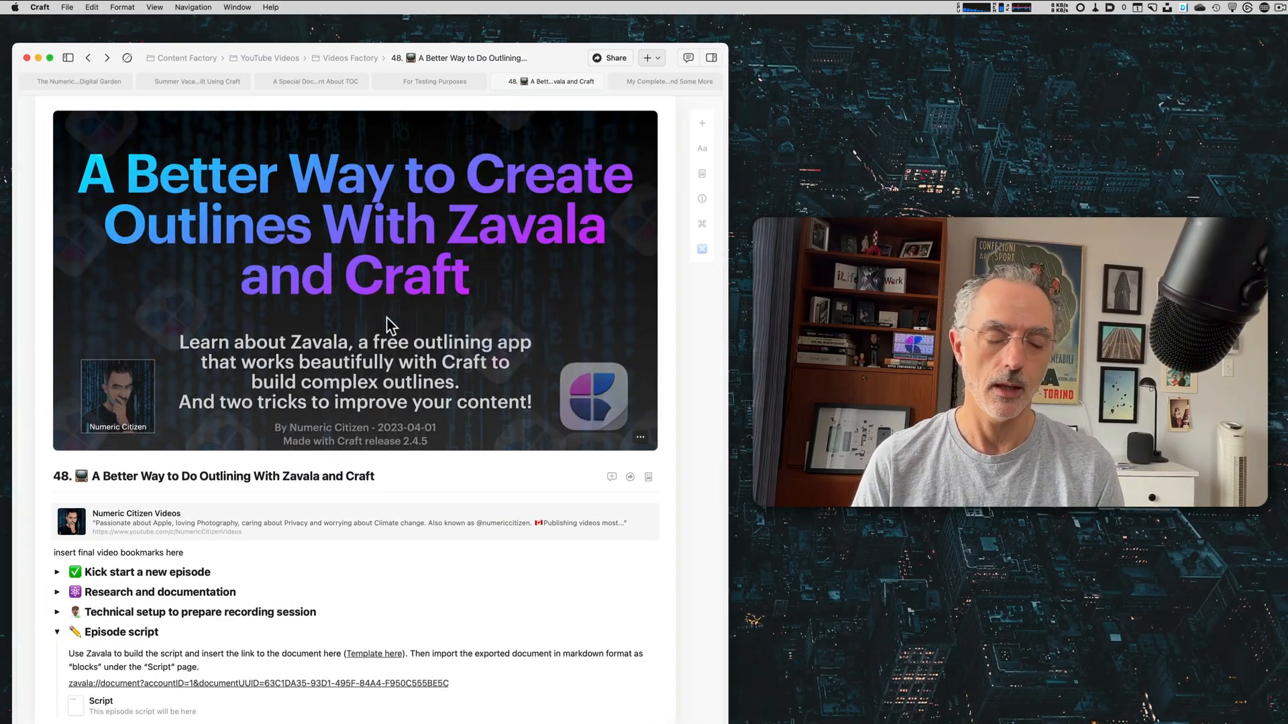
Step: Follow the zavala:// link in the Episode script section to reopen the outline in Zavala
scroll("down", 3)
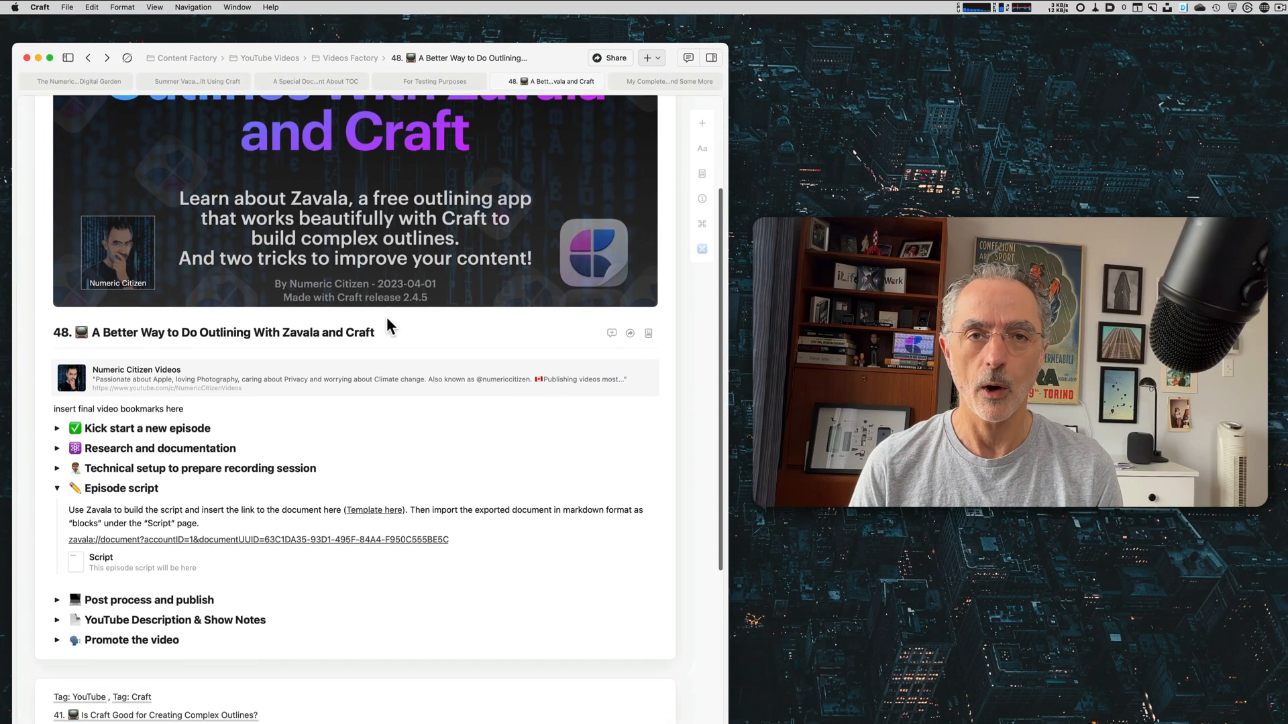
scroll("down", 3)
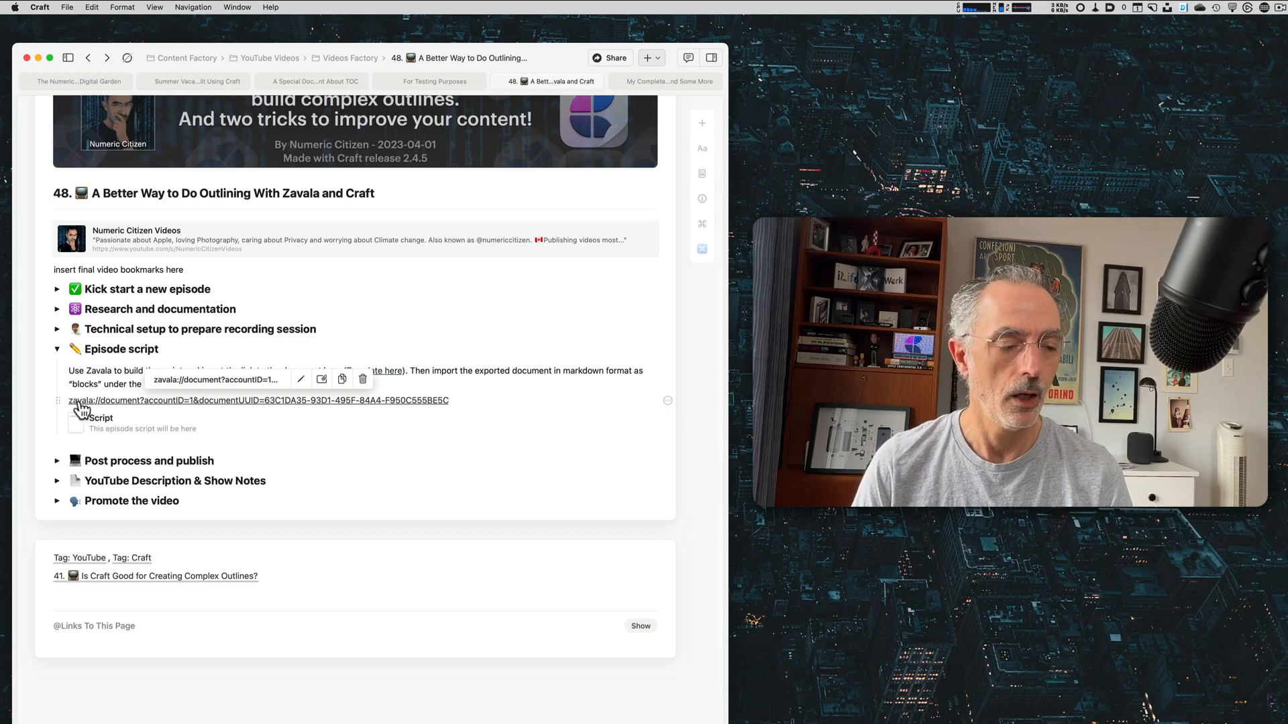
left_click(173, 408)
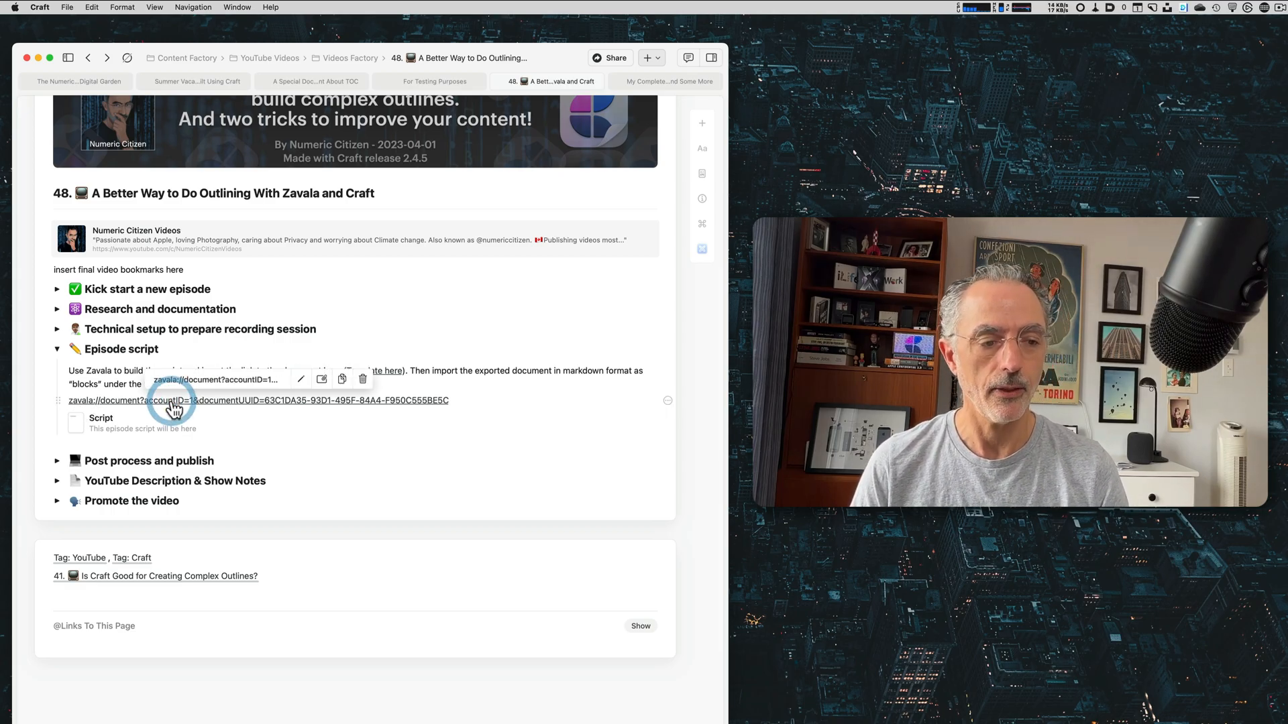
left_click(169, 408)
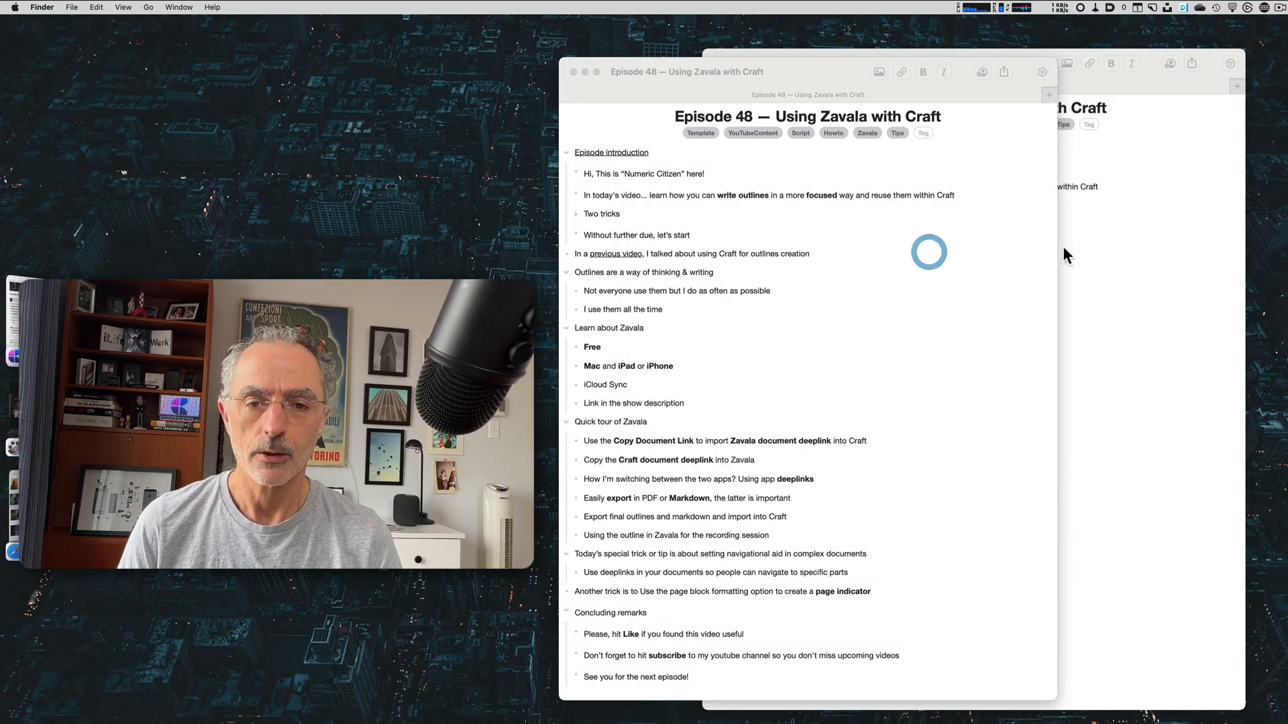
Step: Export the outline as a Markdown document to the Desktop, replacing the existing file
left_click(73, 6)
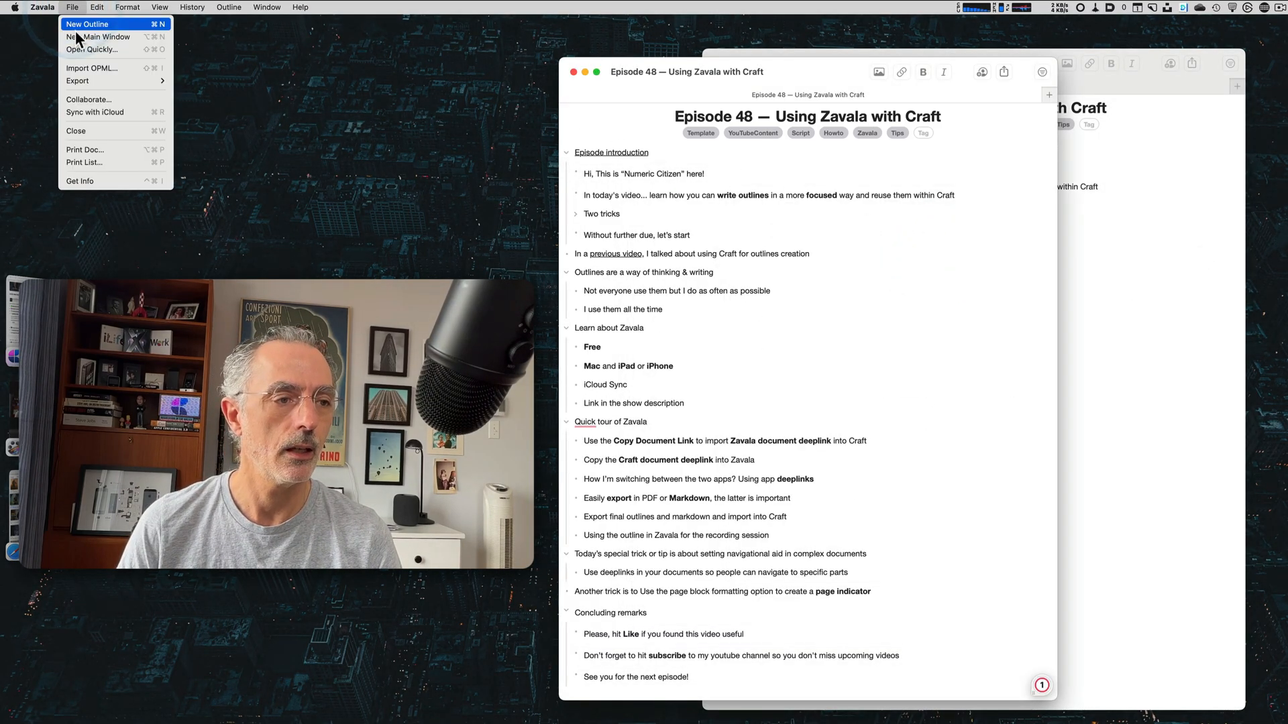
mouse_move(77, 81)
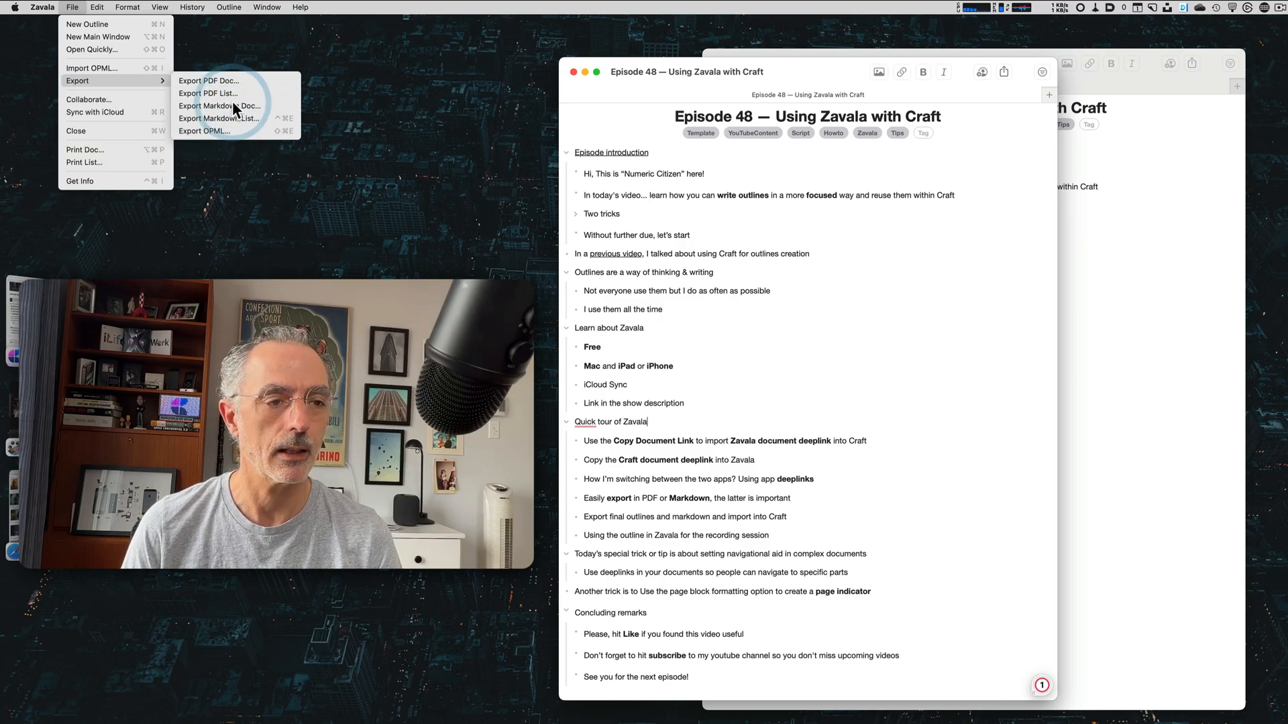
left_click(218, 105)
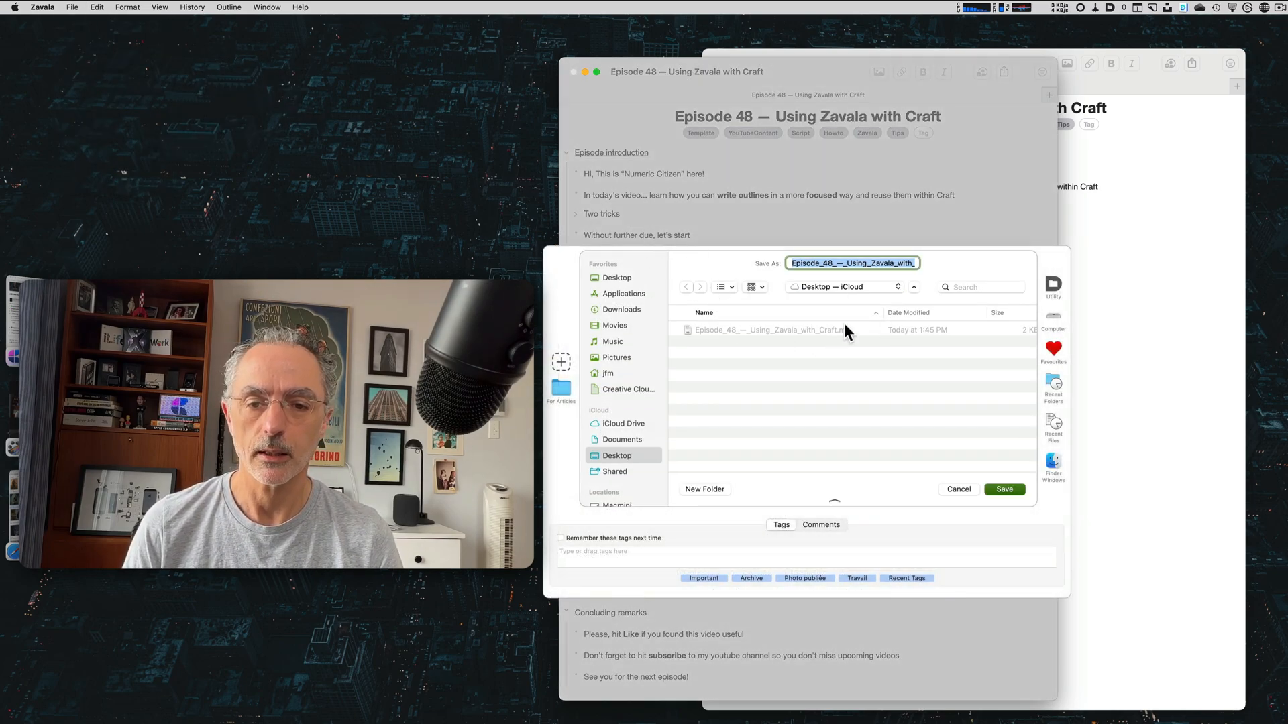
left_click(1004, 488)
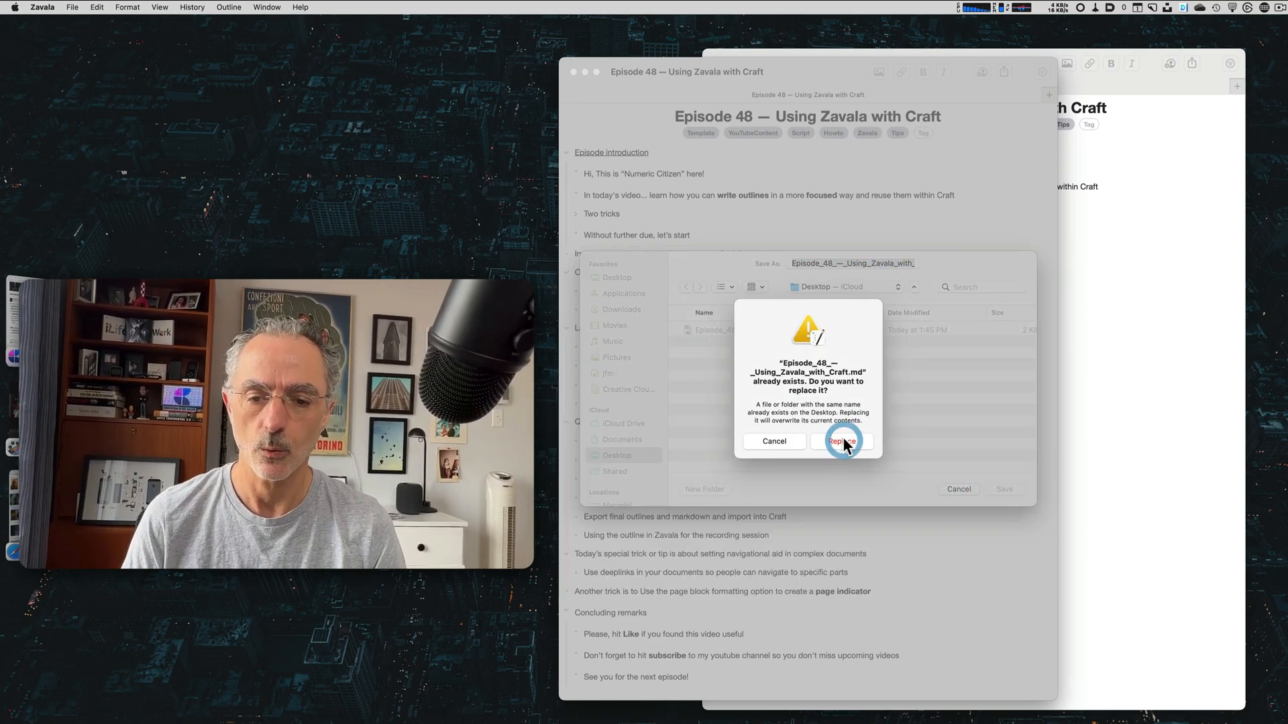
left_click(841, 441)
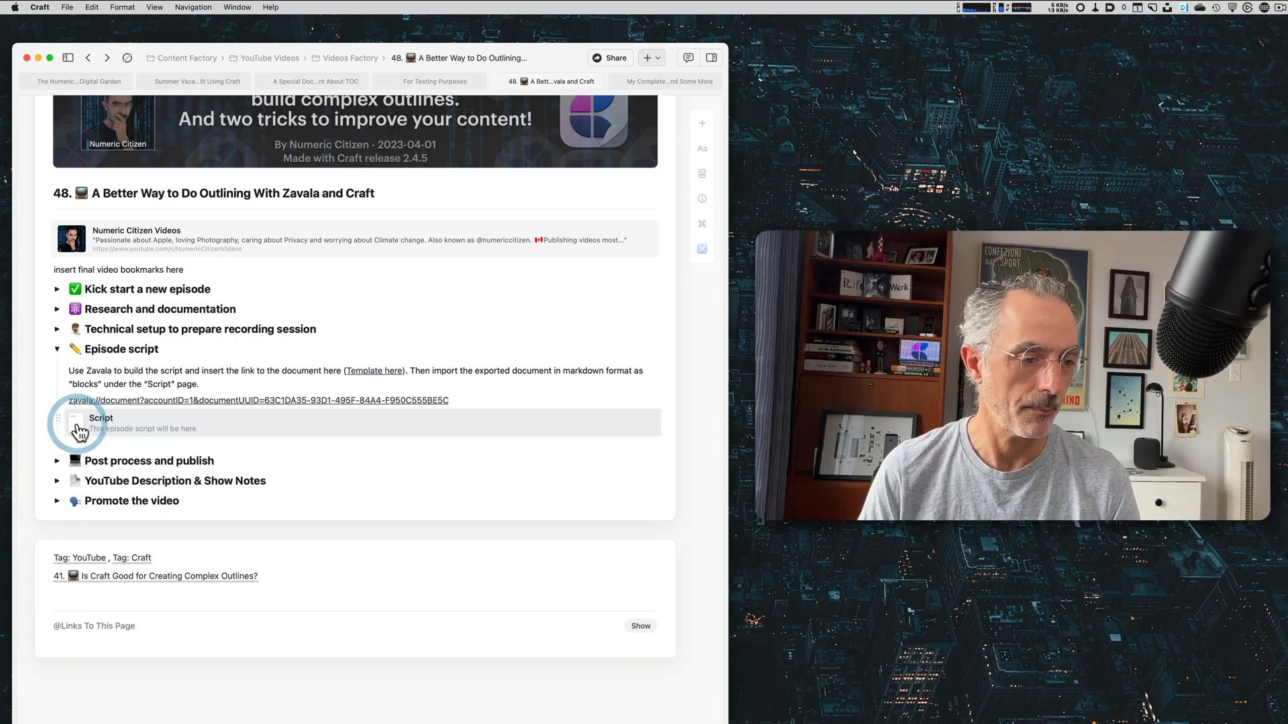
Step: Import the exported Markdown outline into the Script page as blocks
left_click(100, 418)
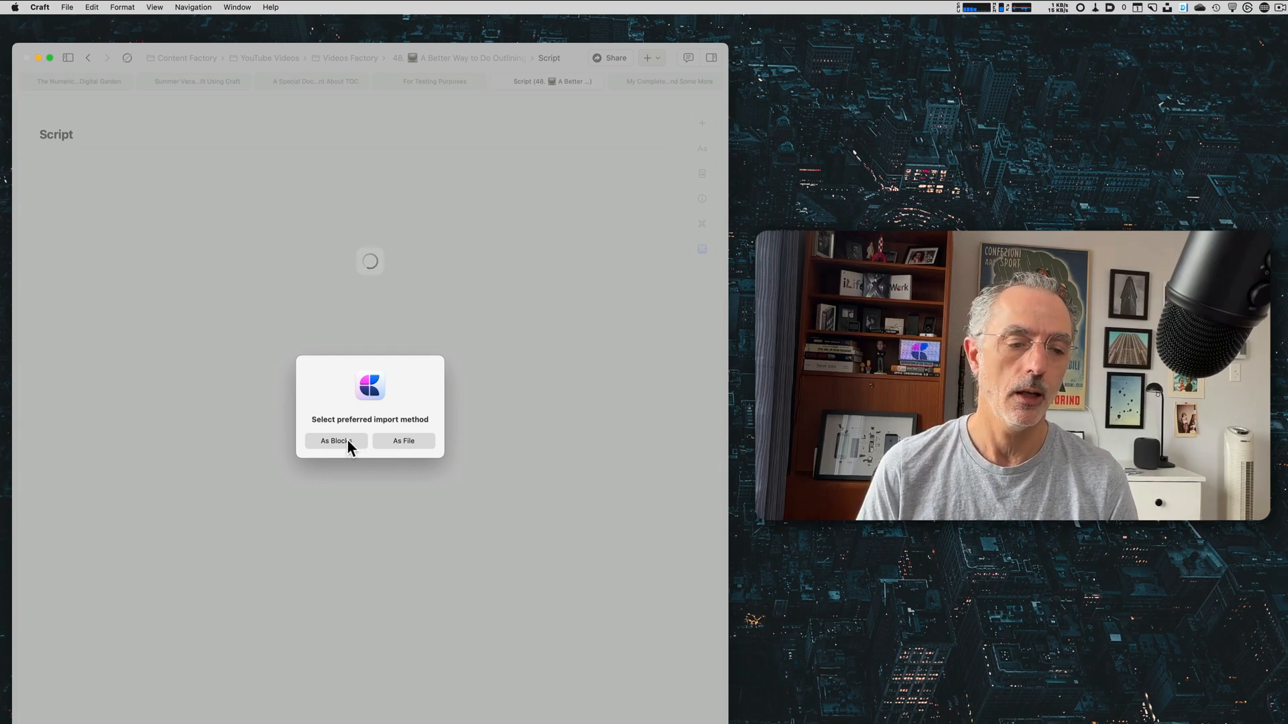
left_click(334, 442)
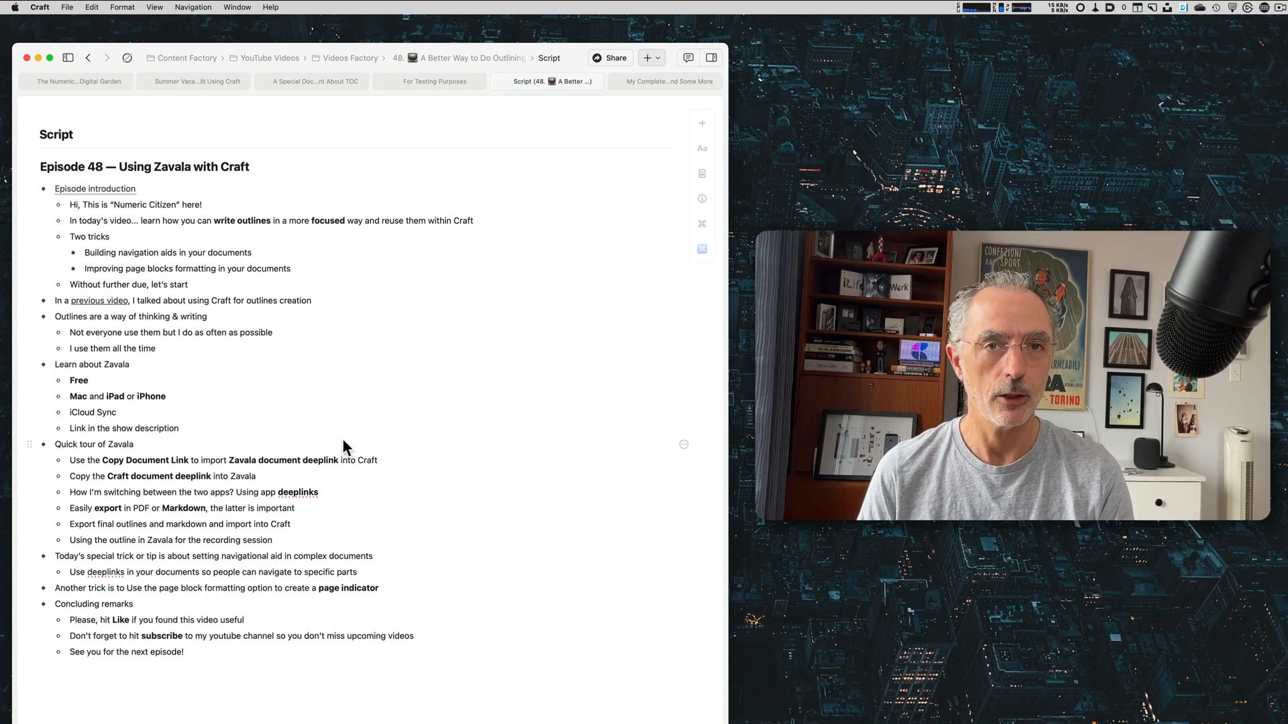
mouse_move(94, 189)
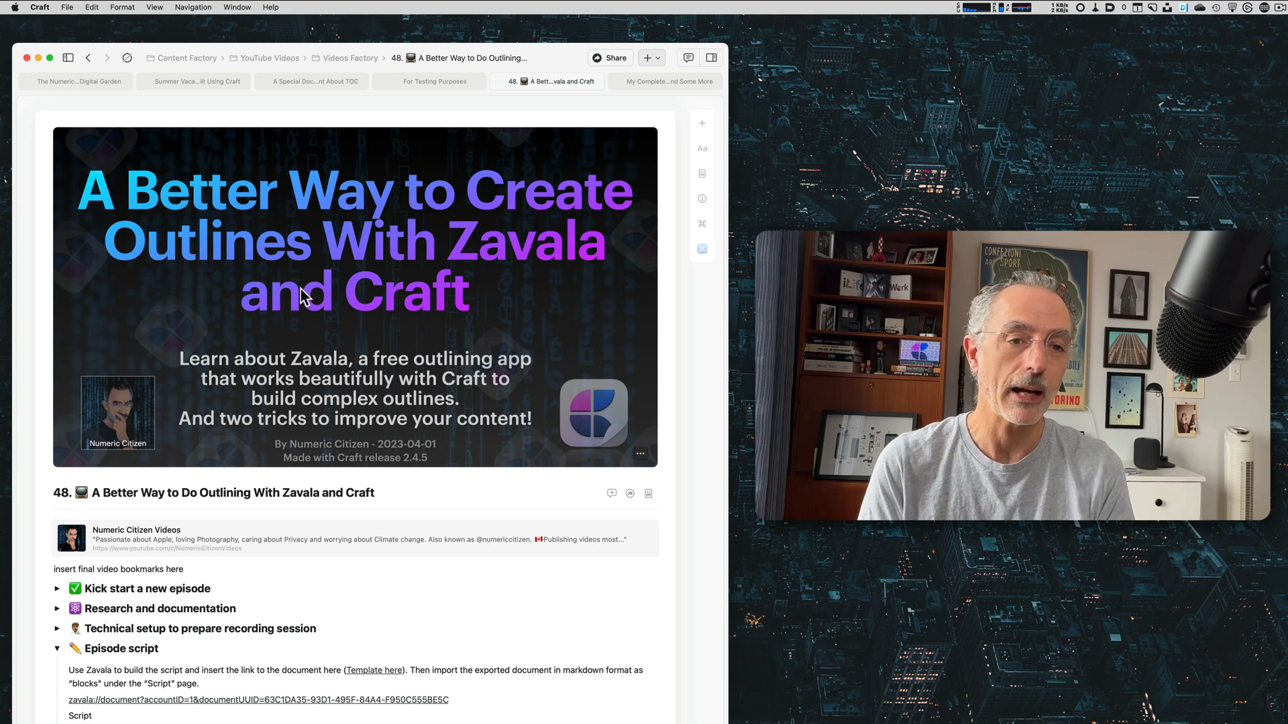
Step: Scroll to the Episode script section showing the deep link and imported Script page
scroll("down", 3)
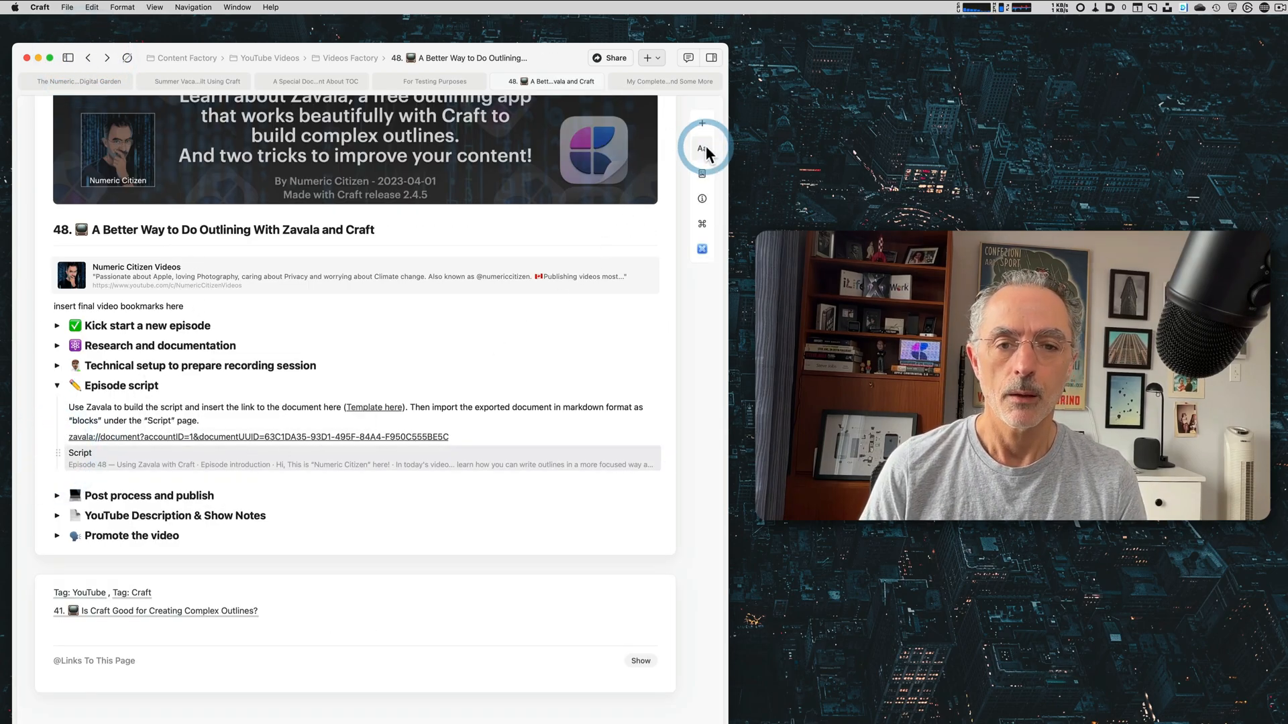
Step: Style the Script block as a Card from the Groups options
left_click(702, 149)
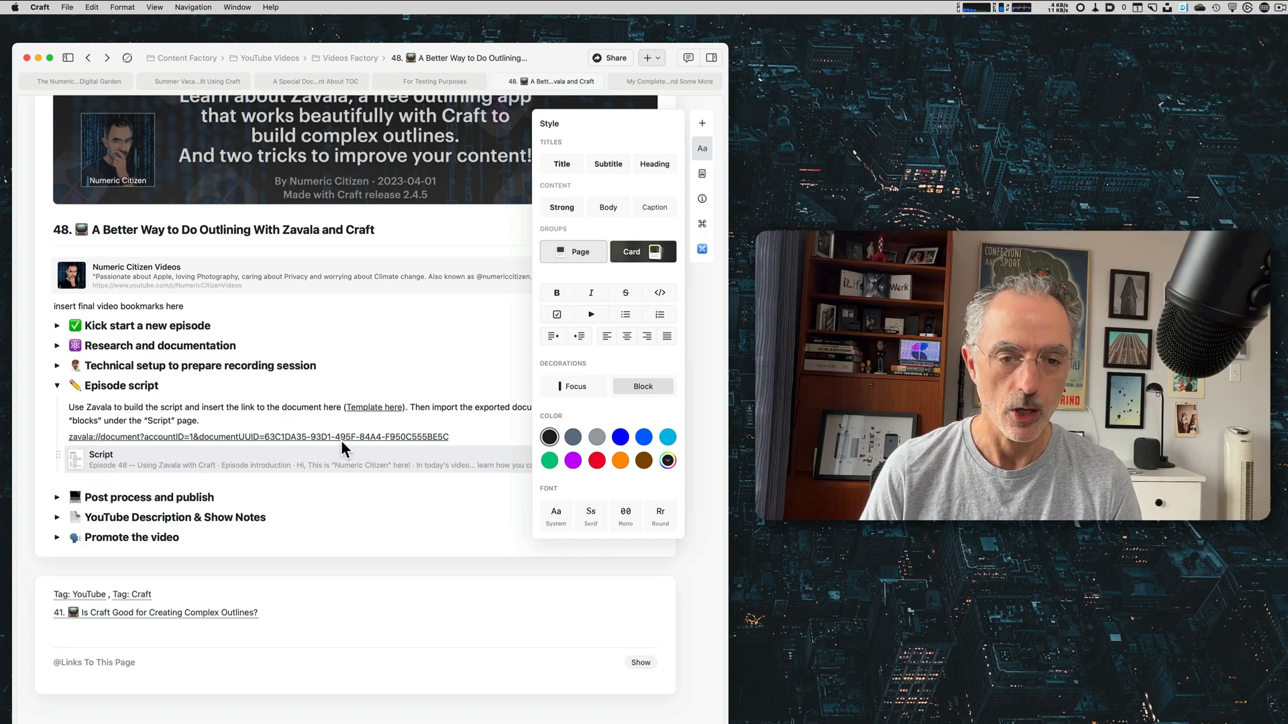
mouse_move(643, 251)
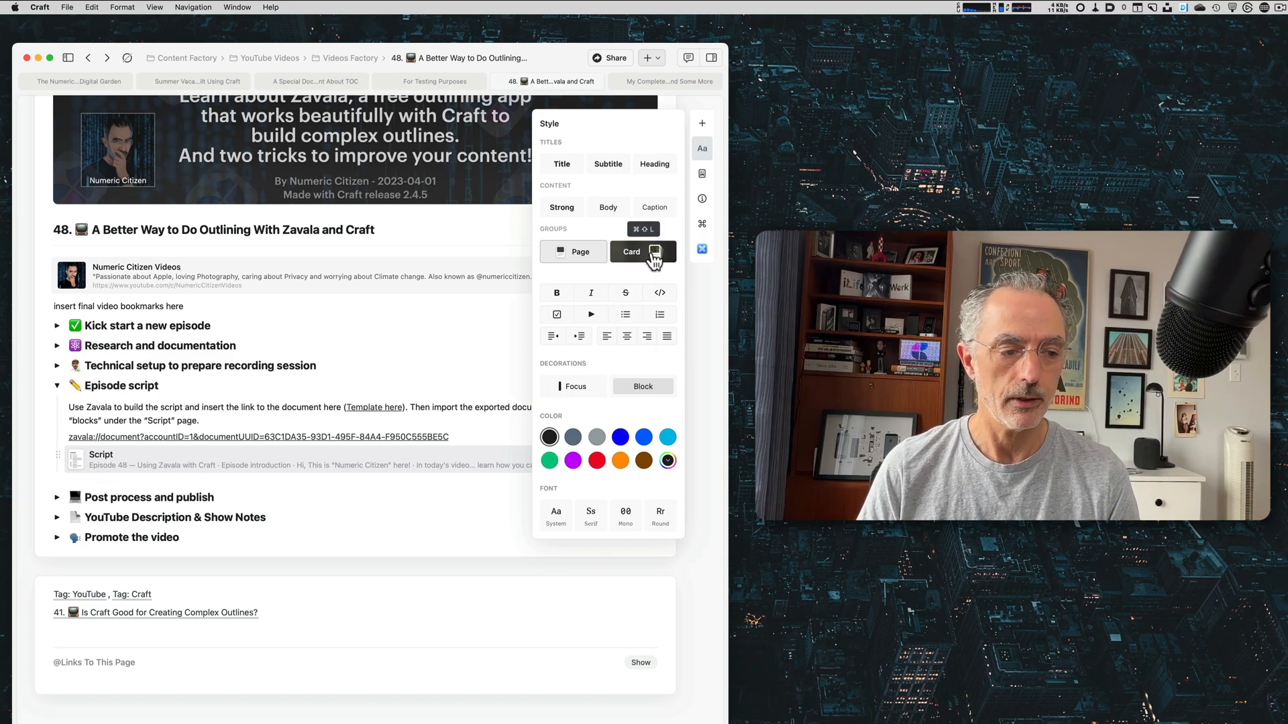
left_click(349, 468)
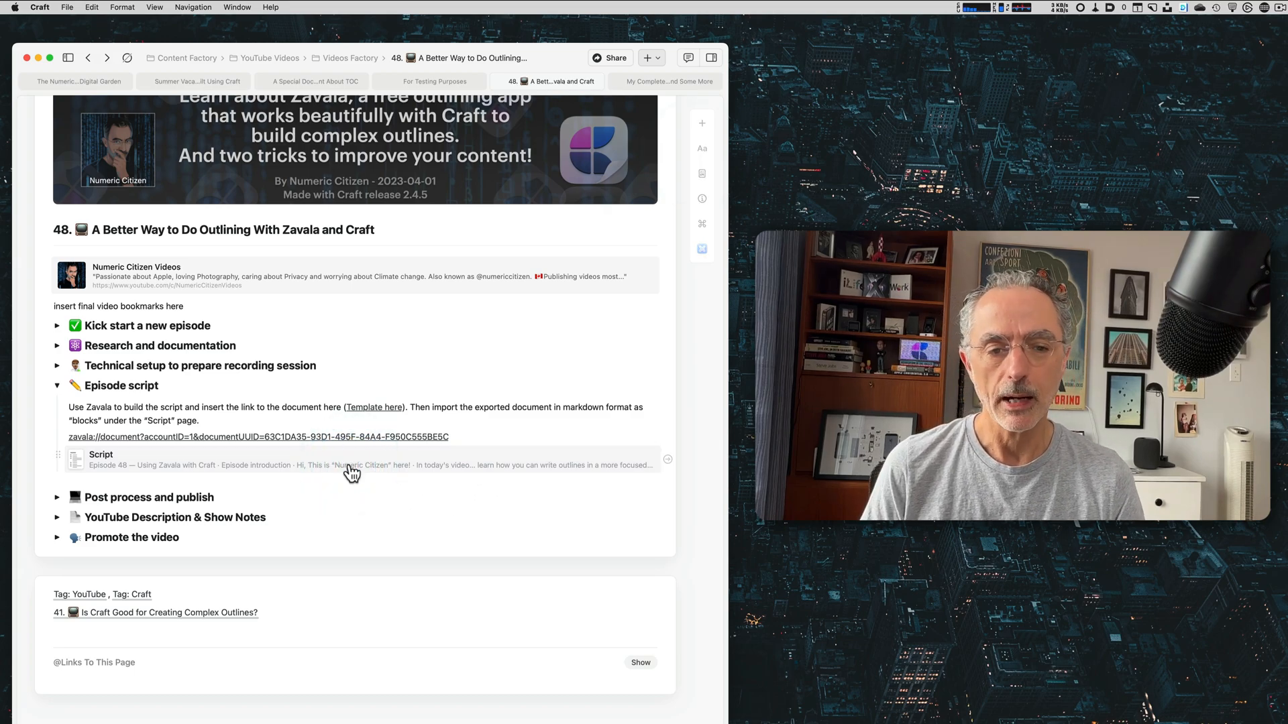
Step: Switch to the Zavala Episode 48 outline window with Cmd+Tab
key("cmd+tab")
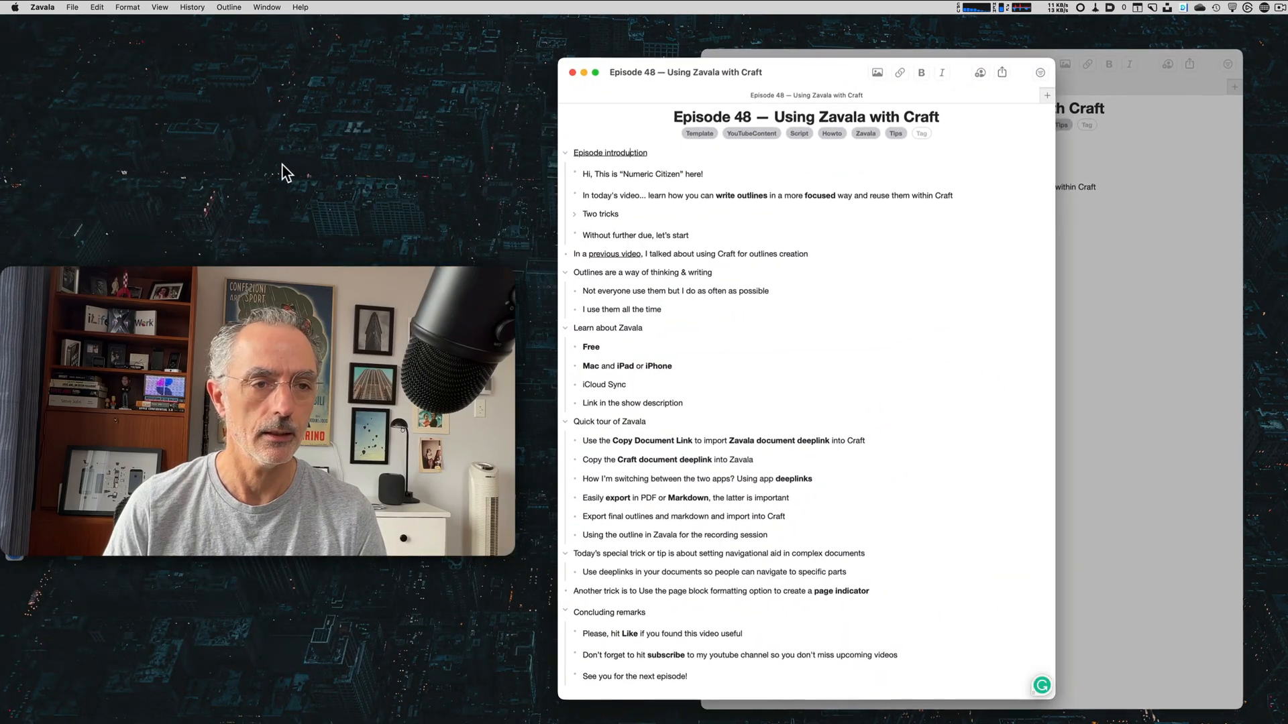
Step: Create a new outline titled 'A title', then close its window
left_click(73, 7)
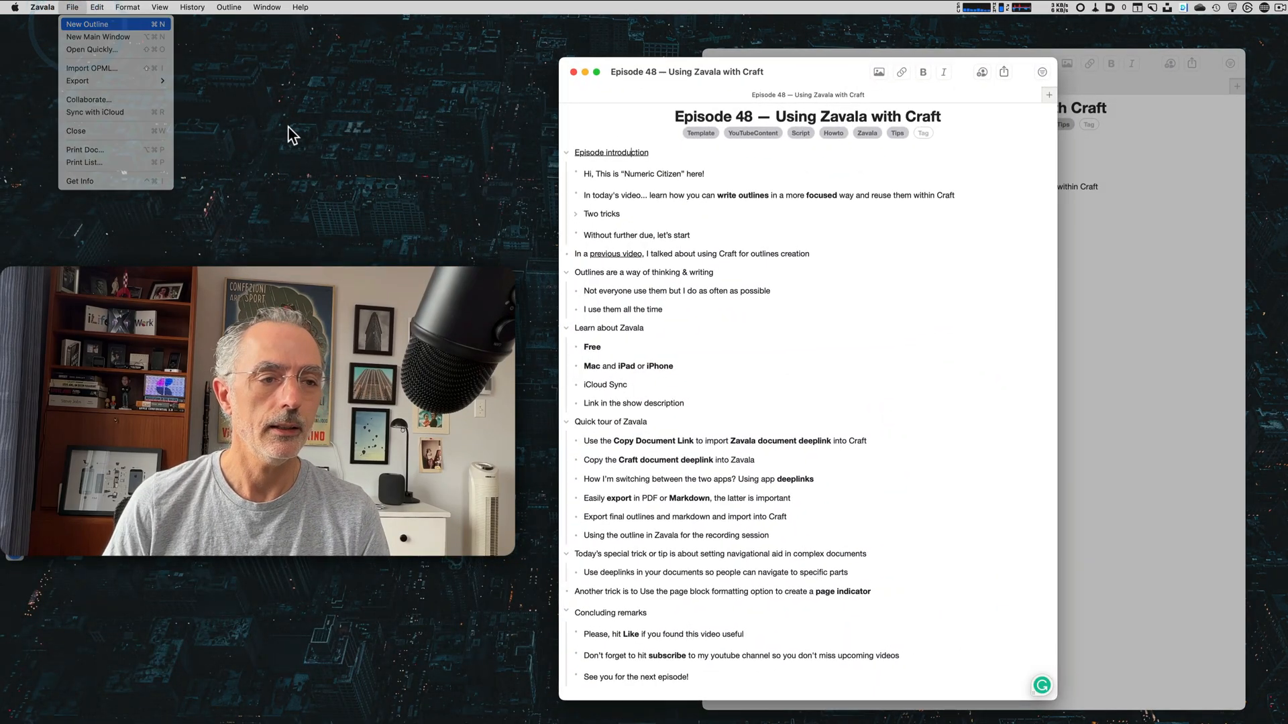
left_click(88, 25)
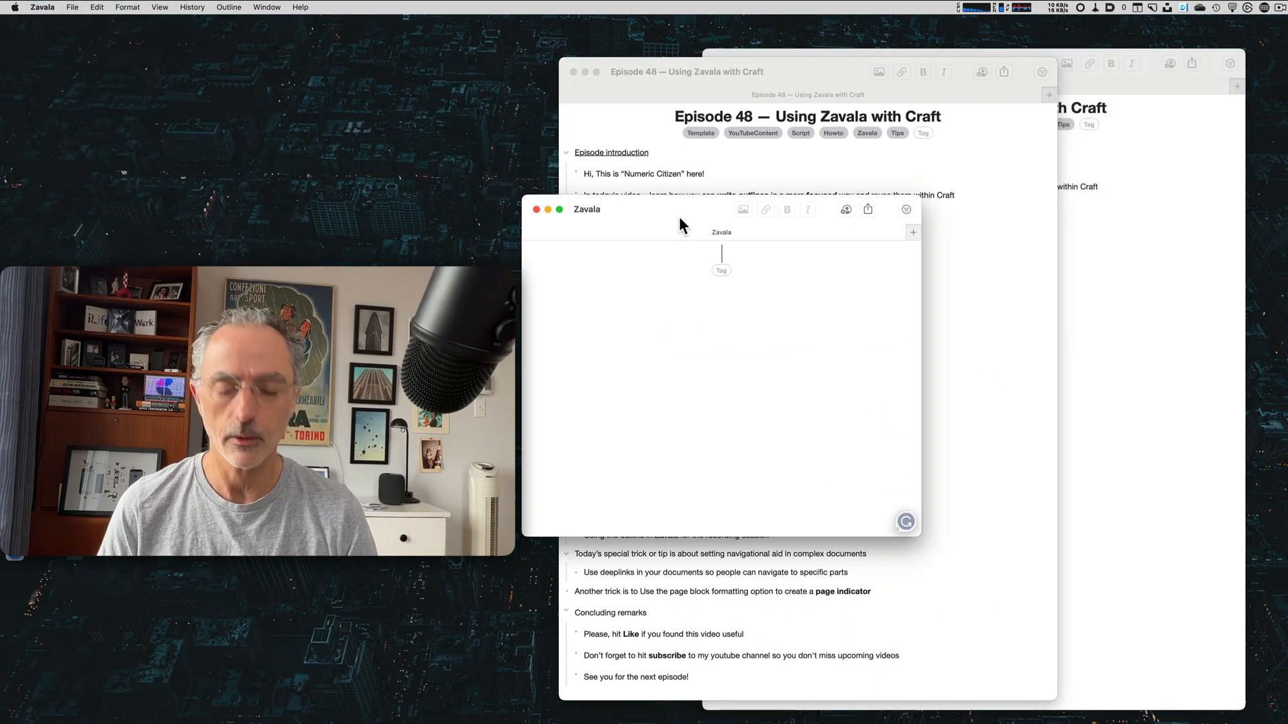
type("A title")
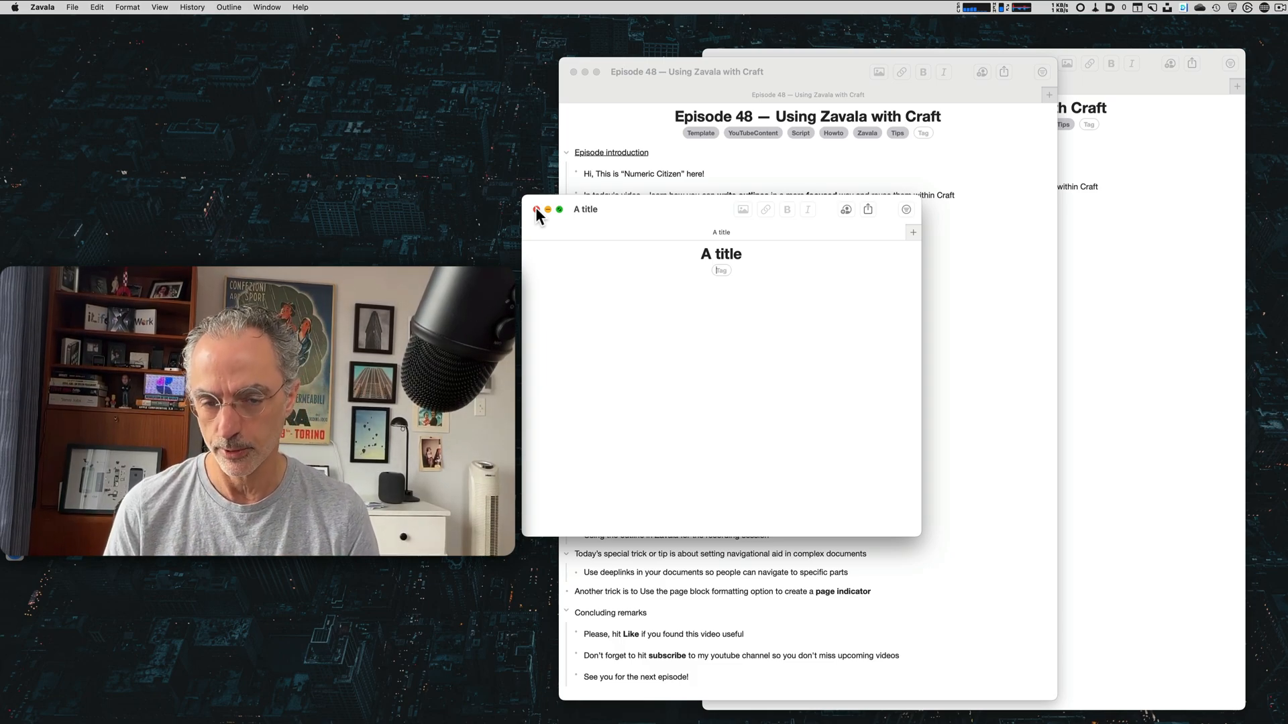
left_click(536, 209)
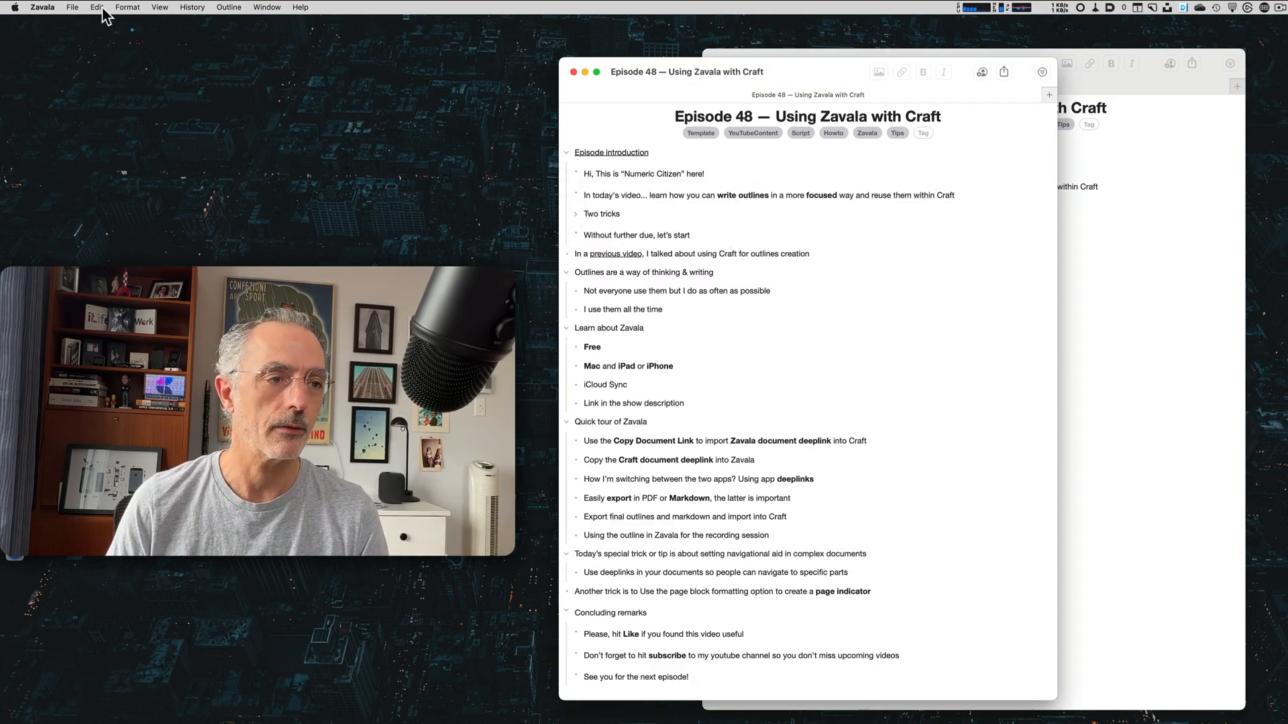
Step: Browse the outline collection by the Anybox tag, then show all outlines
left_click(72, 7)
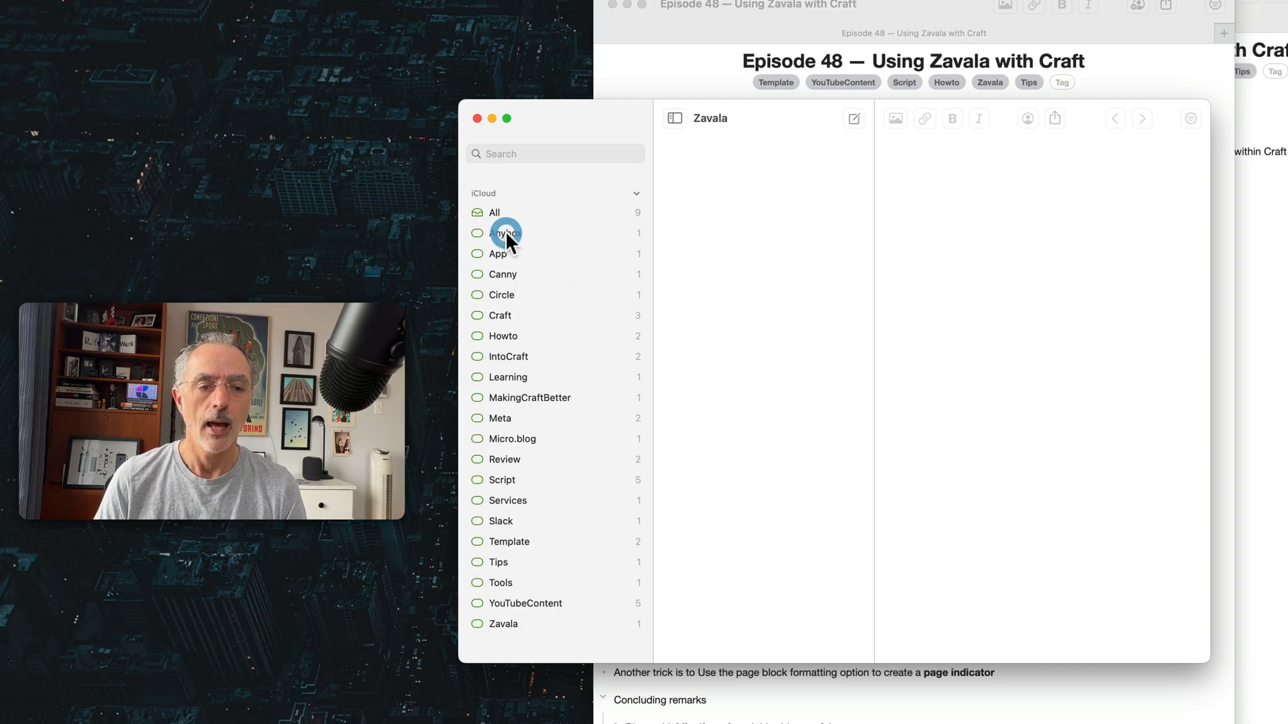
left_click(506, 233)
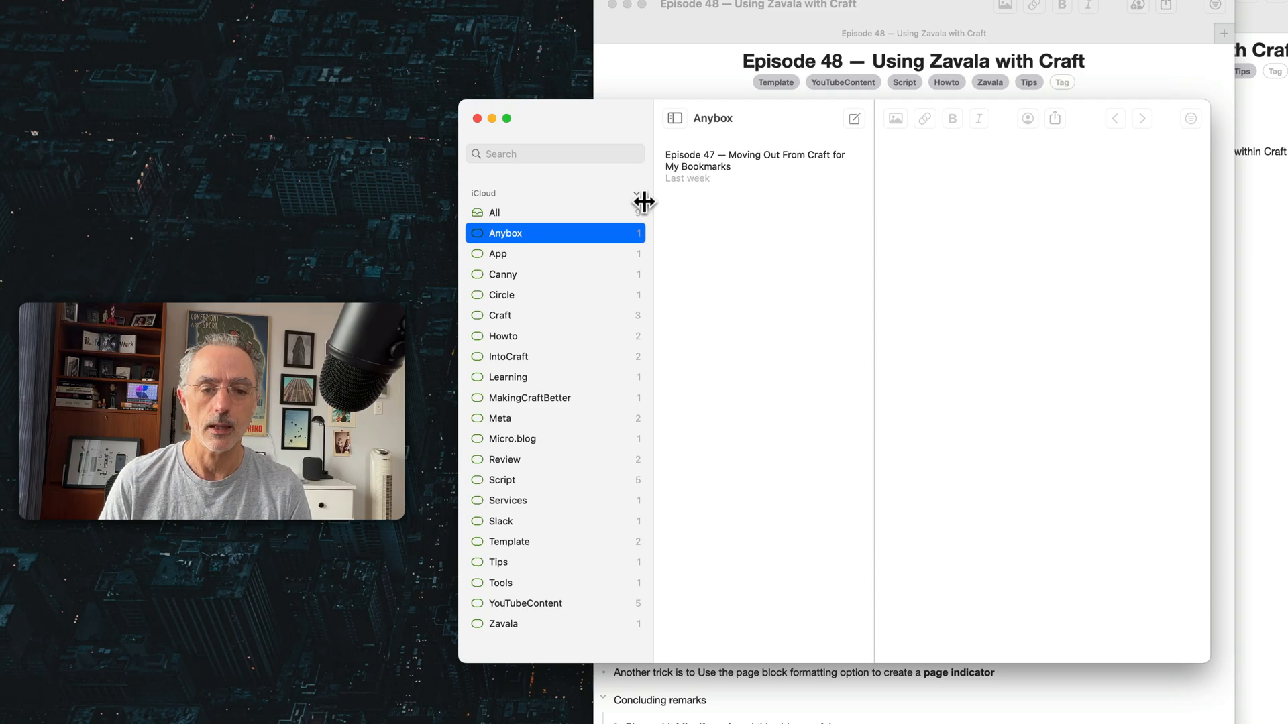
left_click(752, 166)
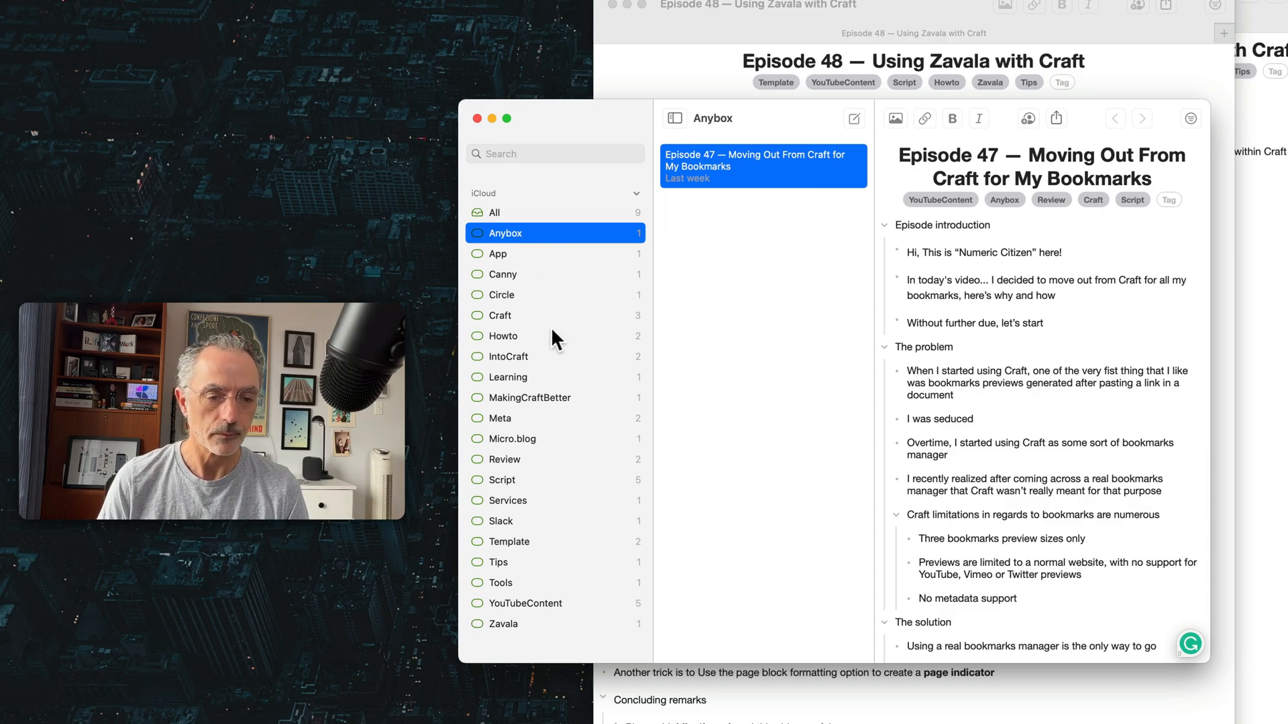
left_click(495, 212)
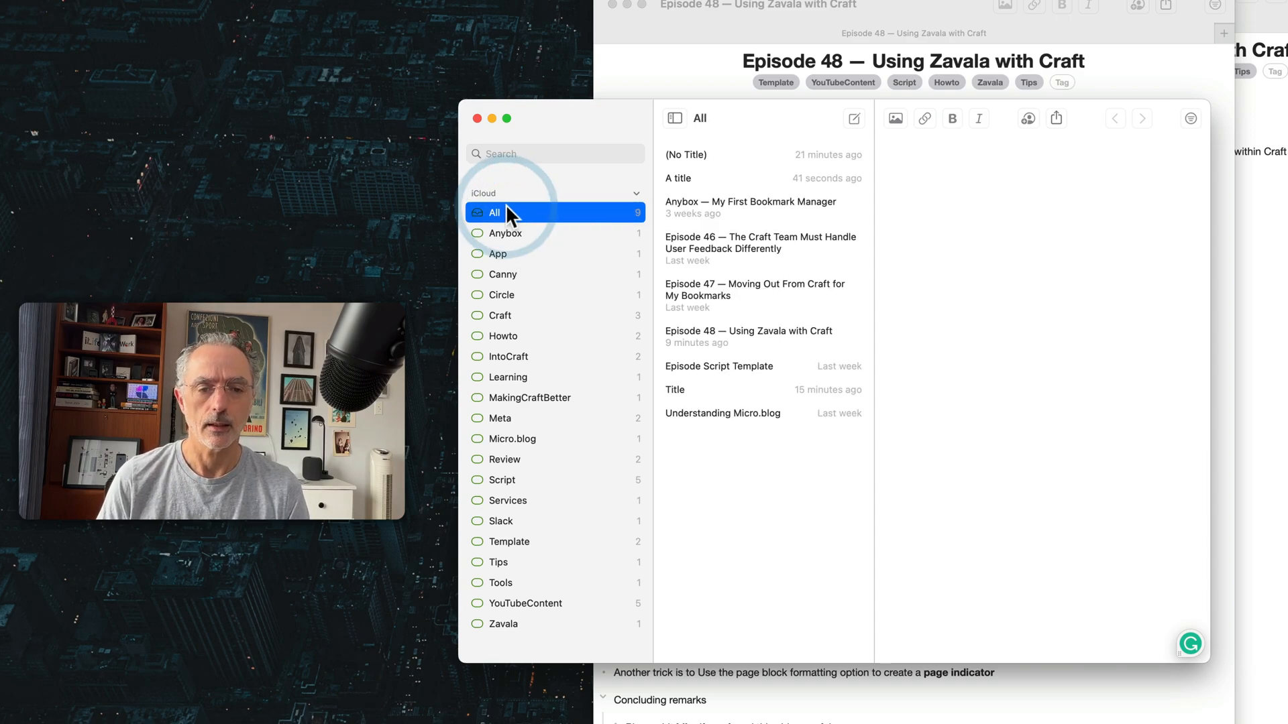
left_click(739, 154)
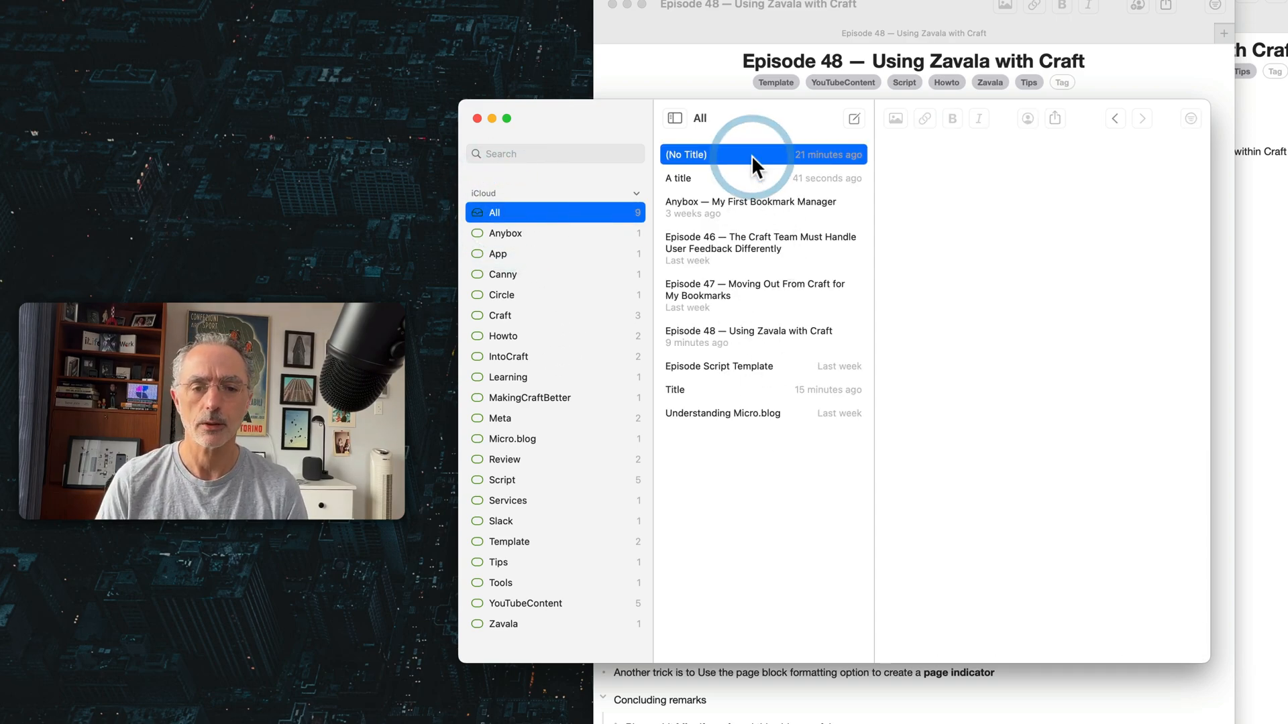
Step: Delete the untitled and 'A title' test outlines from the collection
right_click(755, 154)
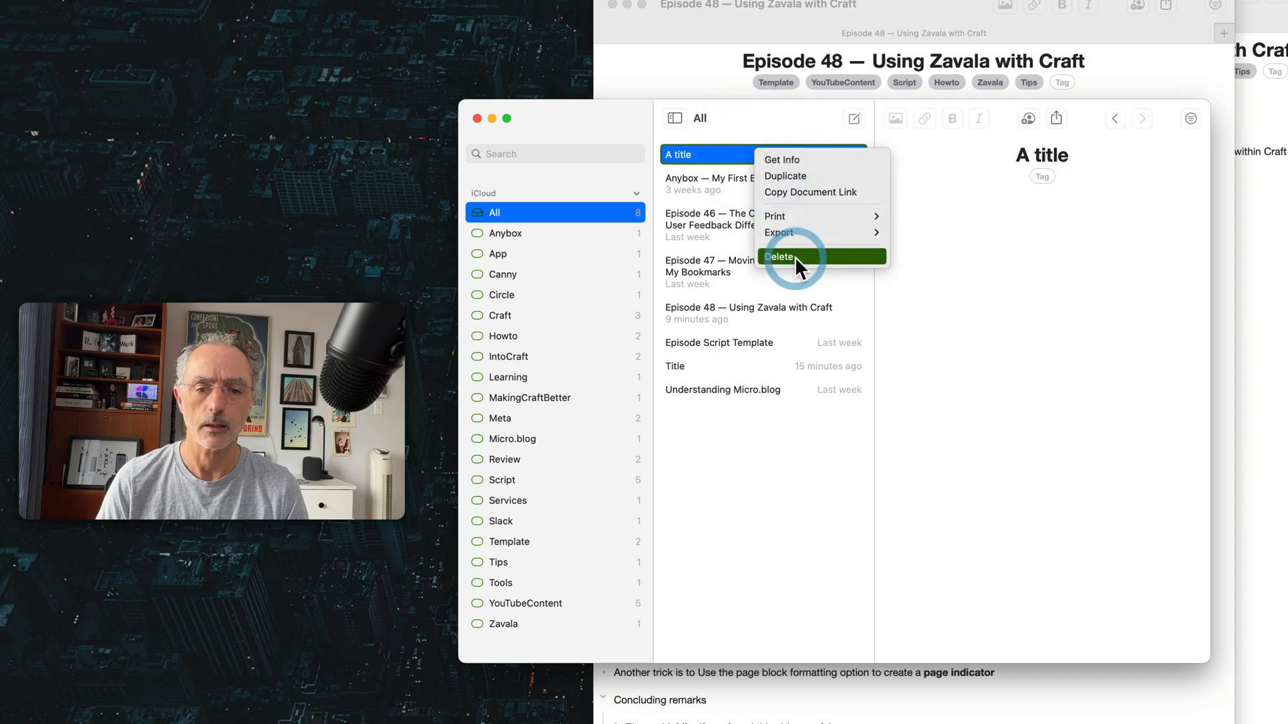
left_click(778, 256)
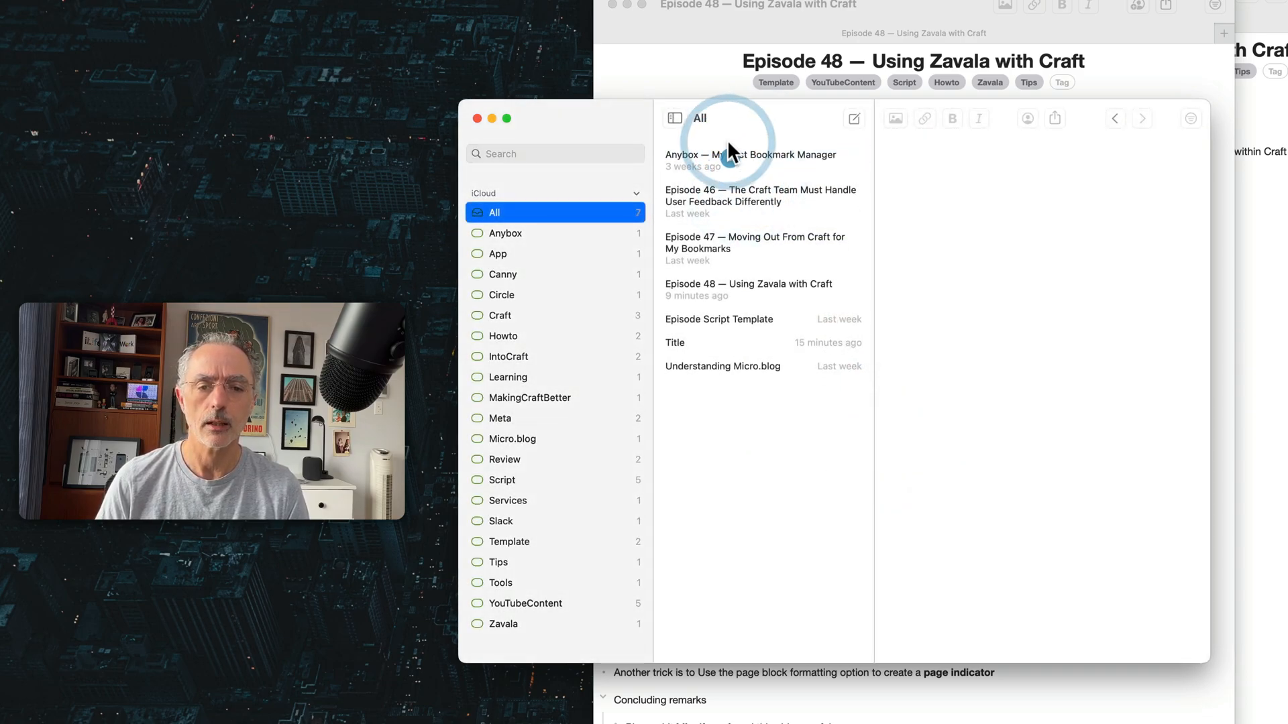
left_click(748, 159)
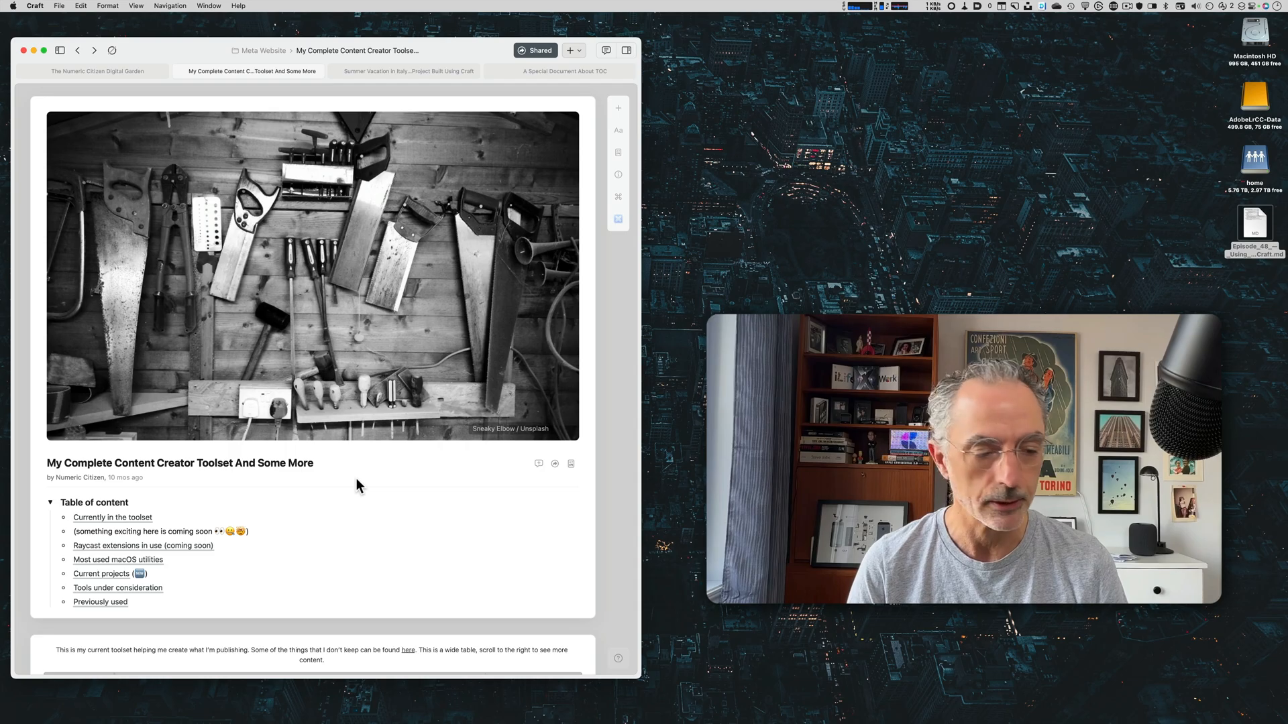
Step: Scroll down the toolset document into its table of tools
scroll("down", 3)
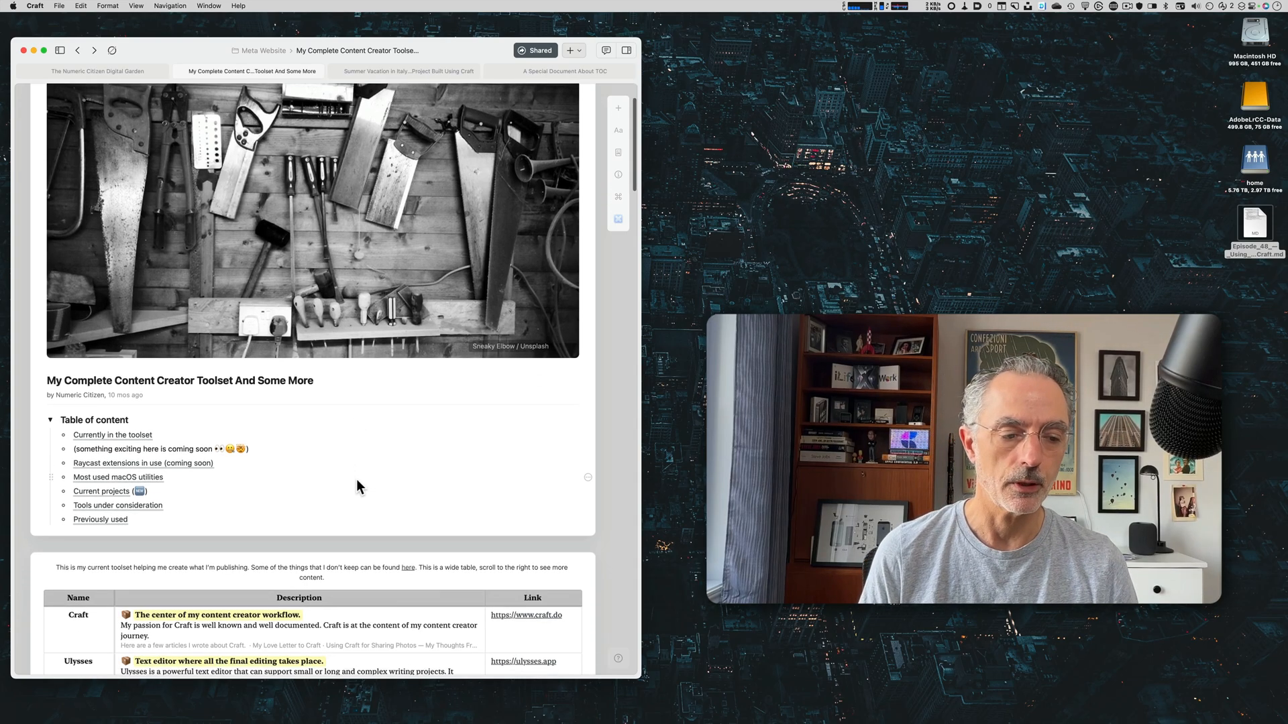
scroll("down", 3)
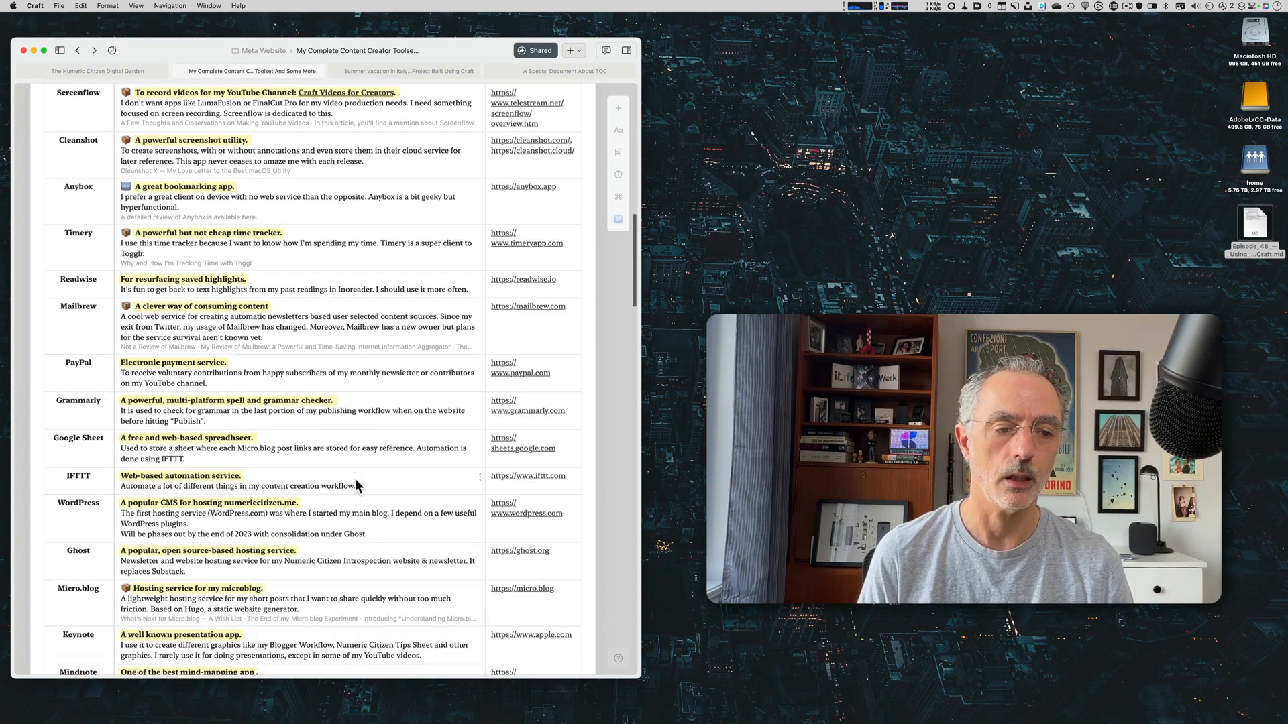
scroll("down", 3)
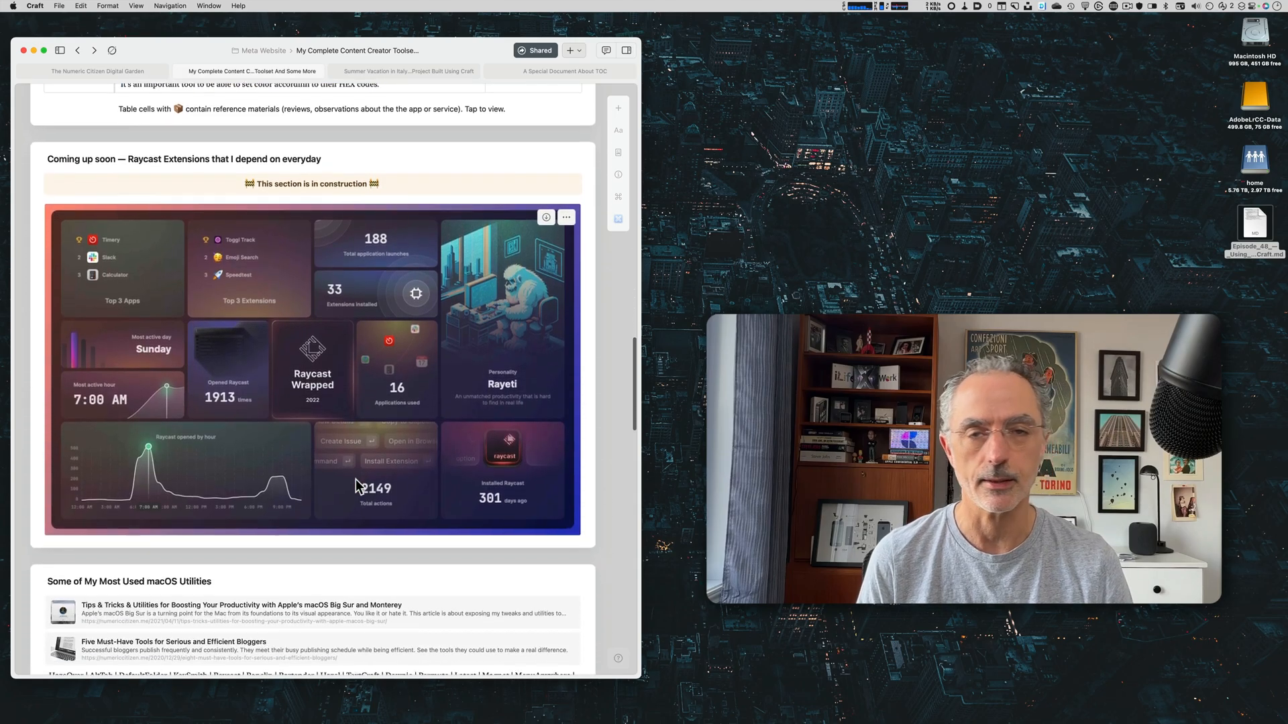
scroll("down", 3)
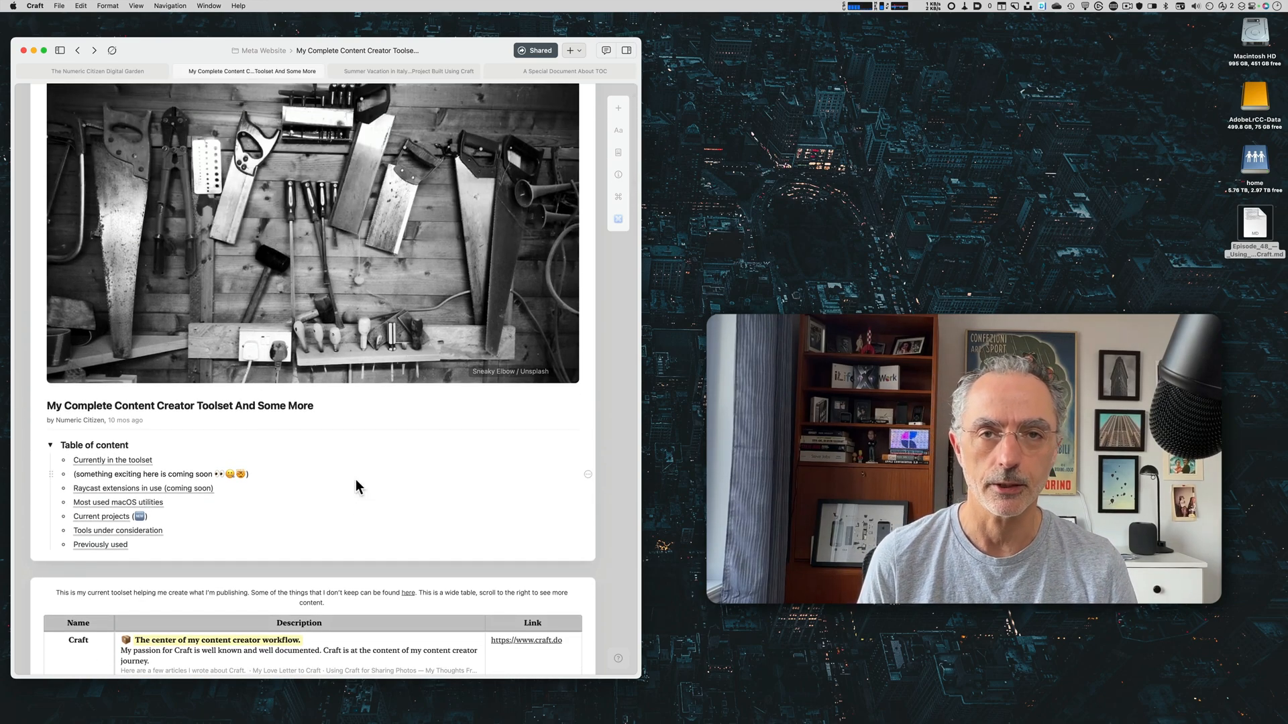
mouse_move(265, 471)
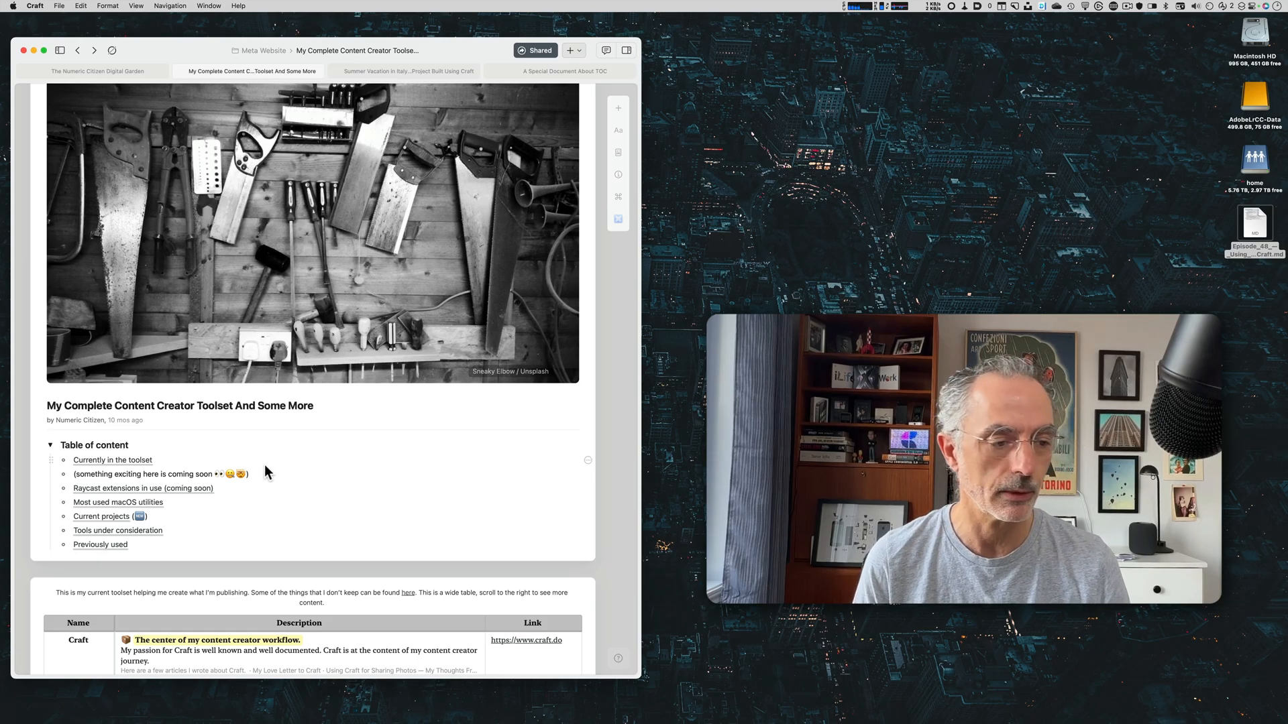
Step: Collapse and re-expand the Table of content section, then continue down the tools table to ColorSlurp
left_click(50, 445)
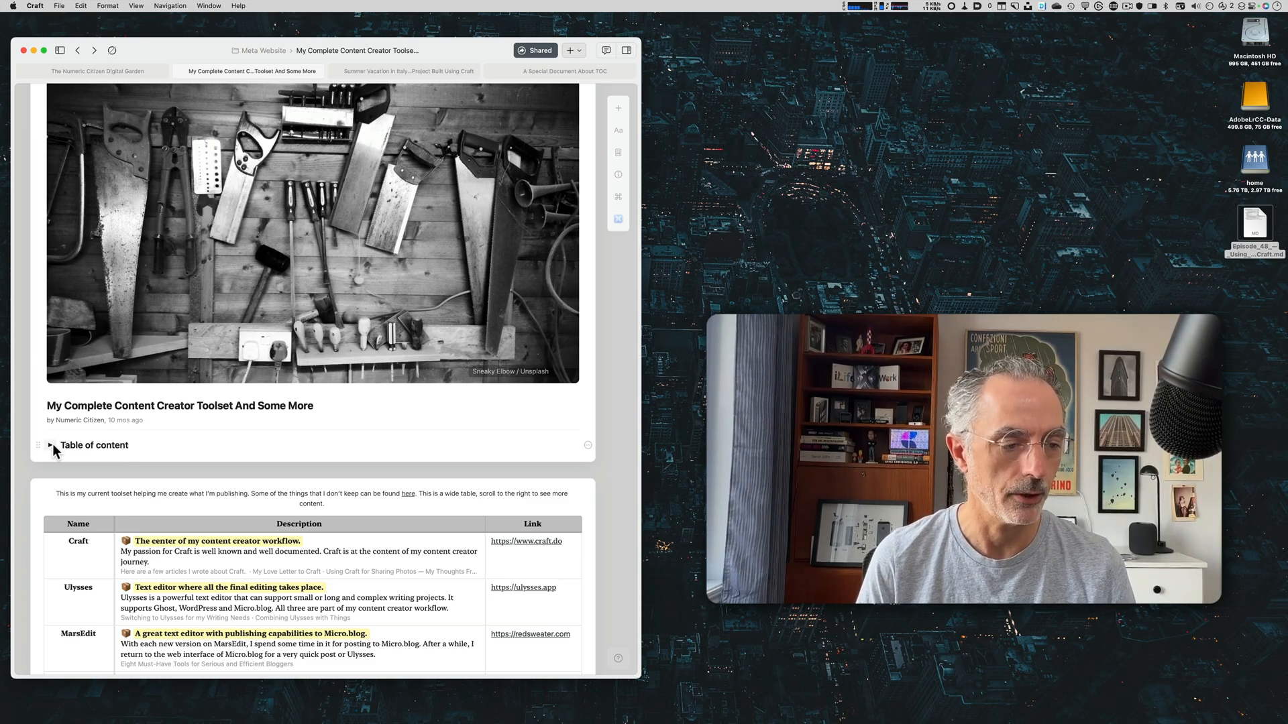
left_click(49, 445)
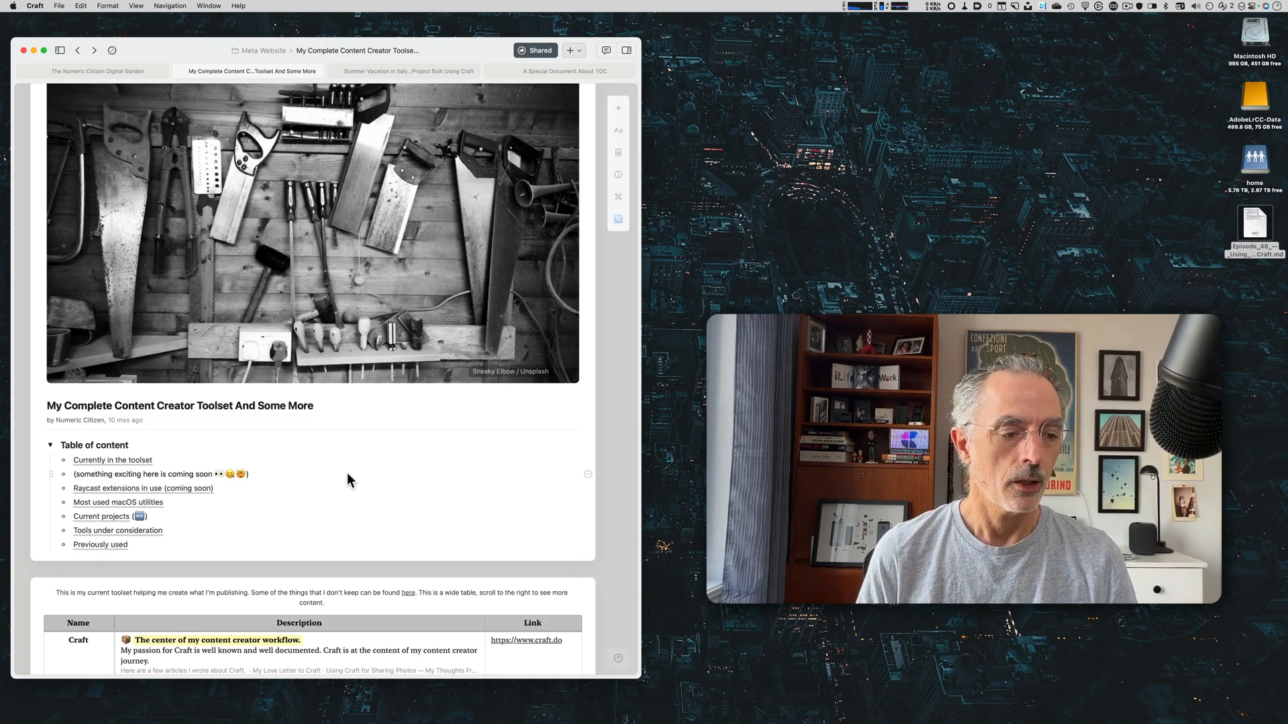
mouse_move(356, 479)
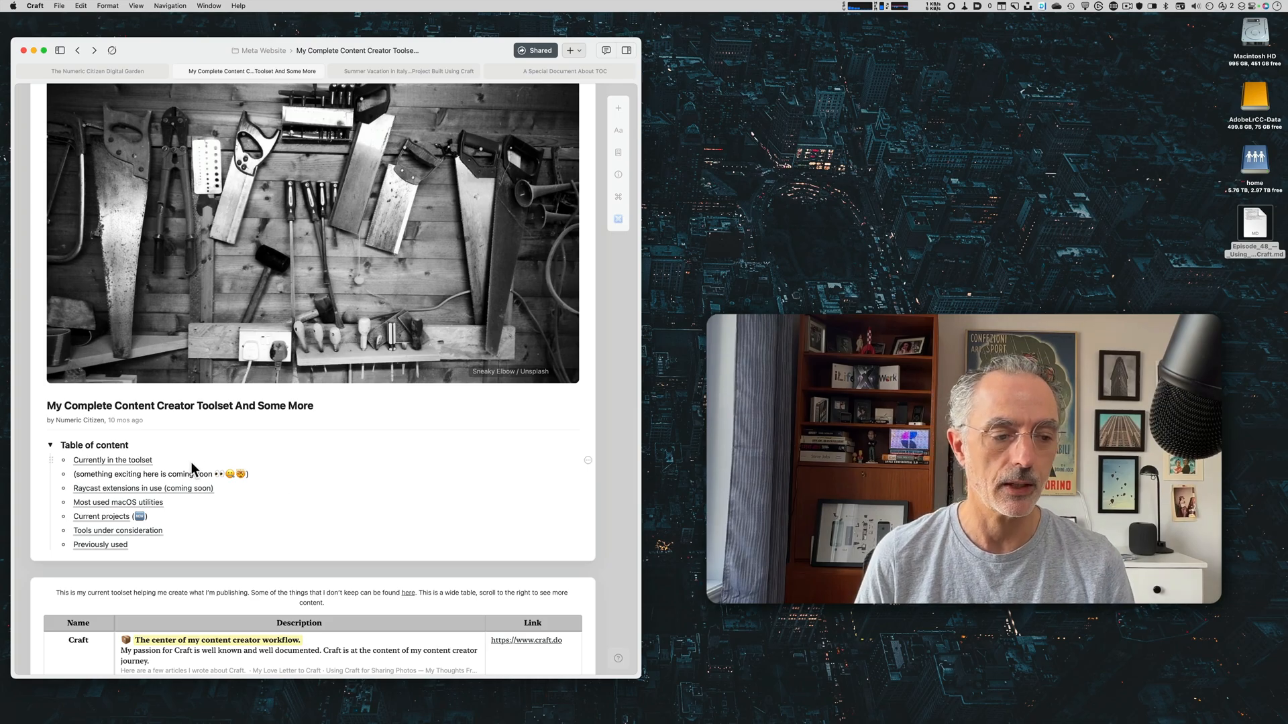
scroll("down", 3)
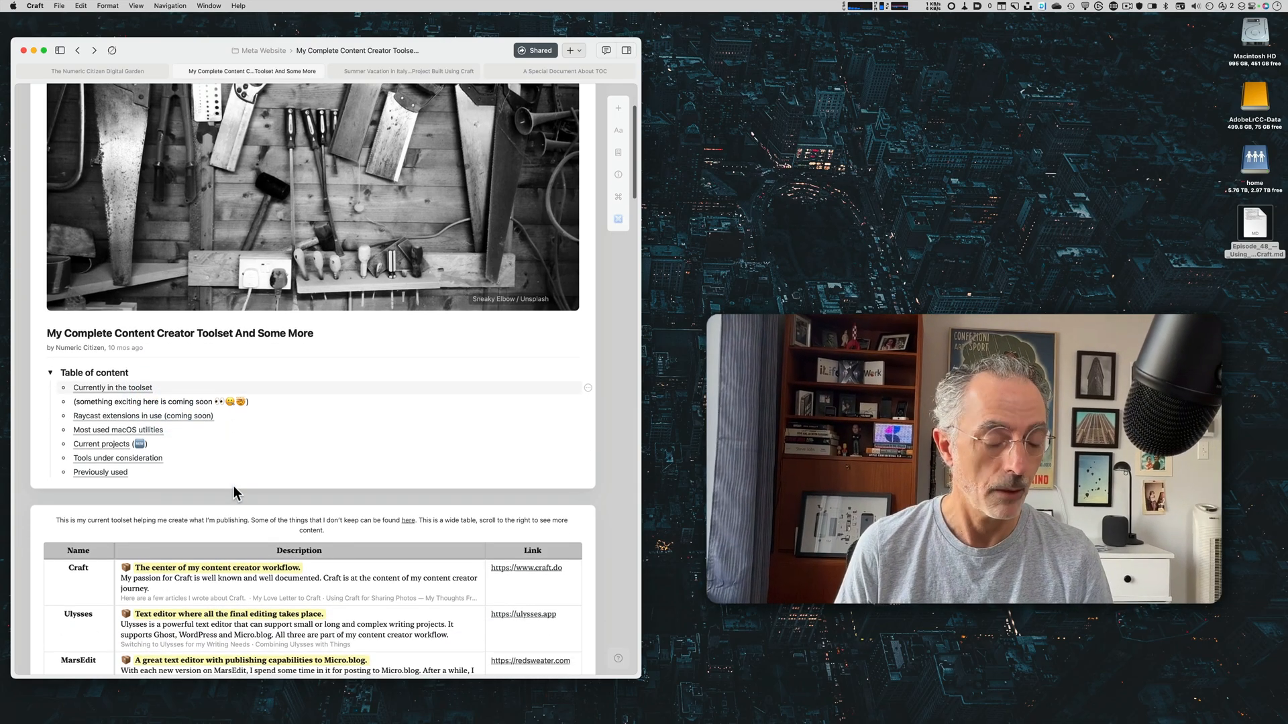
scroll("down", 3)
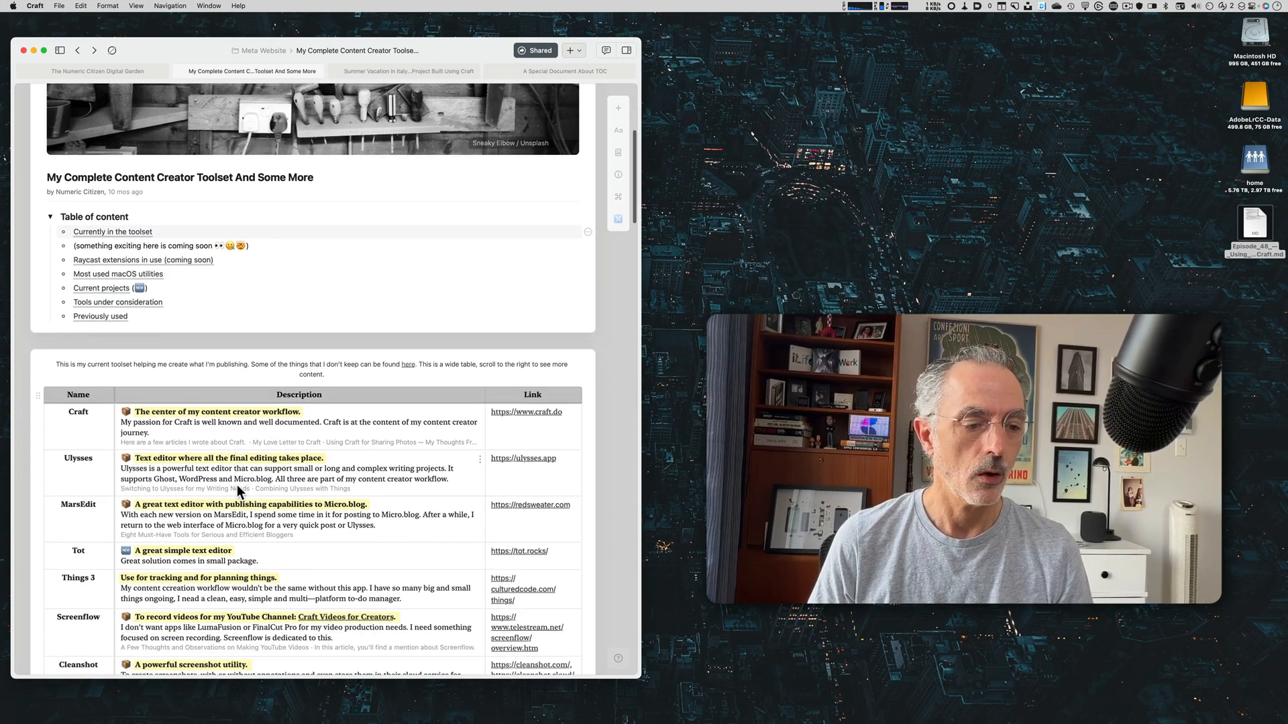
scroll("down", 3)
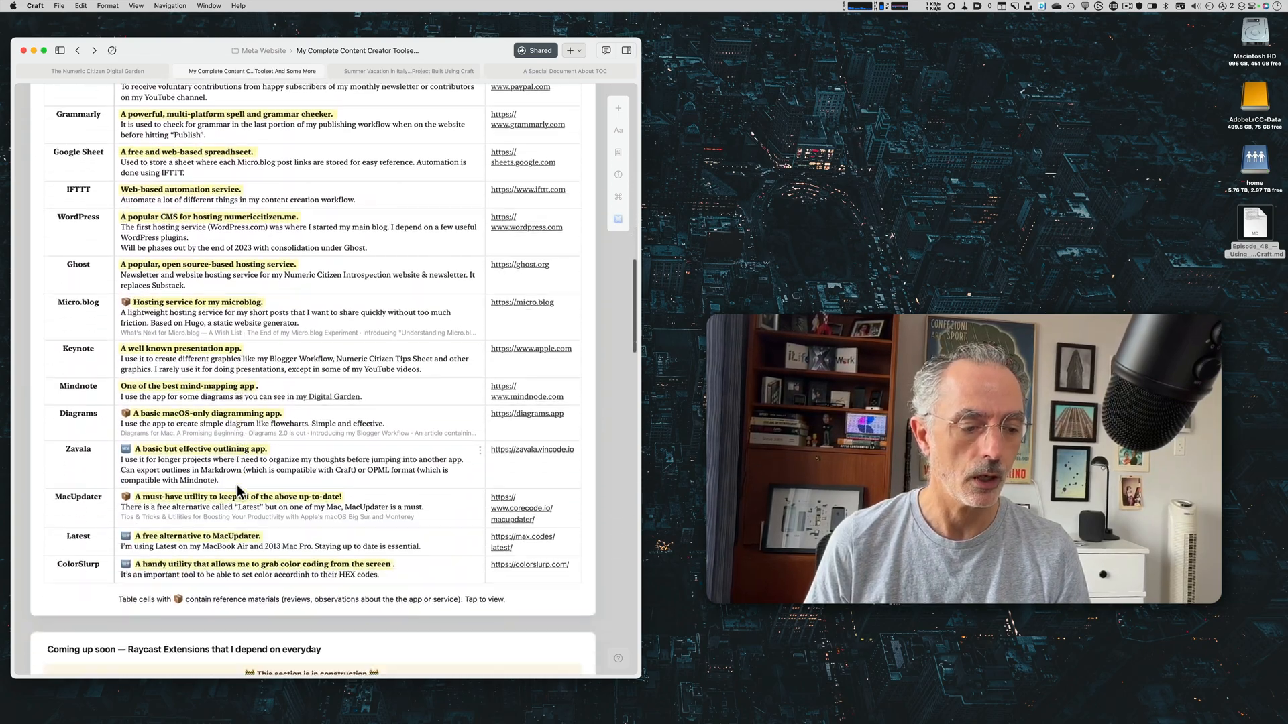
Step: Add a new 'link' line at the top of the Table of content
scroll("down", 3)
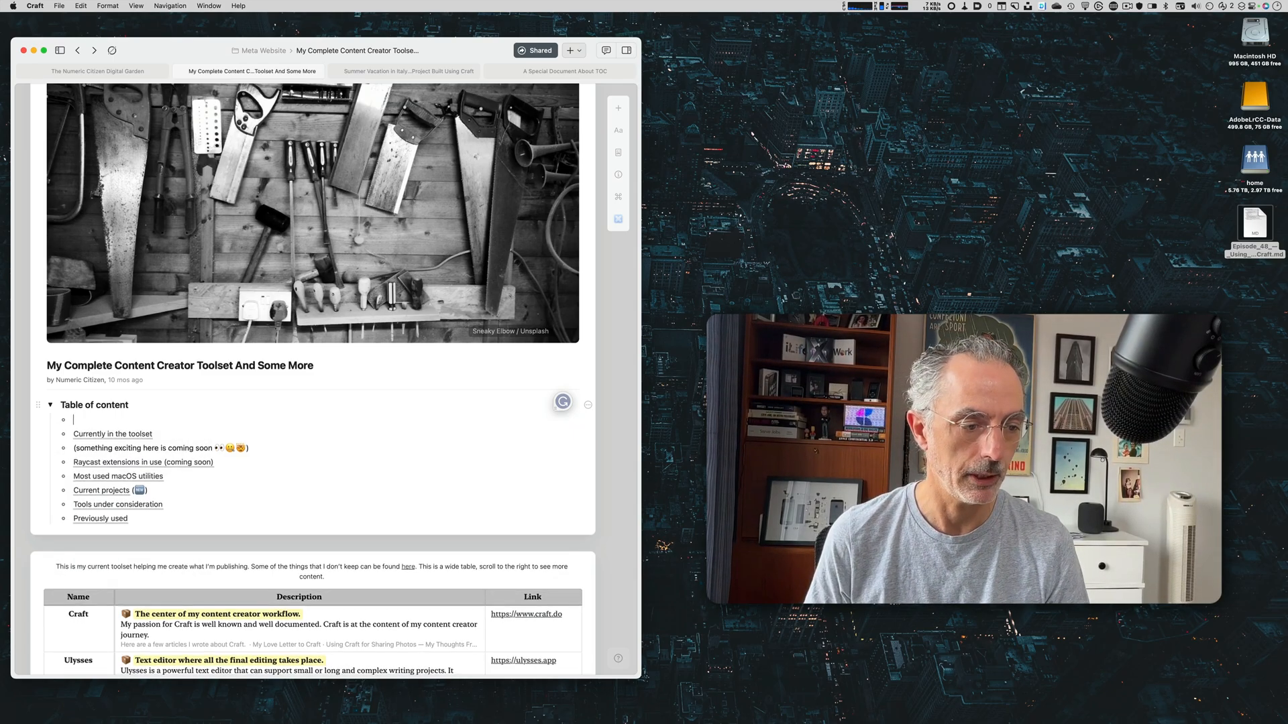
type("link")
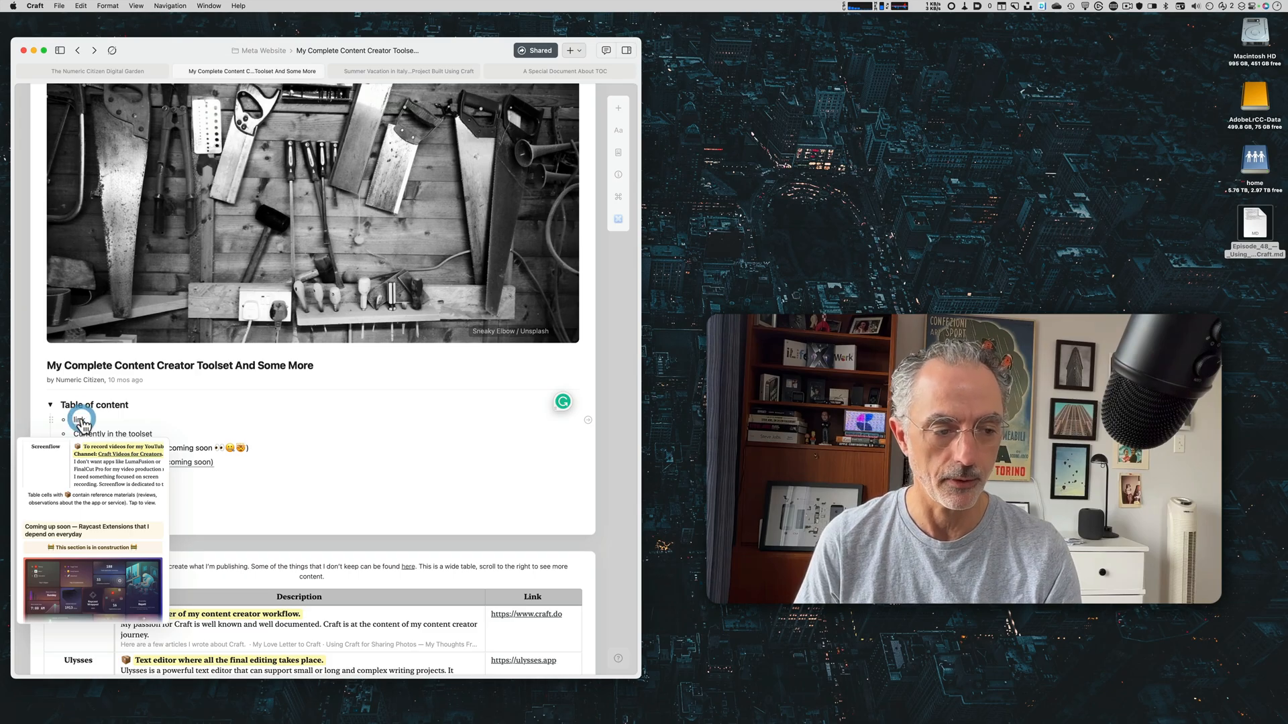
Step: Scroll down the tools table toward the Raycast section the deep-link targets
scroll("down", 3)
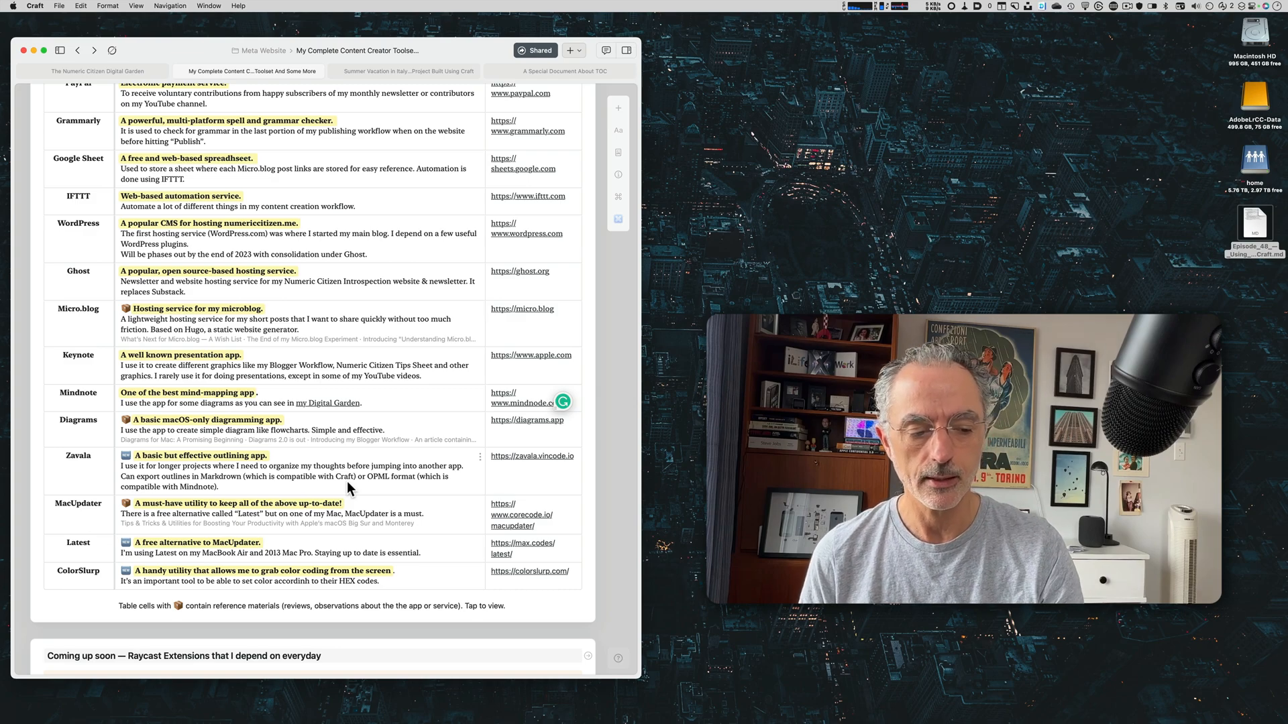
scroll("down", 3)
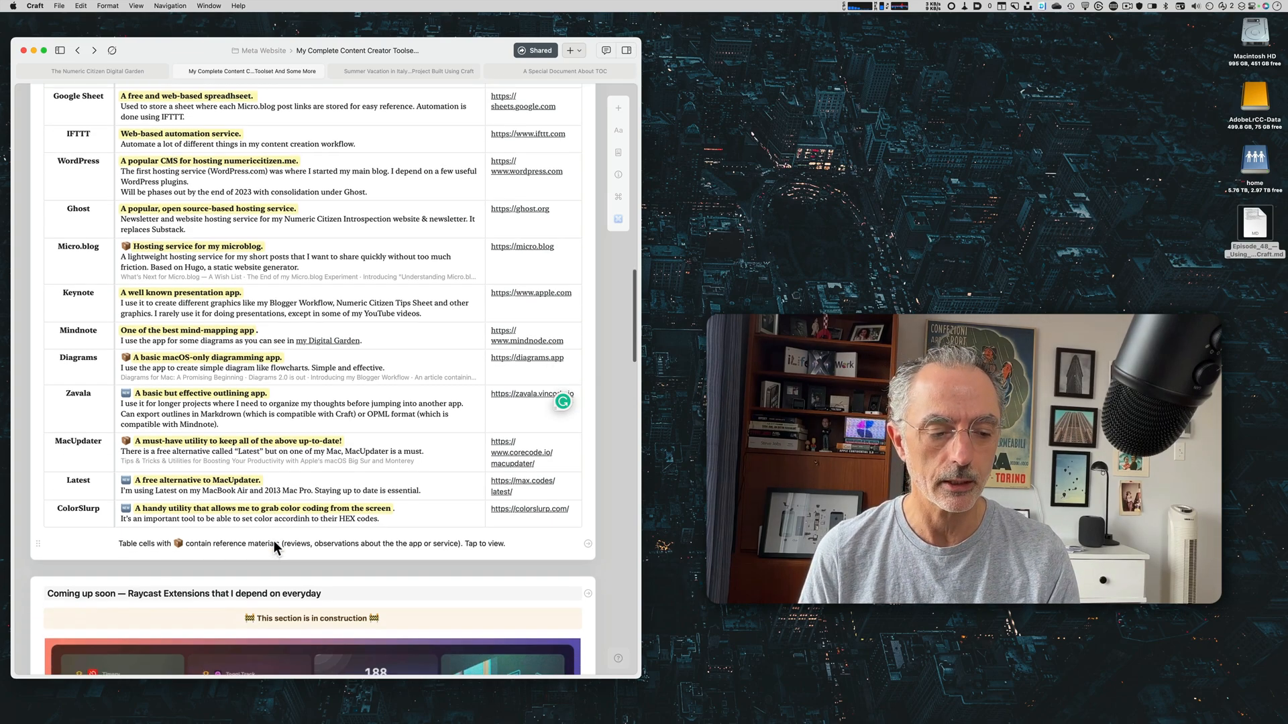
scroll("down", 3)
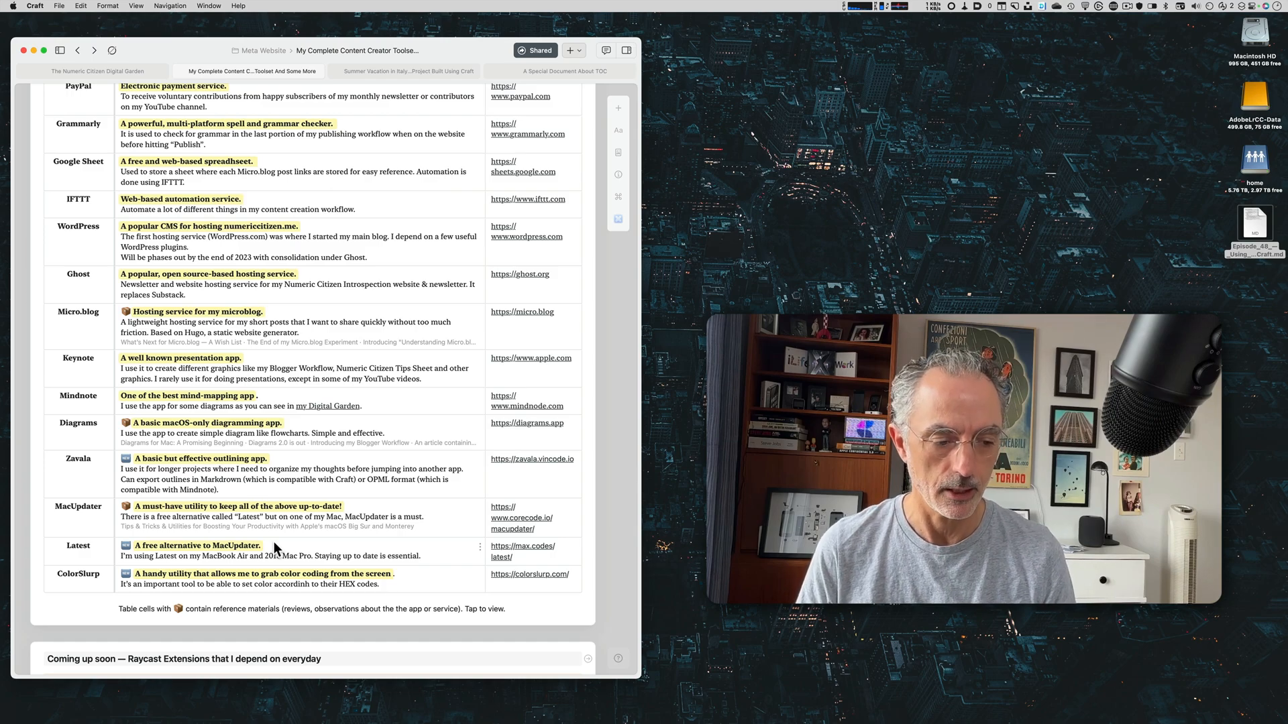
scroll("down", 3)
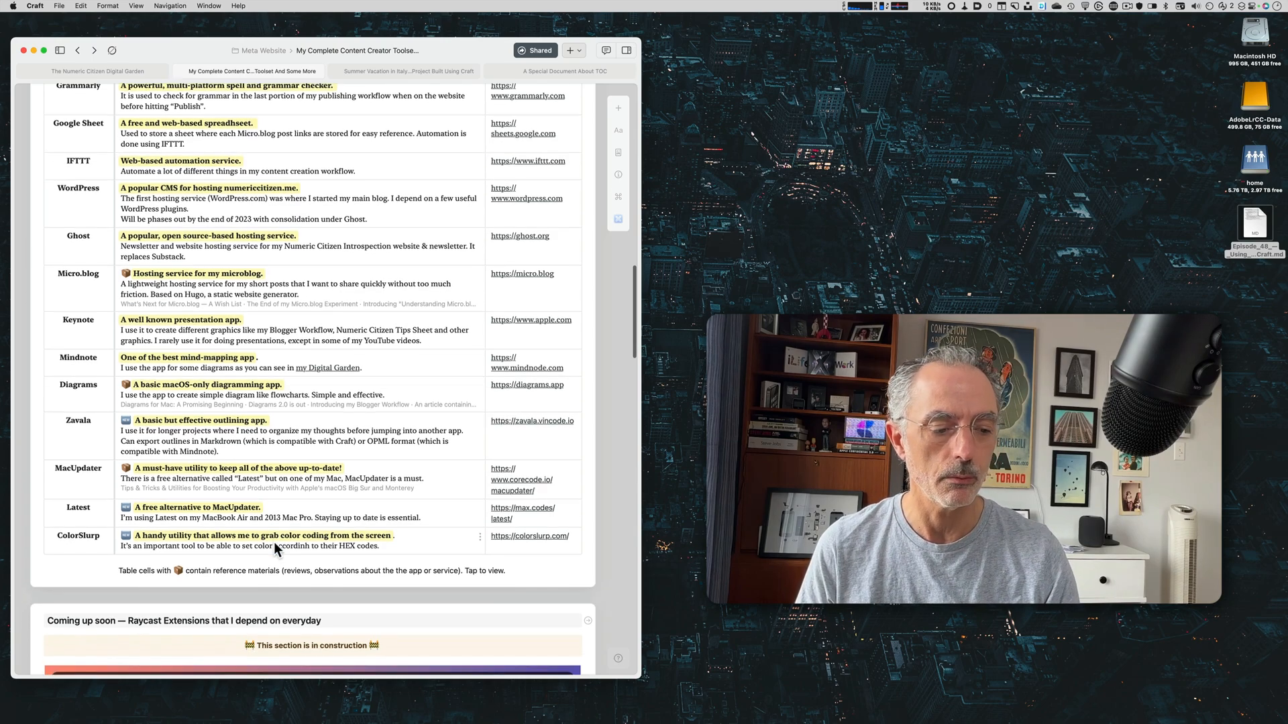
scroll("down", 3)
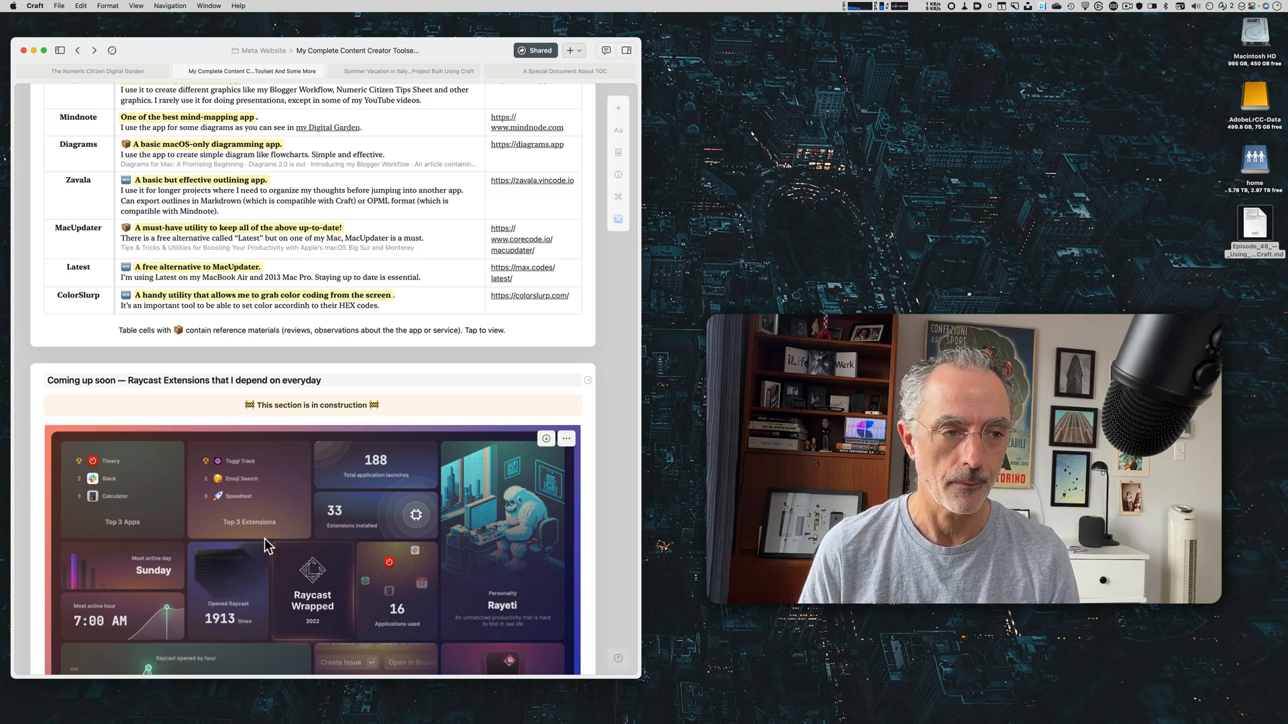
scroll("down", 3)
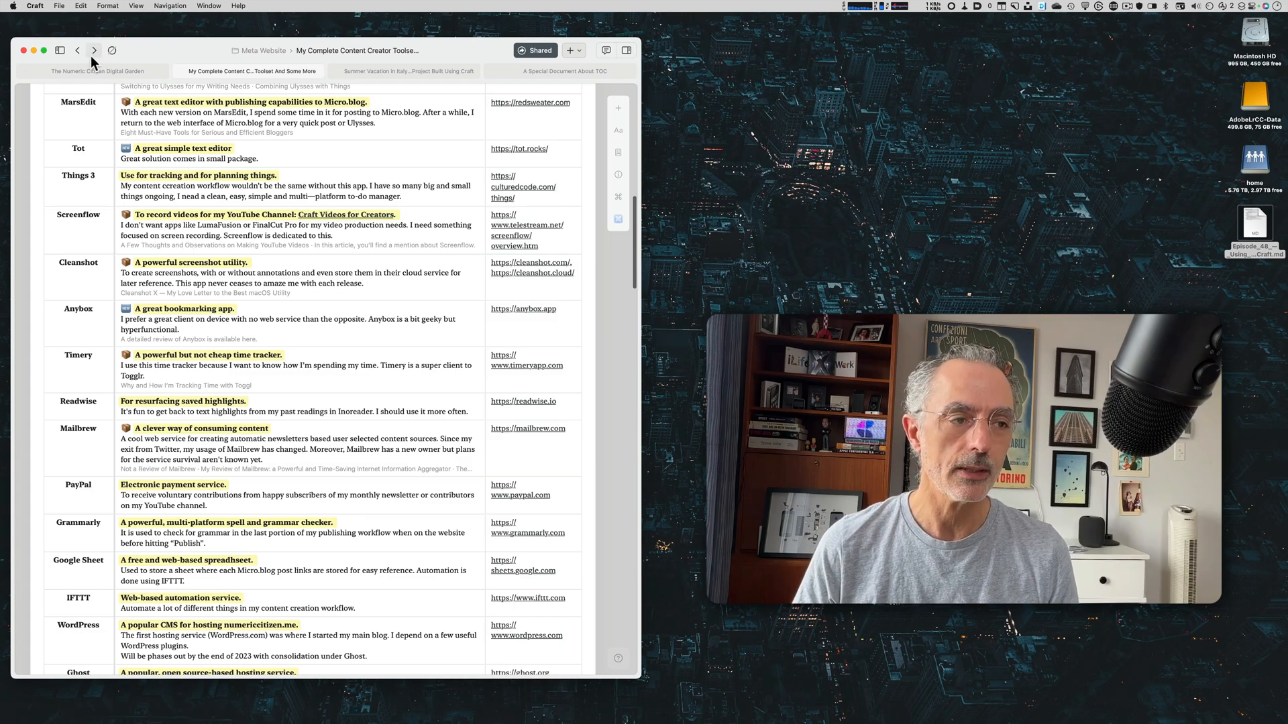
Step: Follow the new link from the table of content to its target block and return
left_click(78, 50)
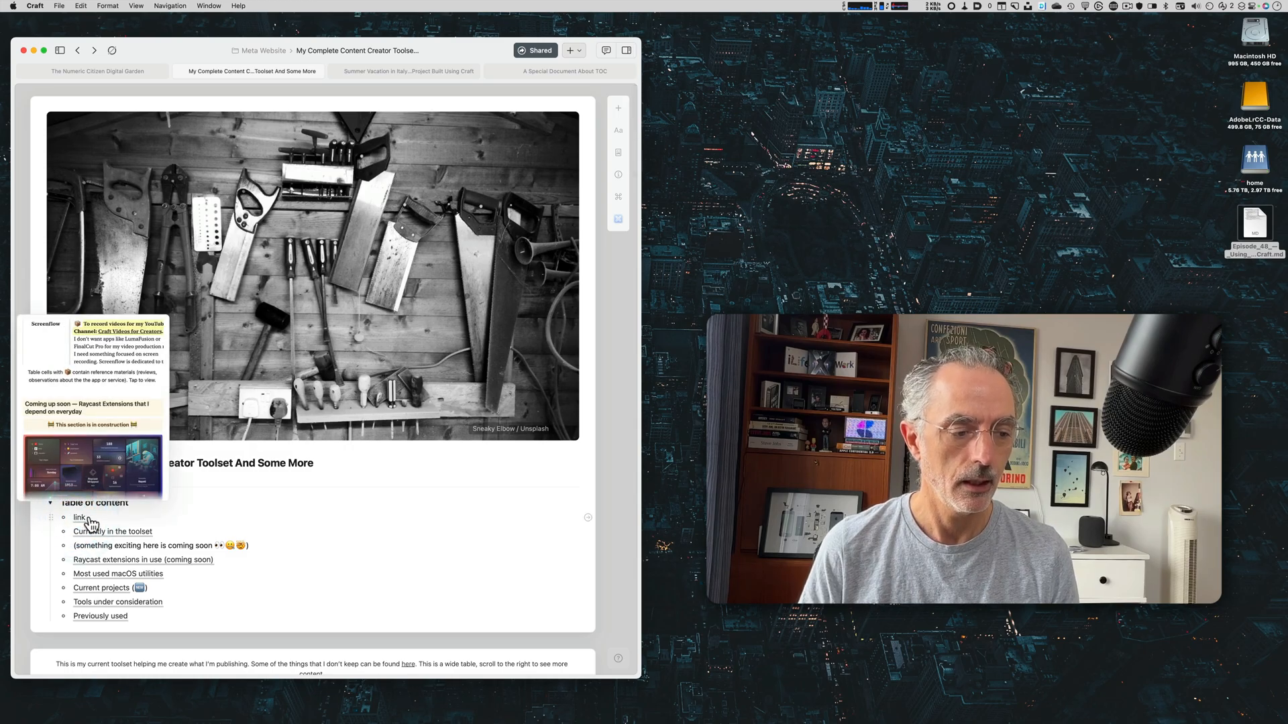
left_click(79, 518)
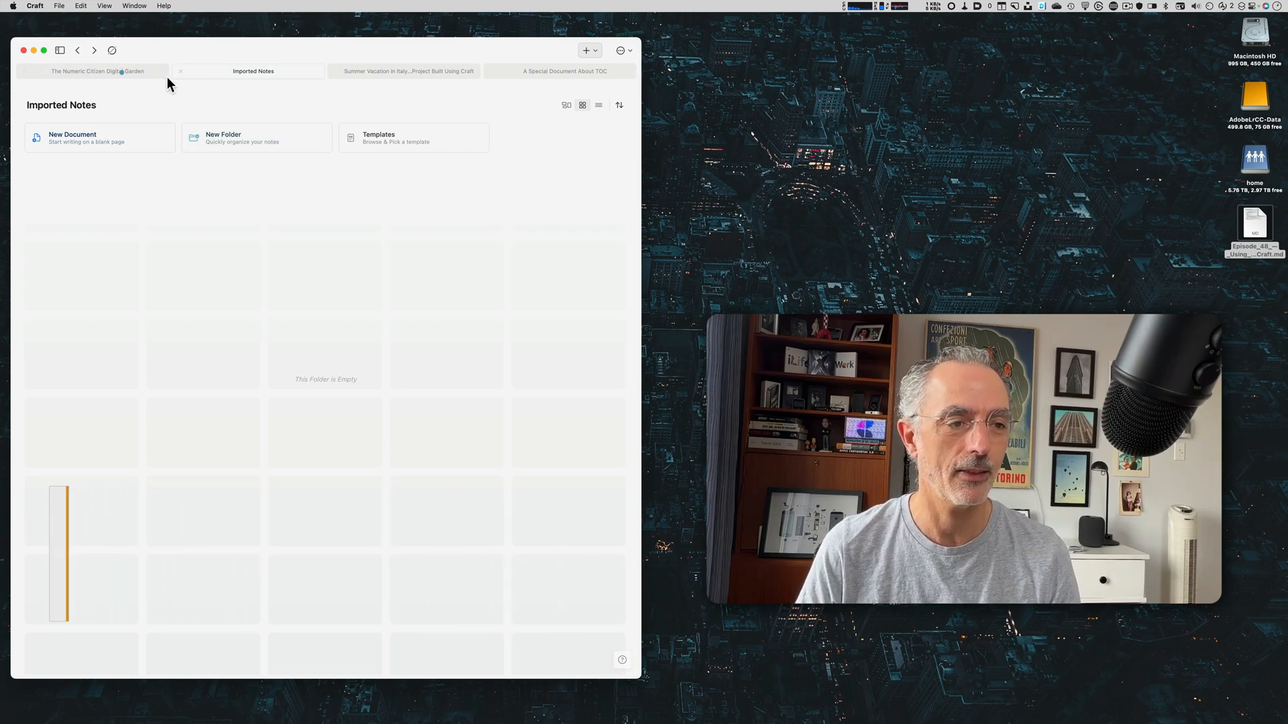
left_click(93, 71)
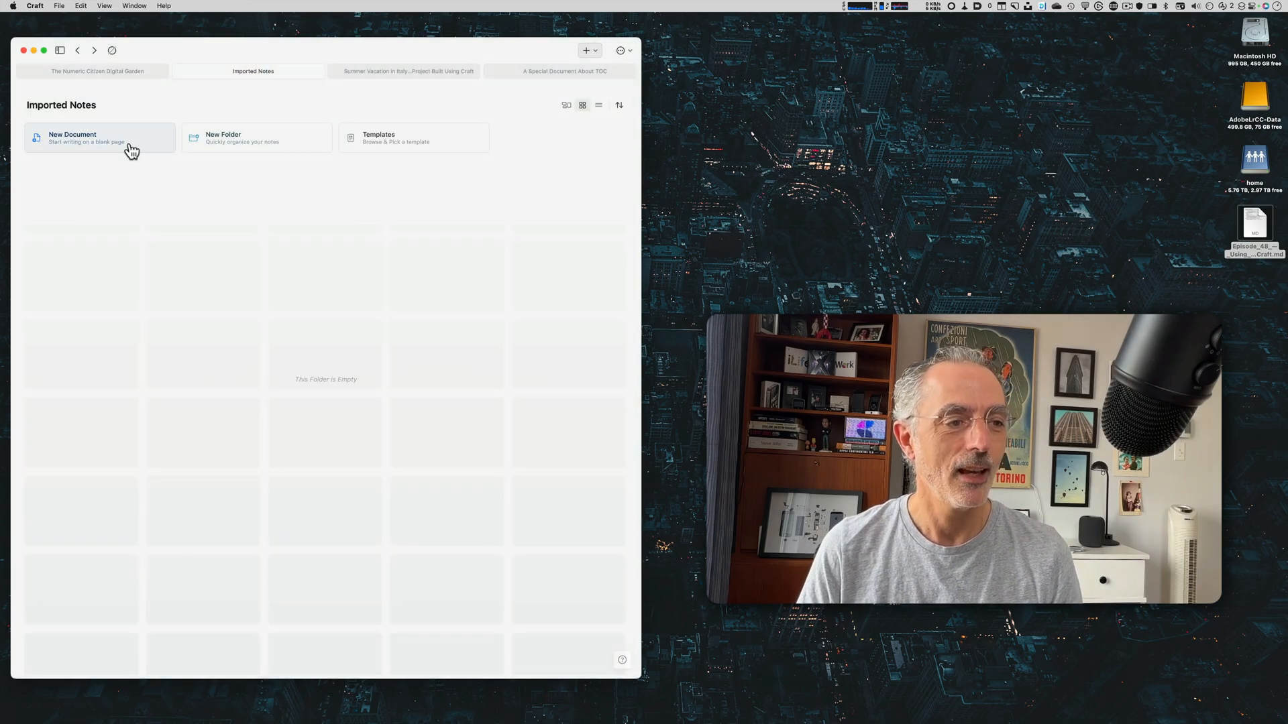
left_click(60, 50)
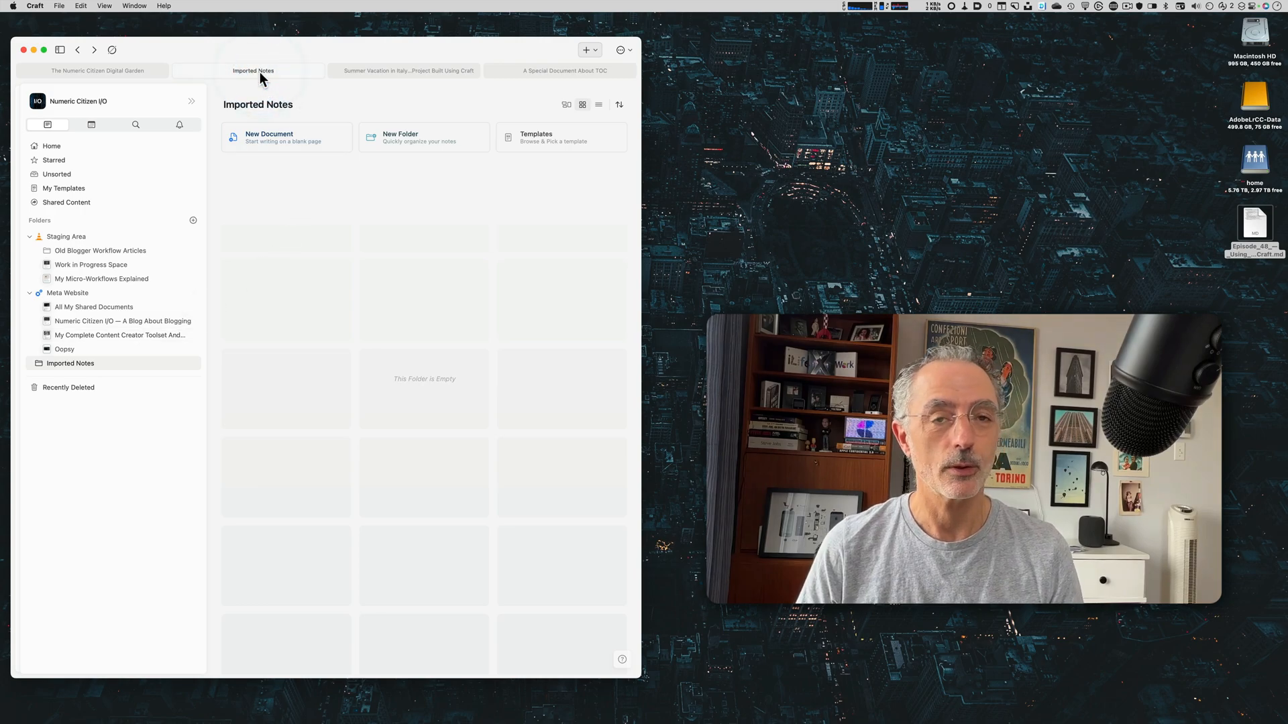
mouse_move(298, 89)
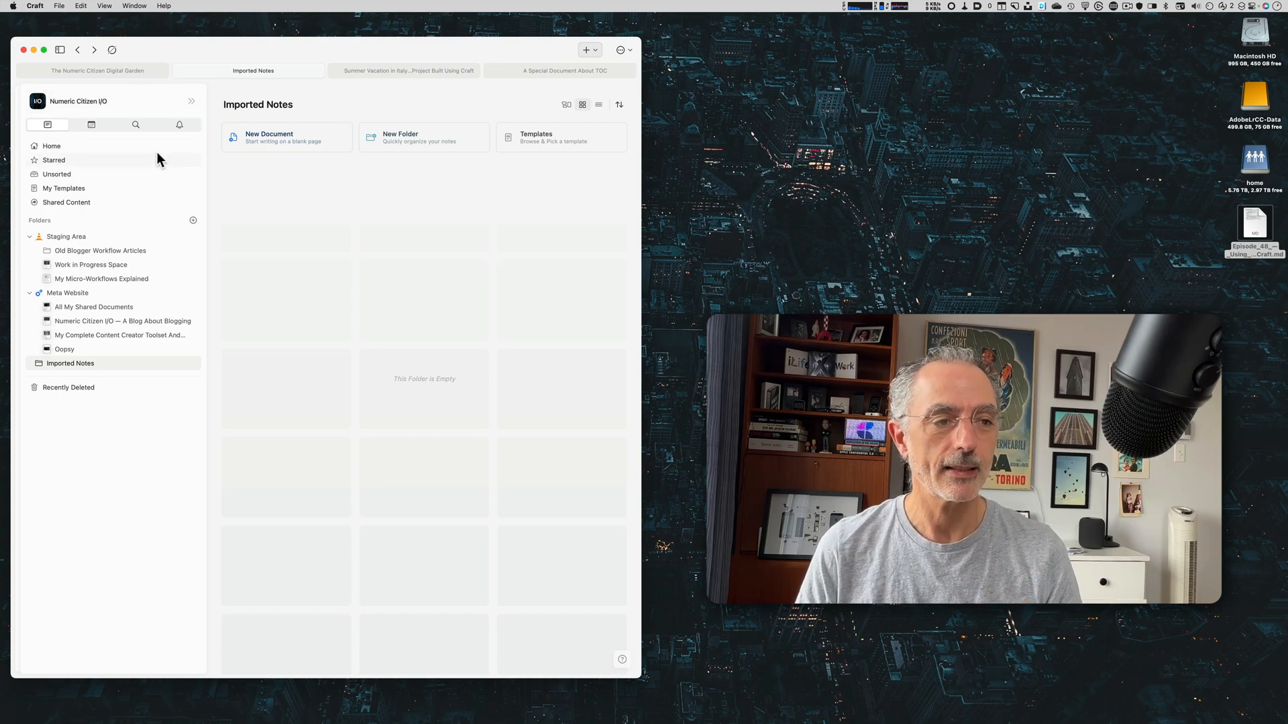
Step: In The Numeric Citizen Digital Garden, visit the Apple Rumours Hub page and go back to the Navigation Map
left_click(93, 70)
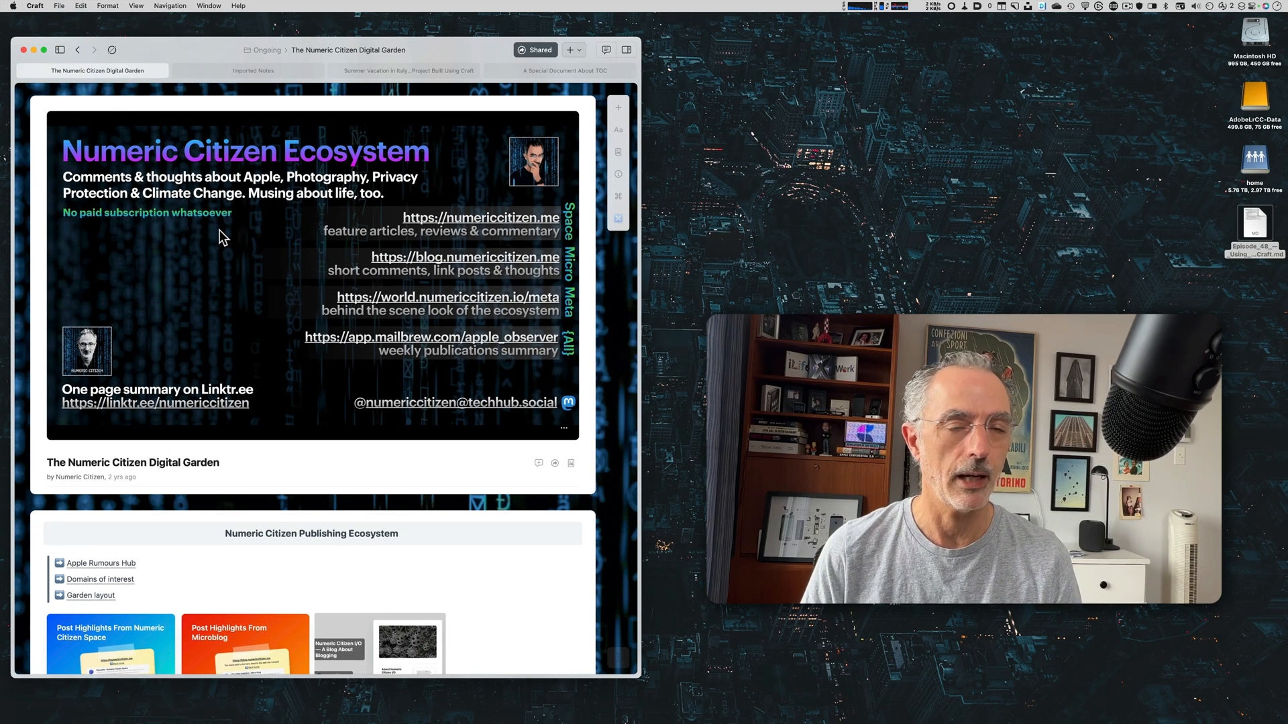
scroll("down", 3)
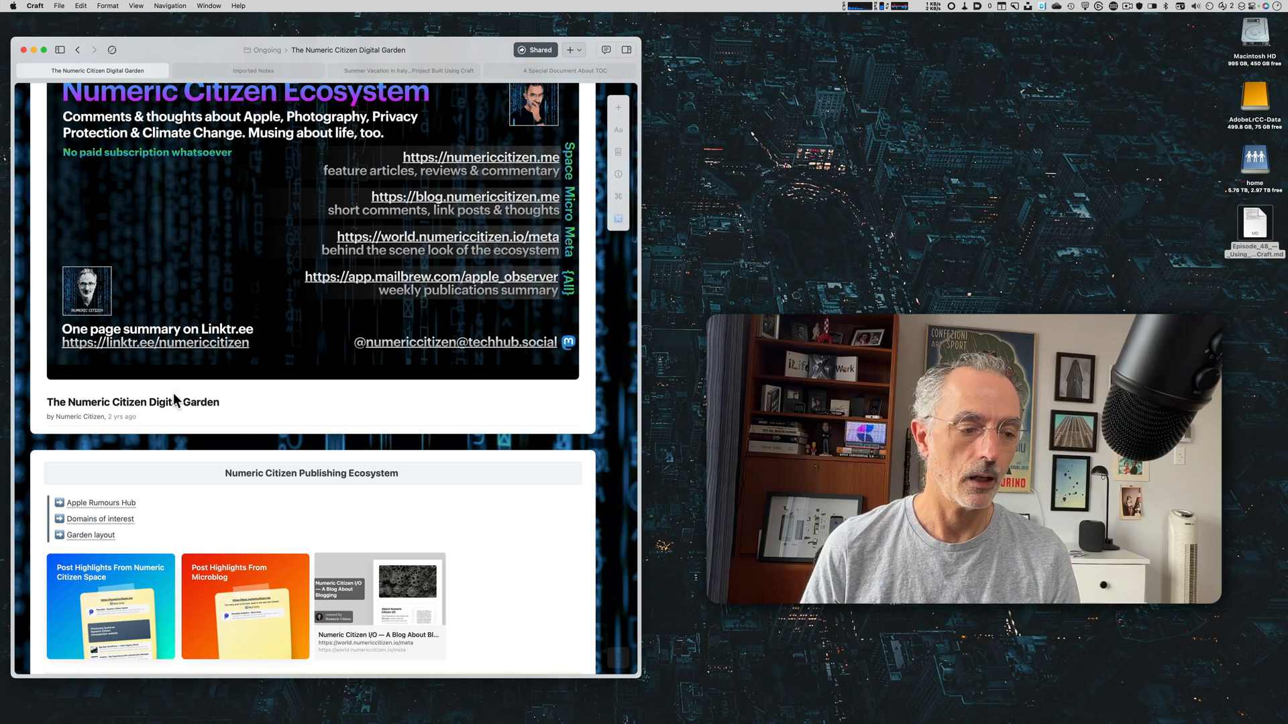
mouse_move(98, 503)
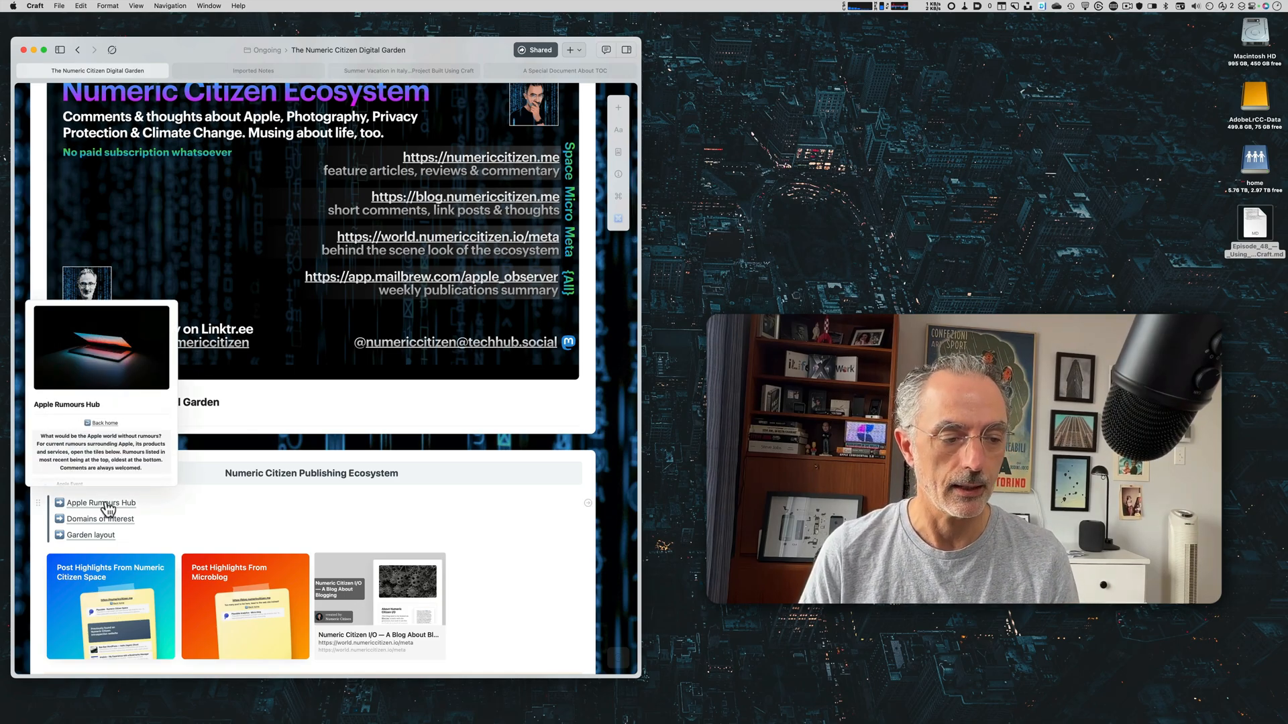
left_click(101, 503)
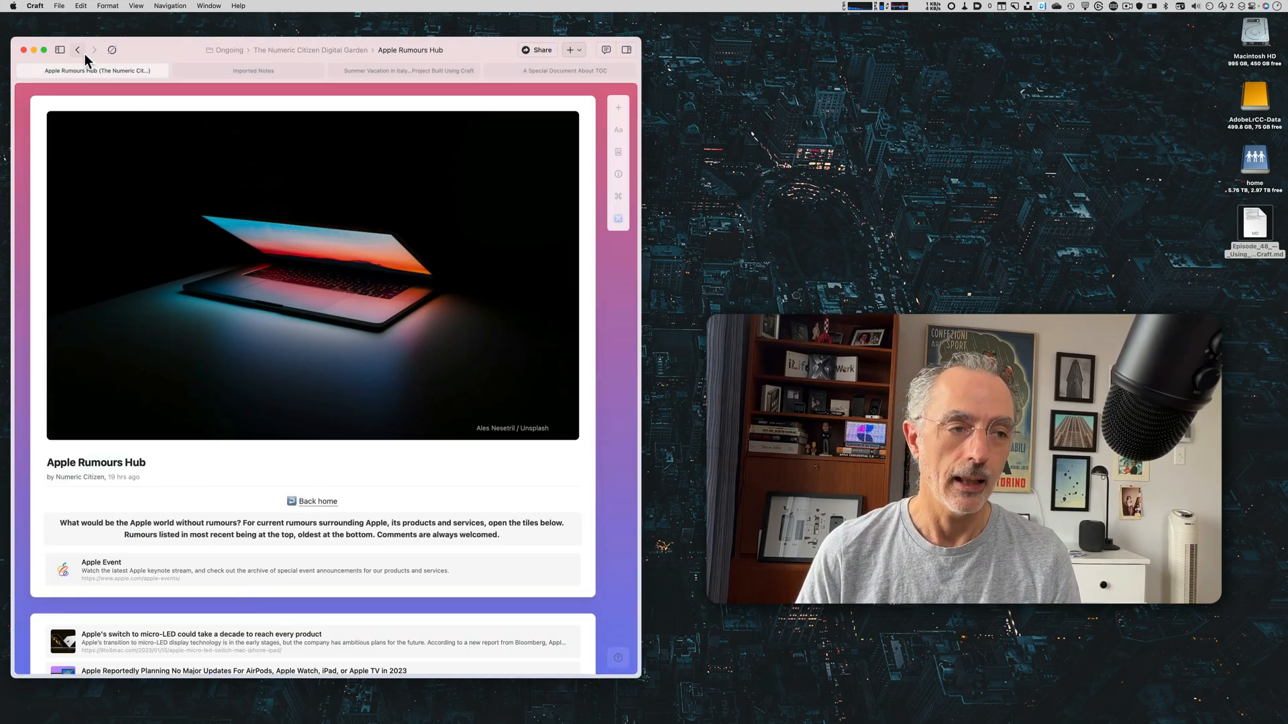
left_click(78, 49)
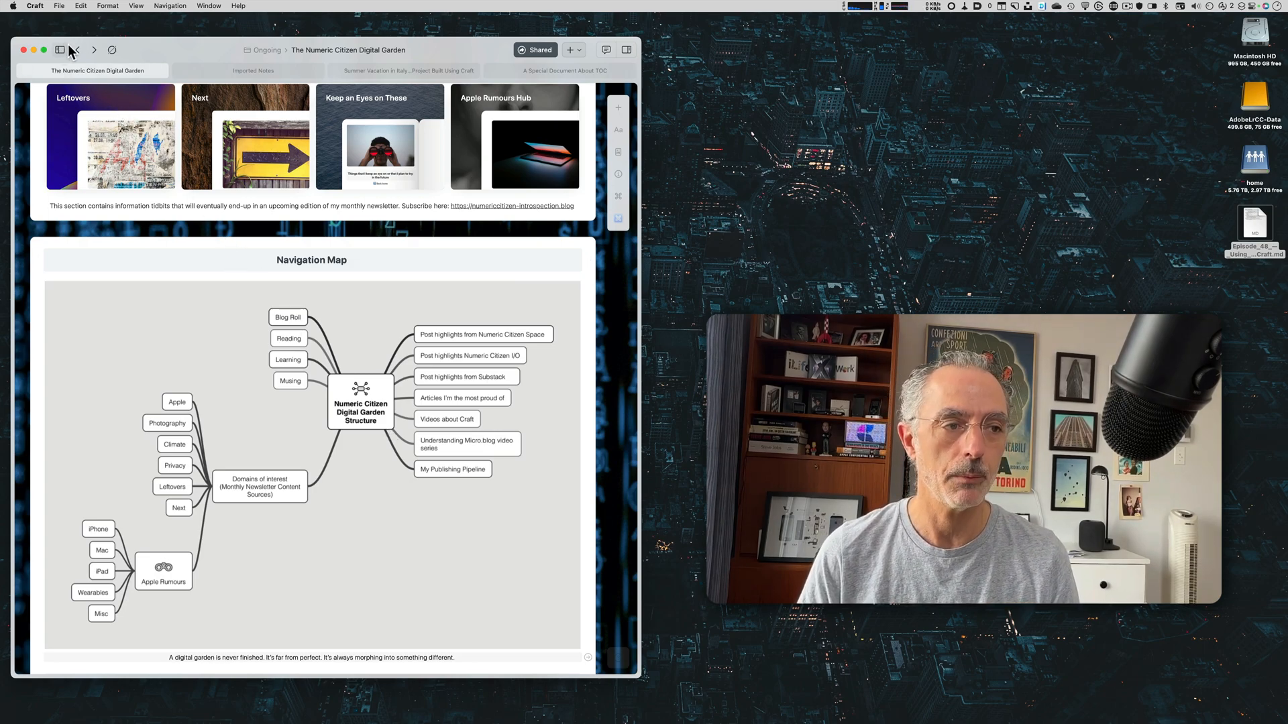
mouse_move(76, 49)
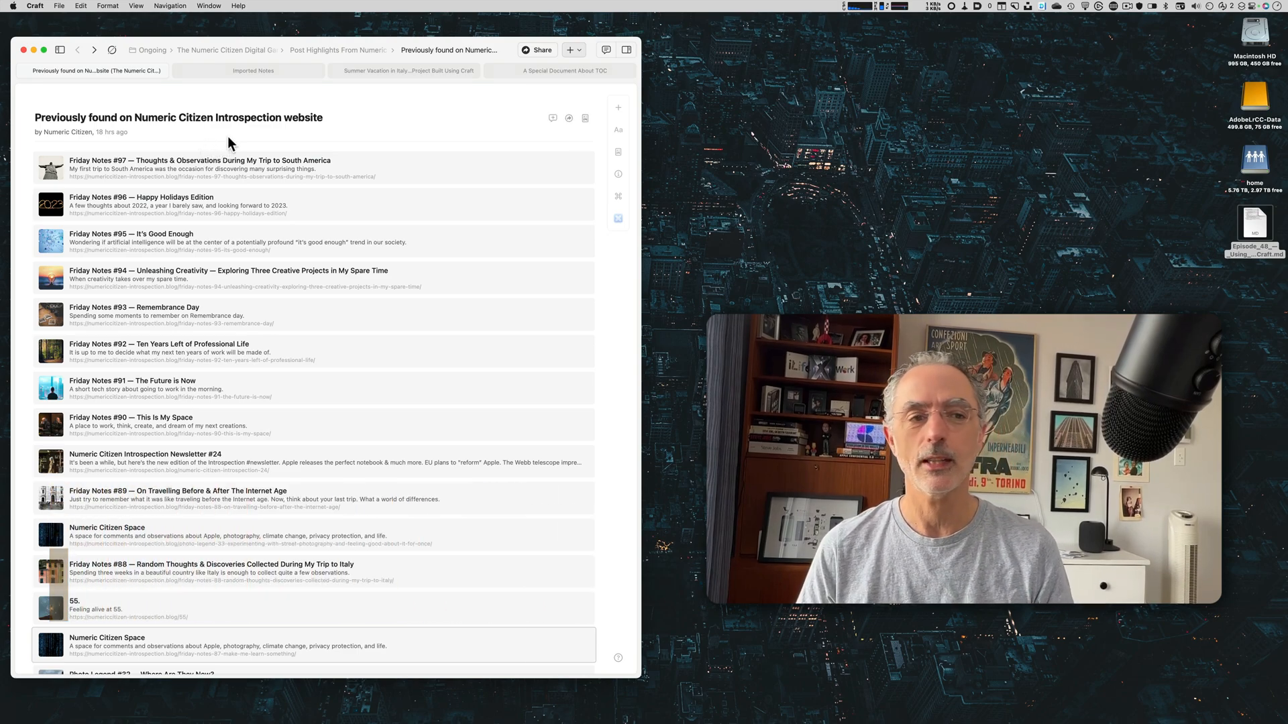
Step: In the Summer Vacation in Italy photo diary, open the August 19 departure page
left_click(407, 69)
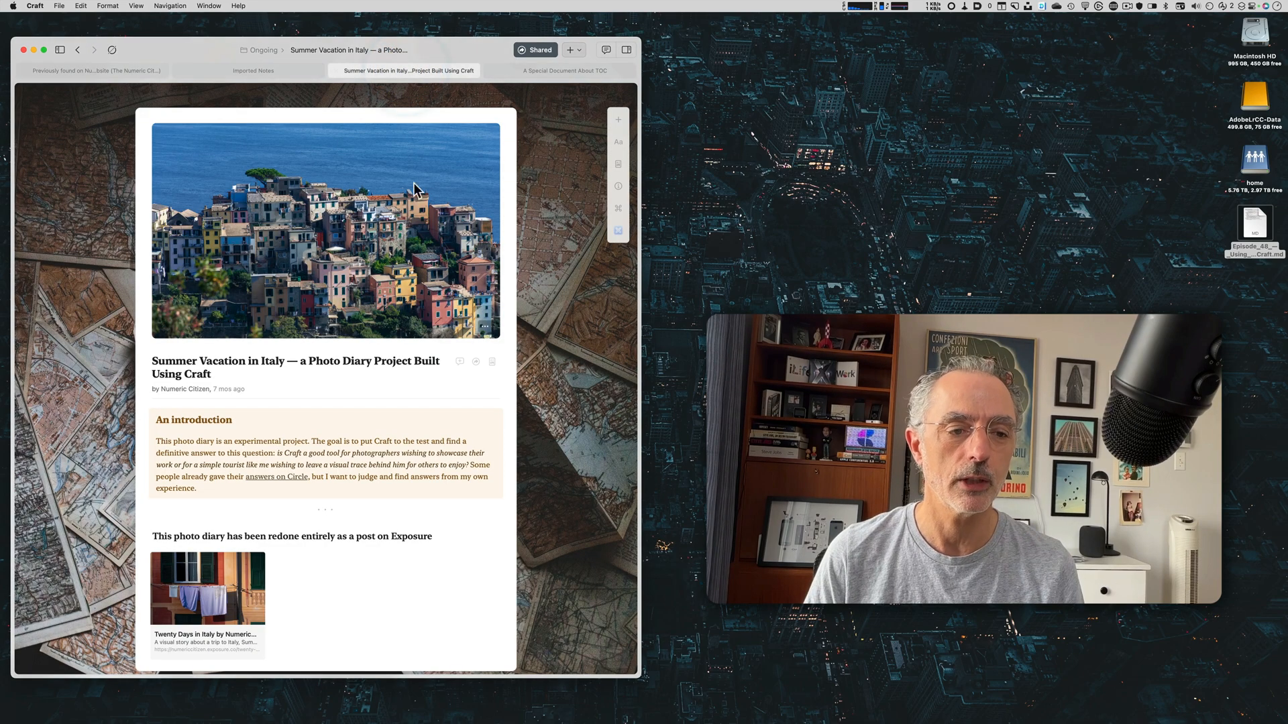
scroll("down", 3)
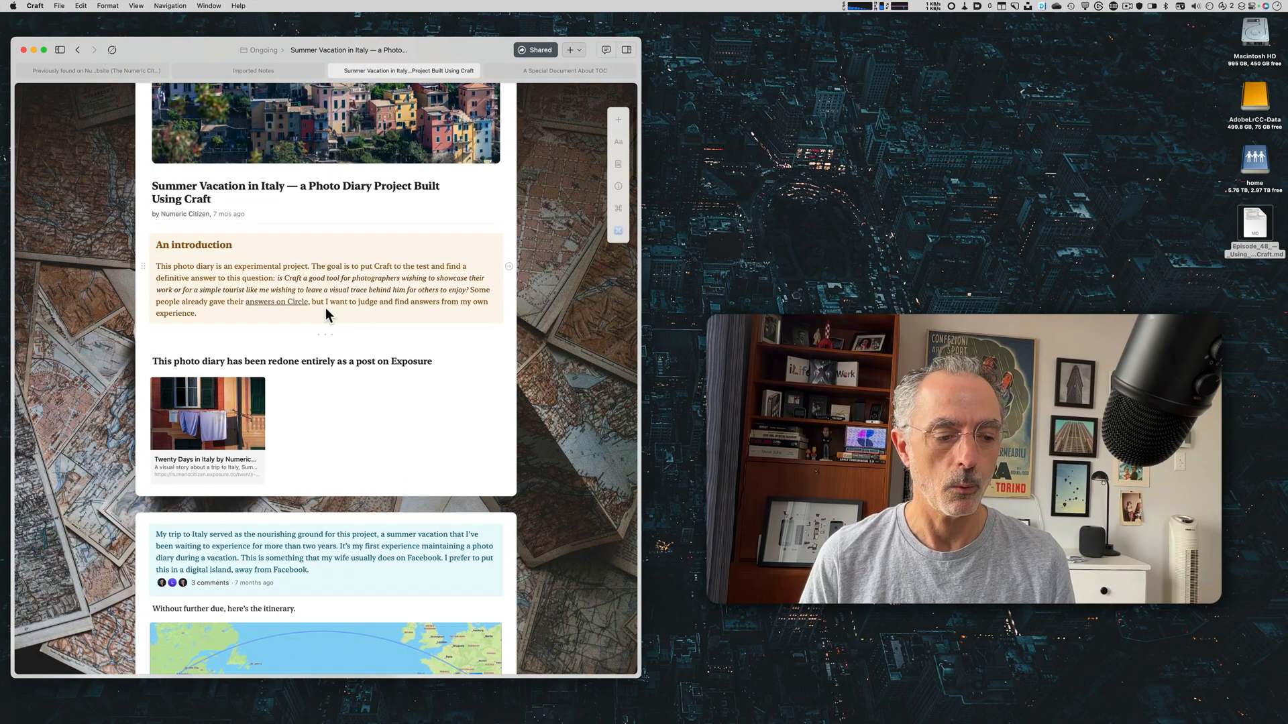
scroll("down", 3)
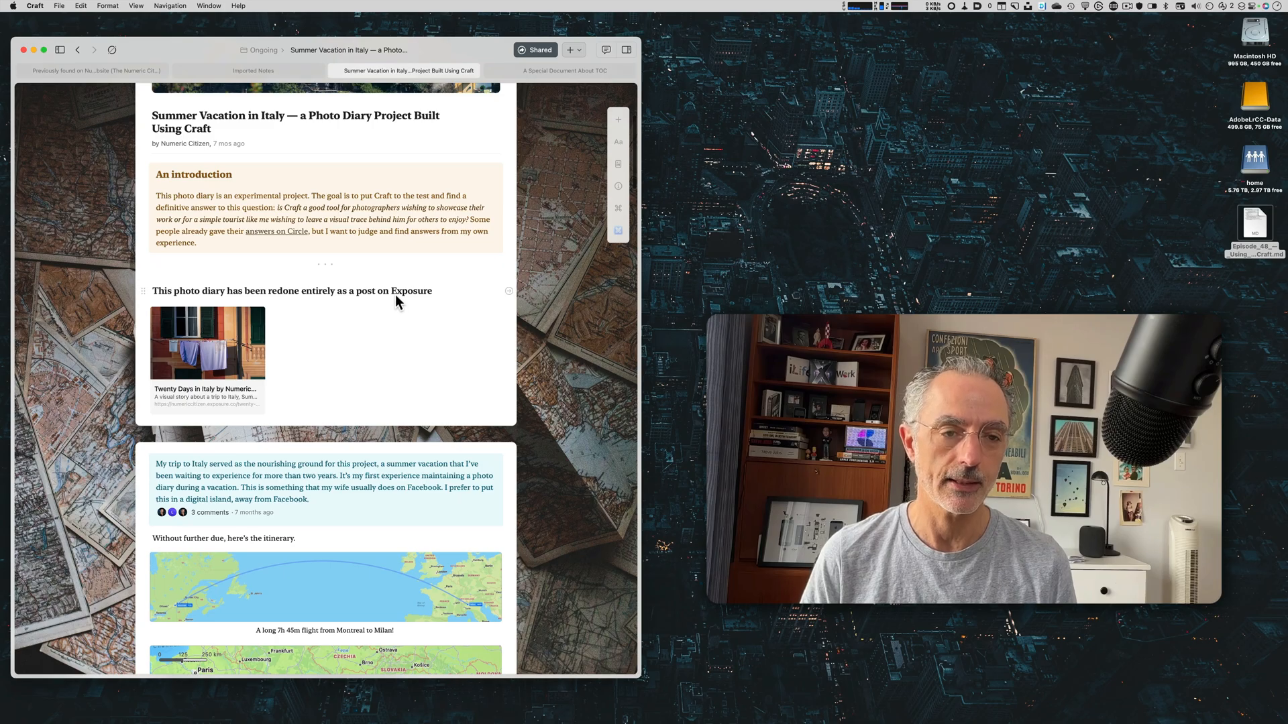
scroll("down", 3)
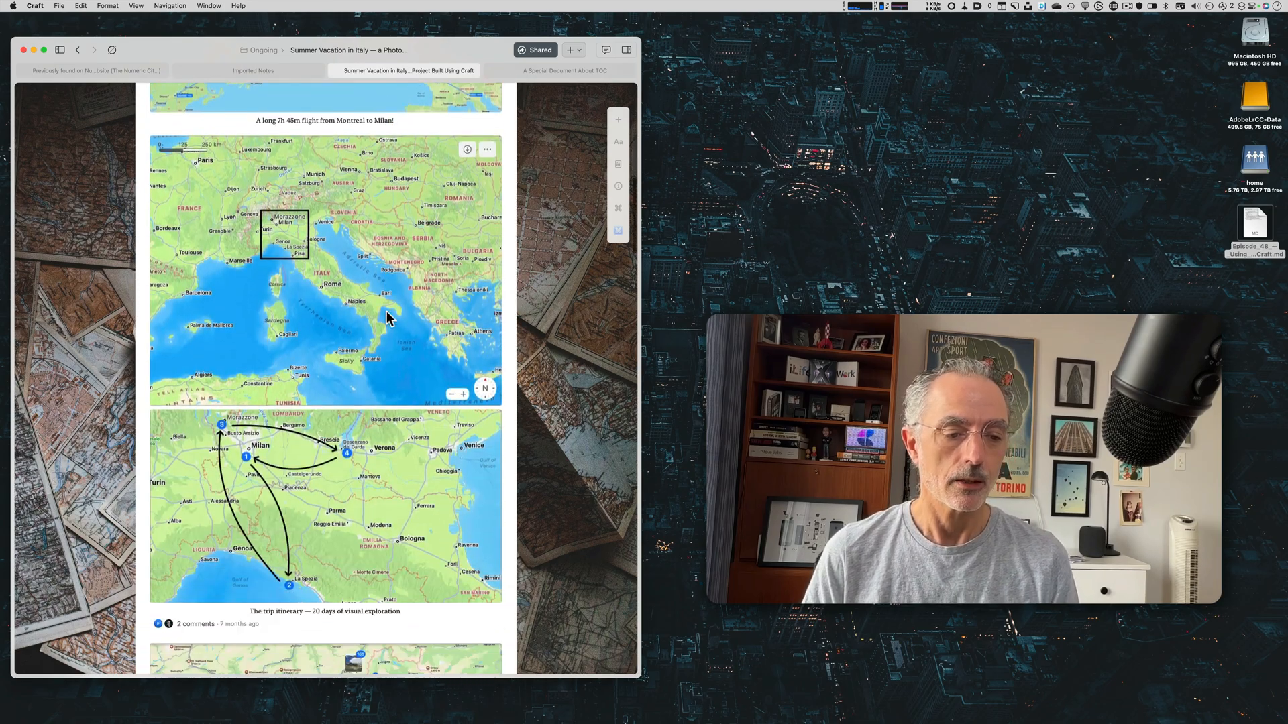
scroll("down", 3)
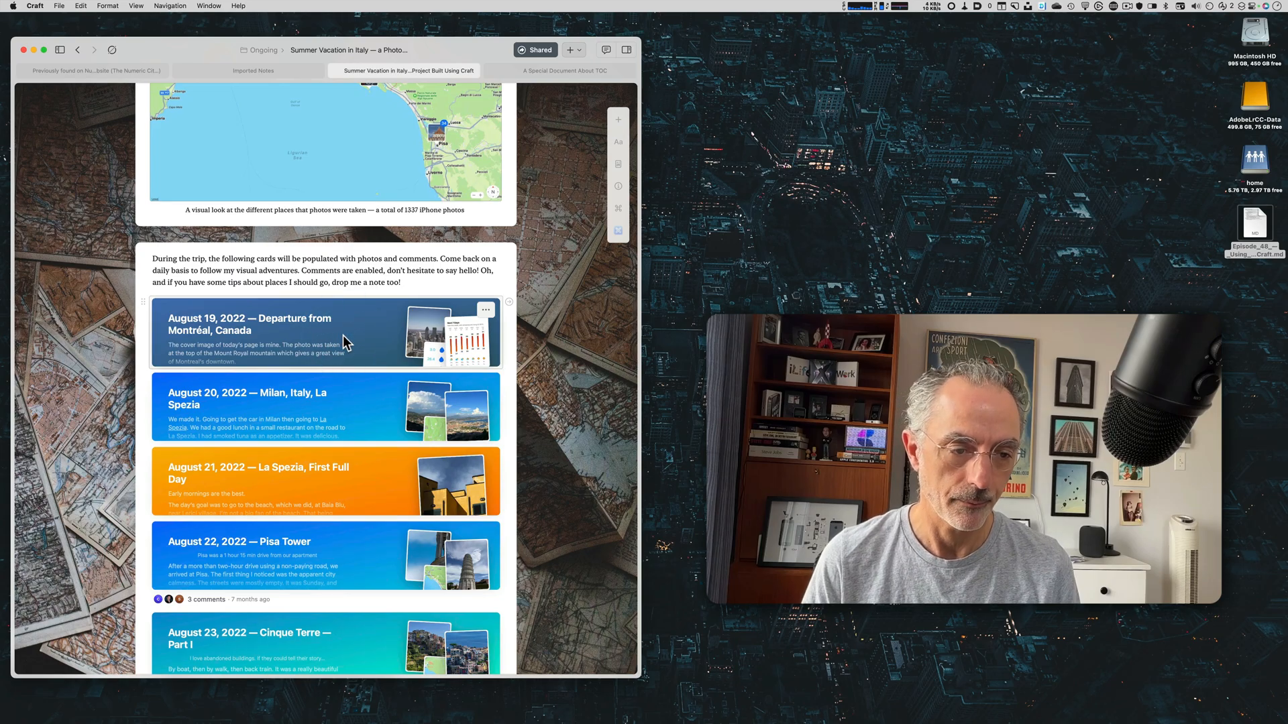
left_click(247, 324)
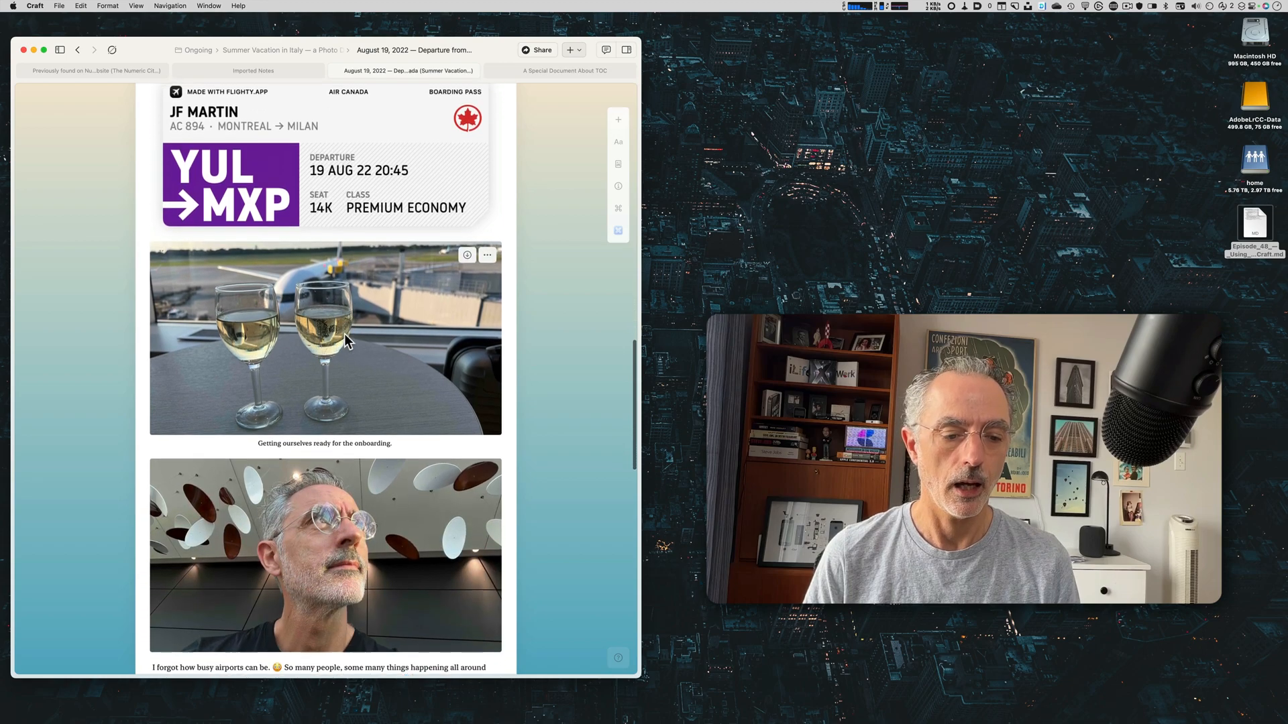
Step: Follow the 'Next day' block link to the August 20 Milan page
scroll("down", 3)
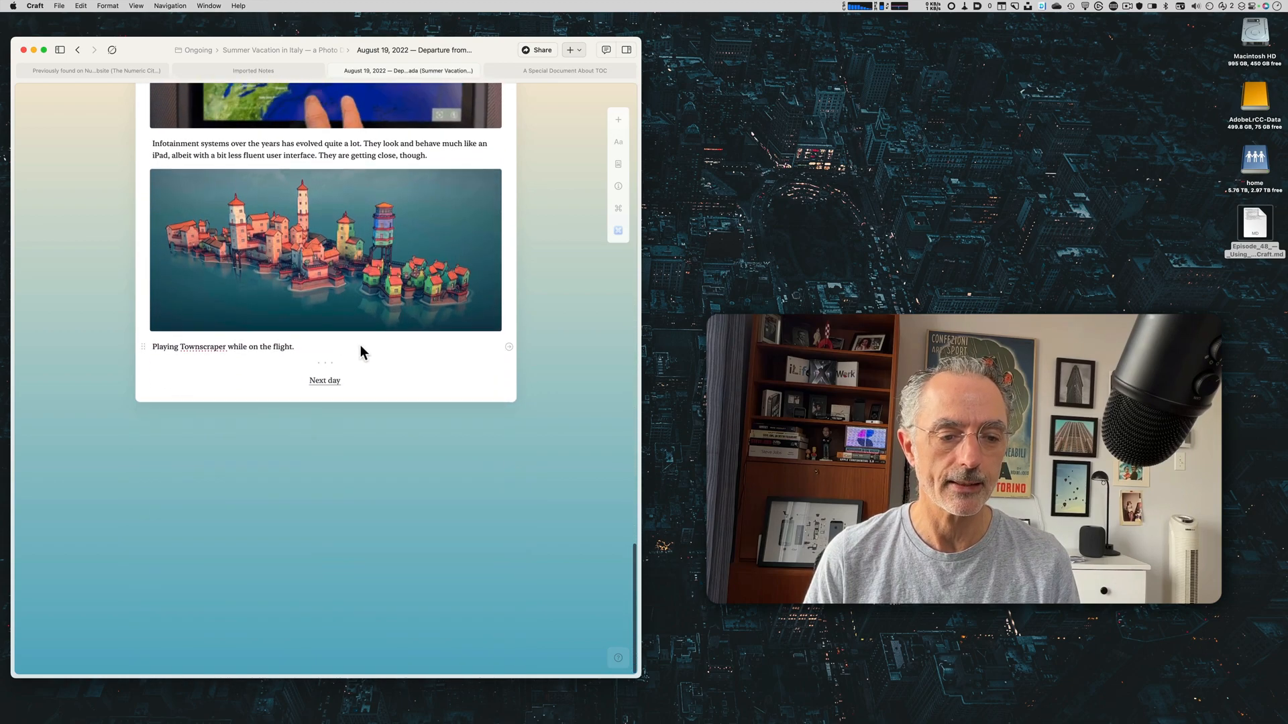
left_click(323, 379)
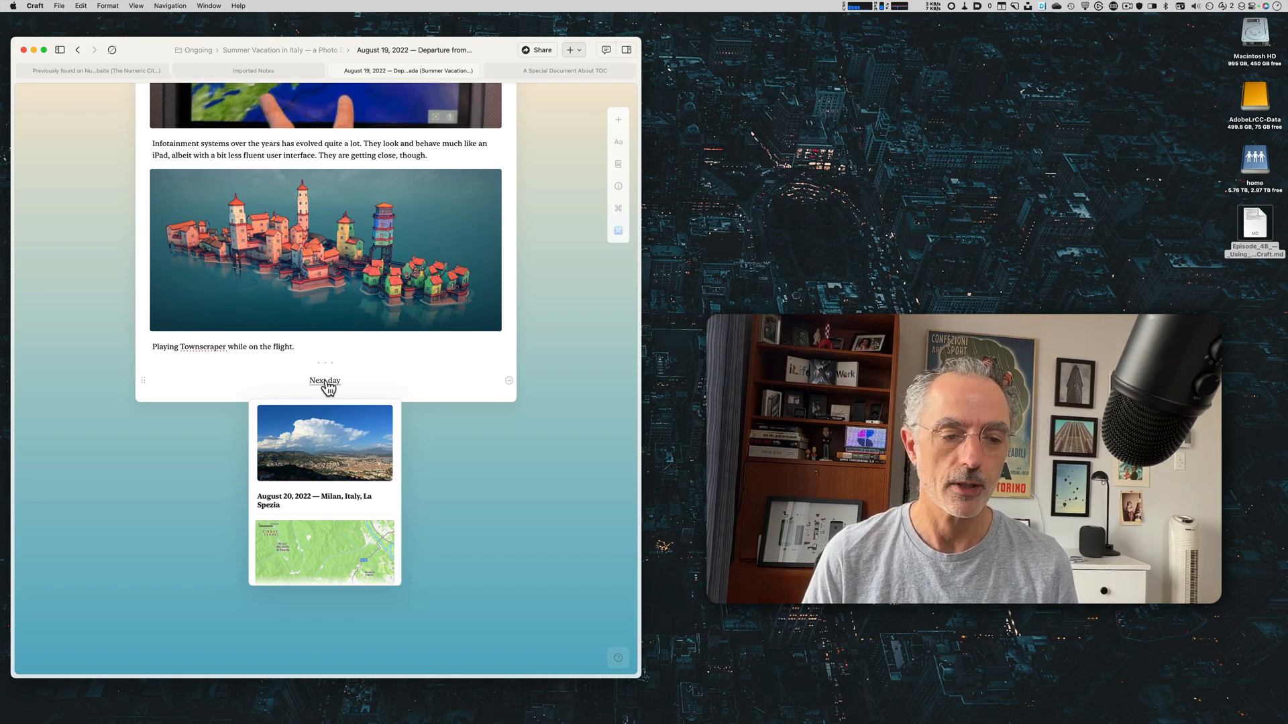
left_click(325, 380)
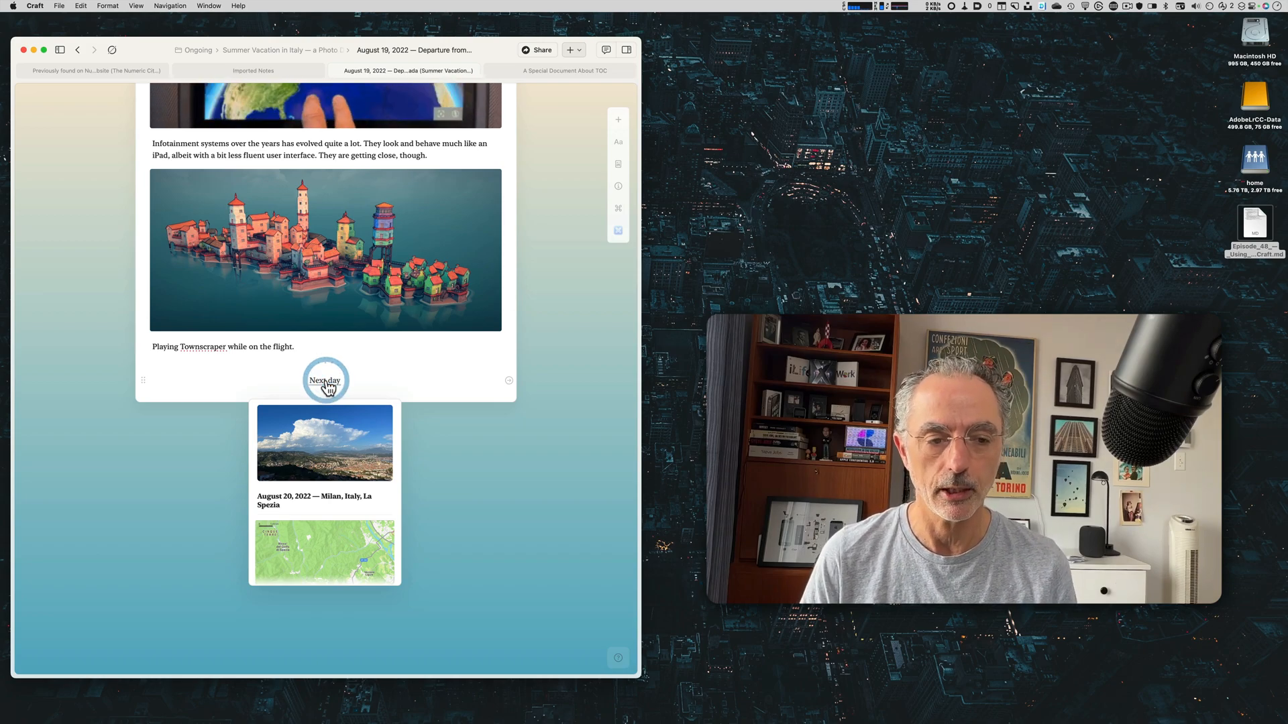
left_click(325, 380)
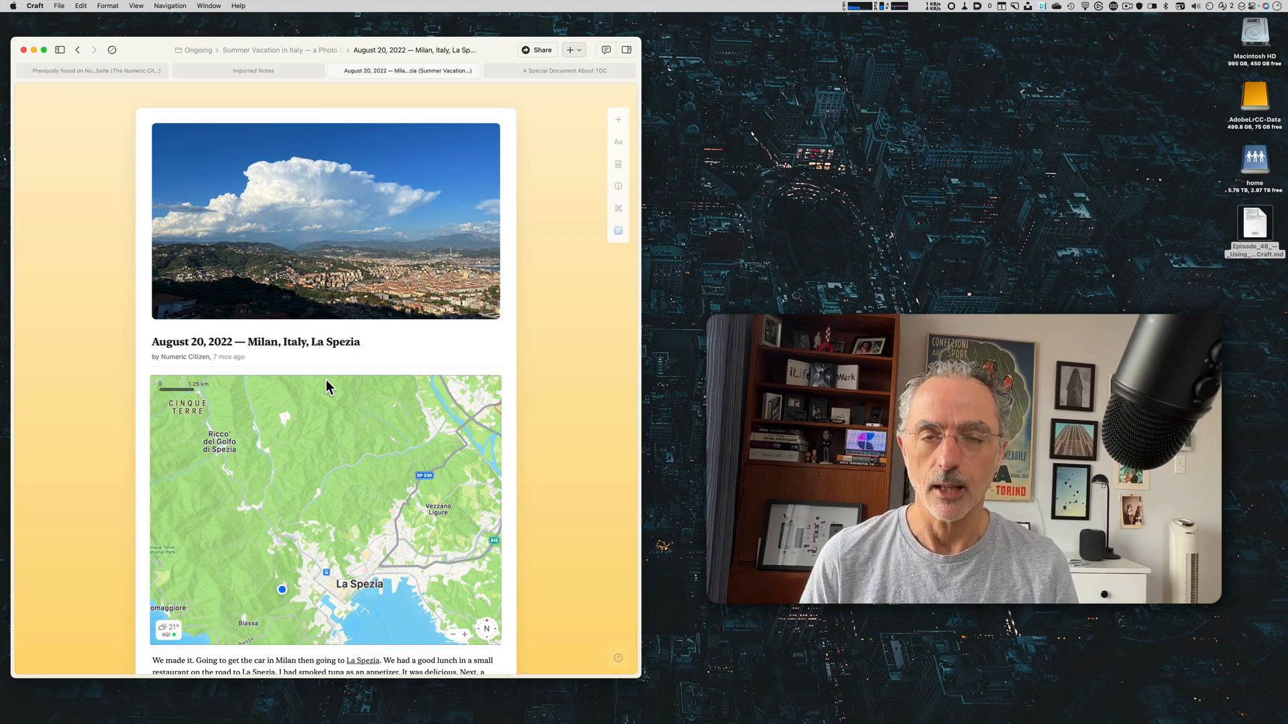
Step: Switch to A Special Document About TOC and select its 'This is a page' block
left_click(564, 71)
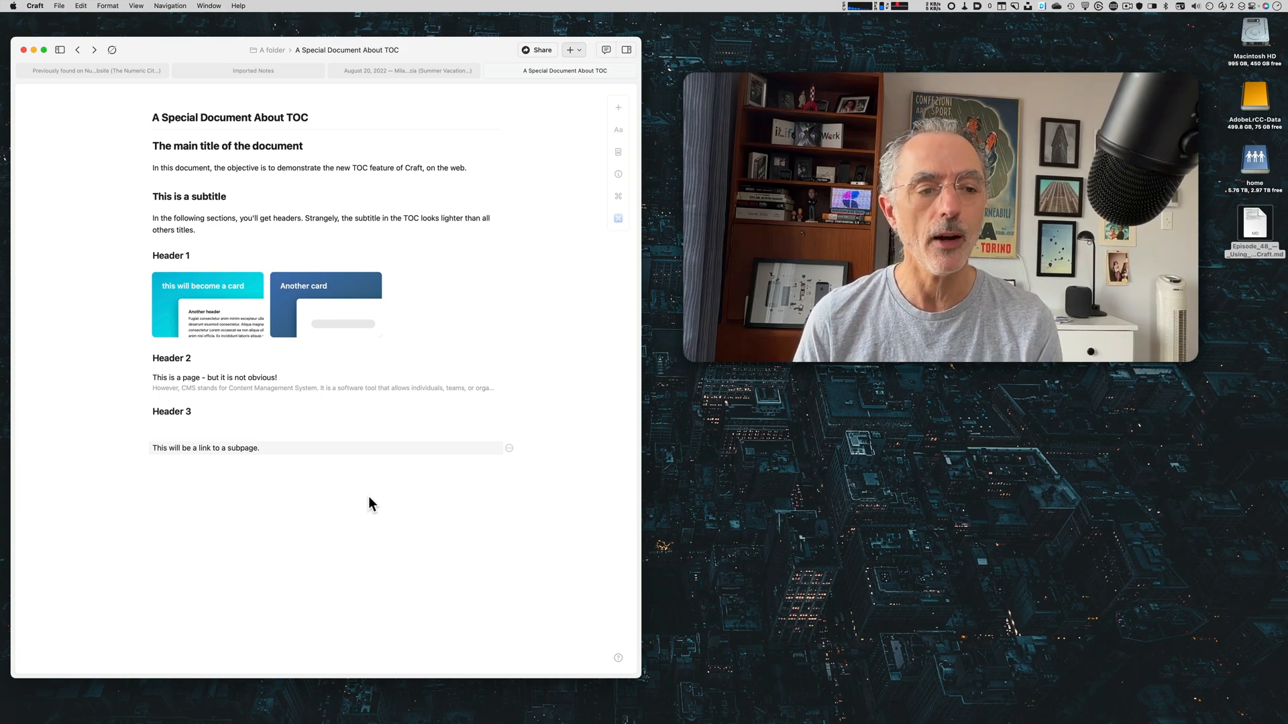
mouse_move(272, 413)
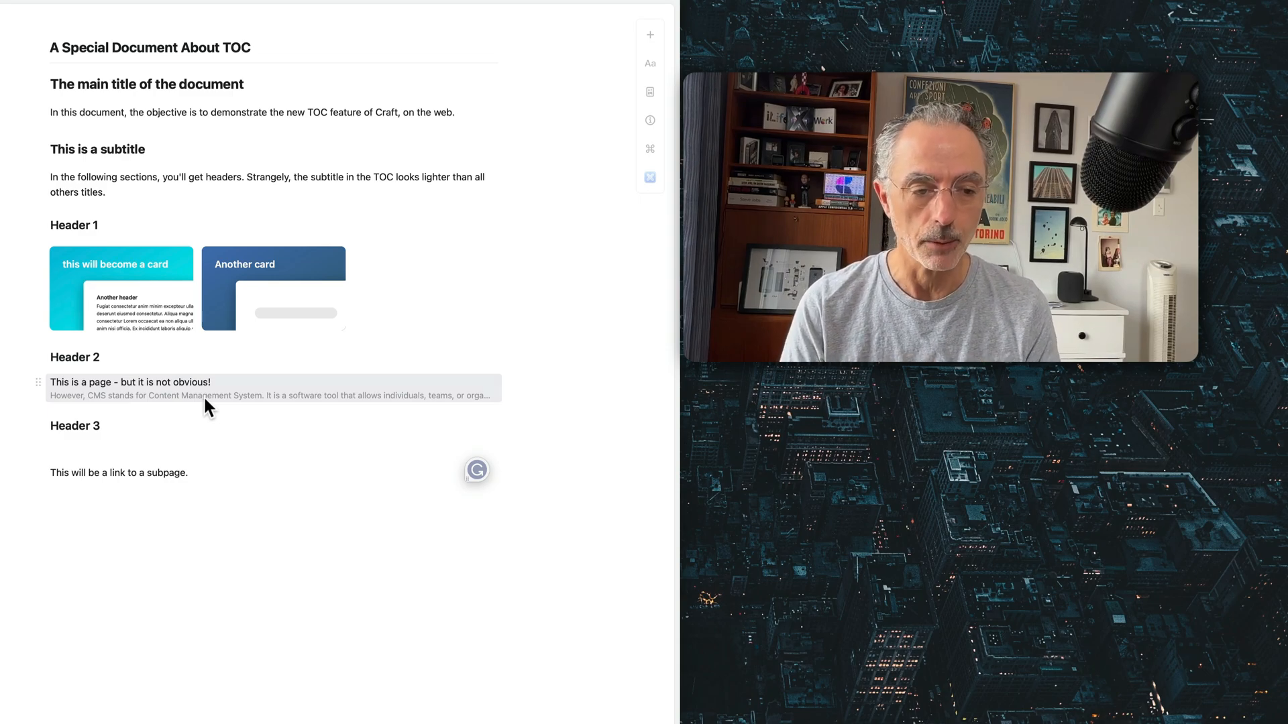
left_click(196, 382)
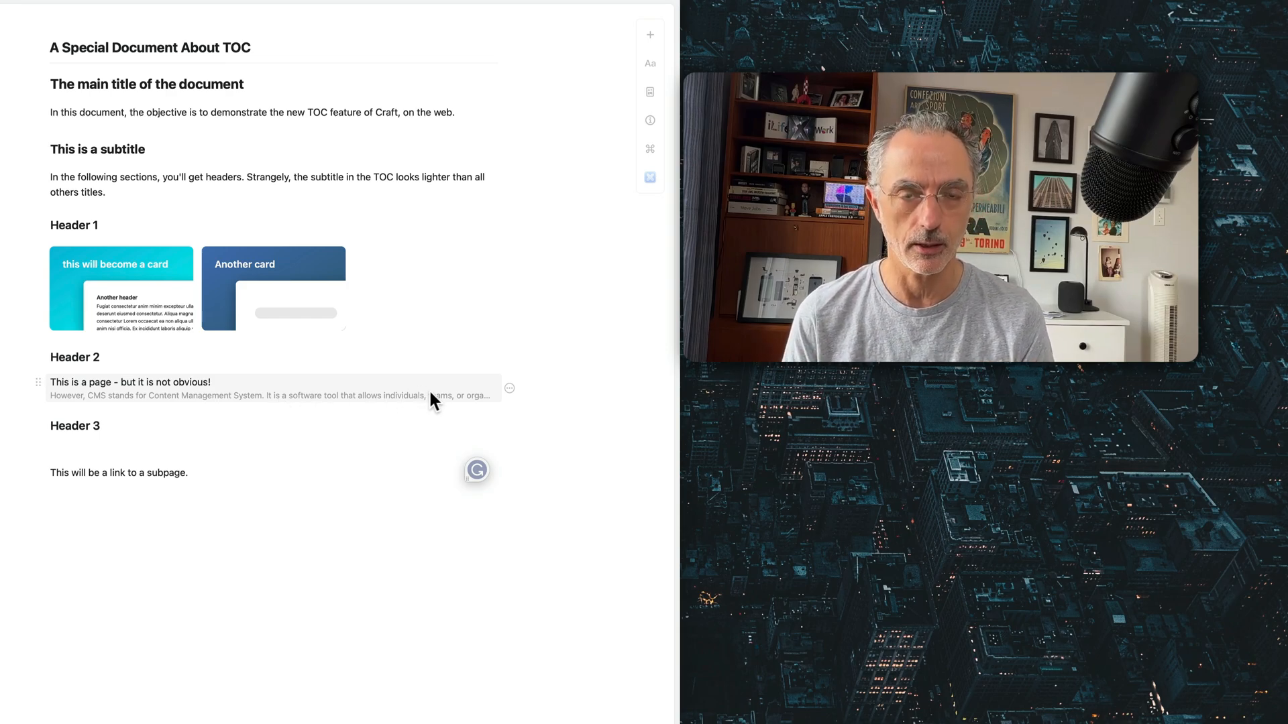
mouse_move(409, 392)
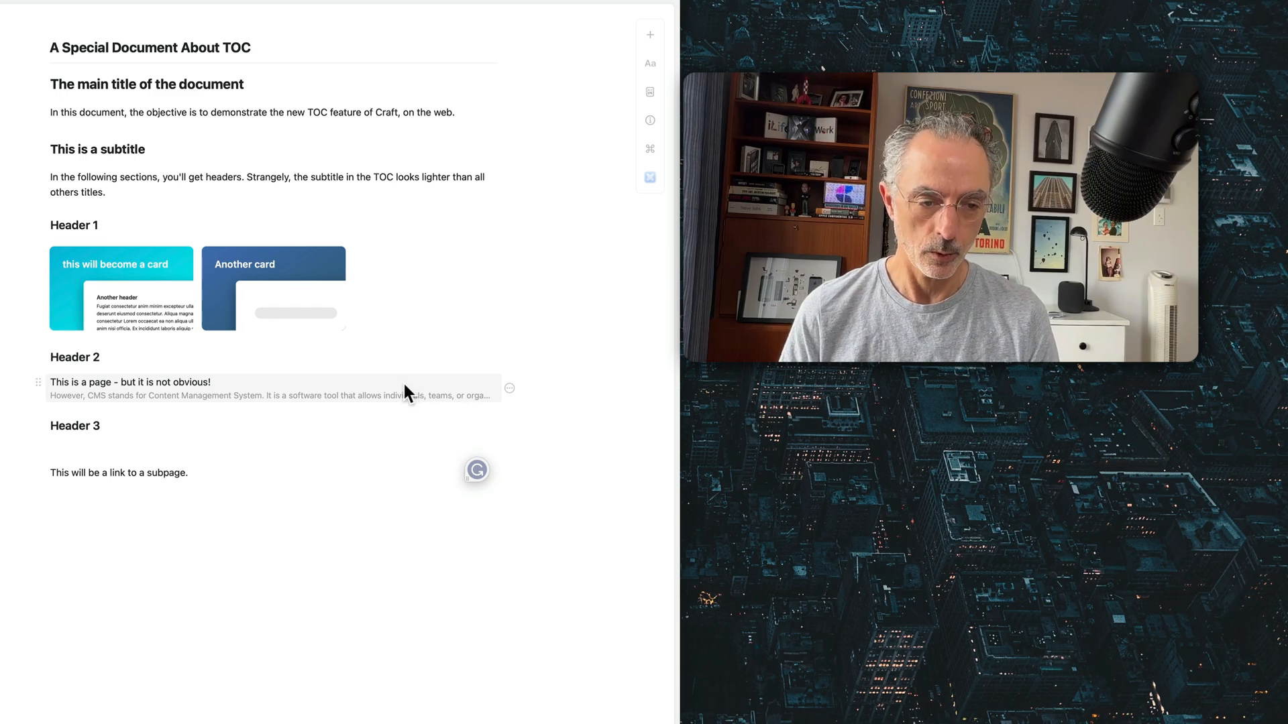
Step: Restyle the 'This is a page - but it is not obvious!' block as a page with a small thumbnail
left_click(508, 388)
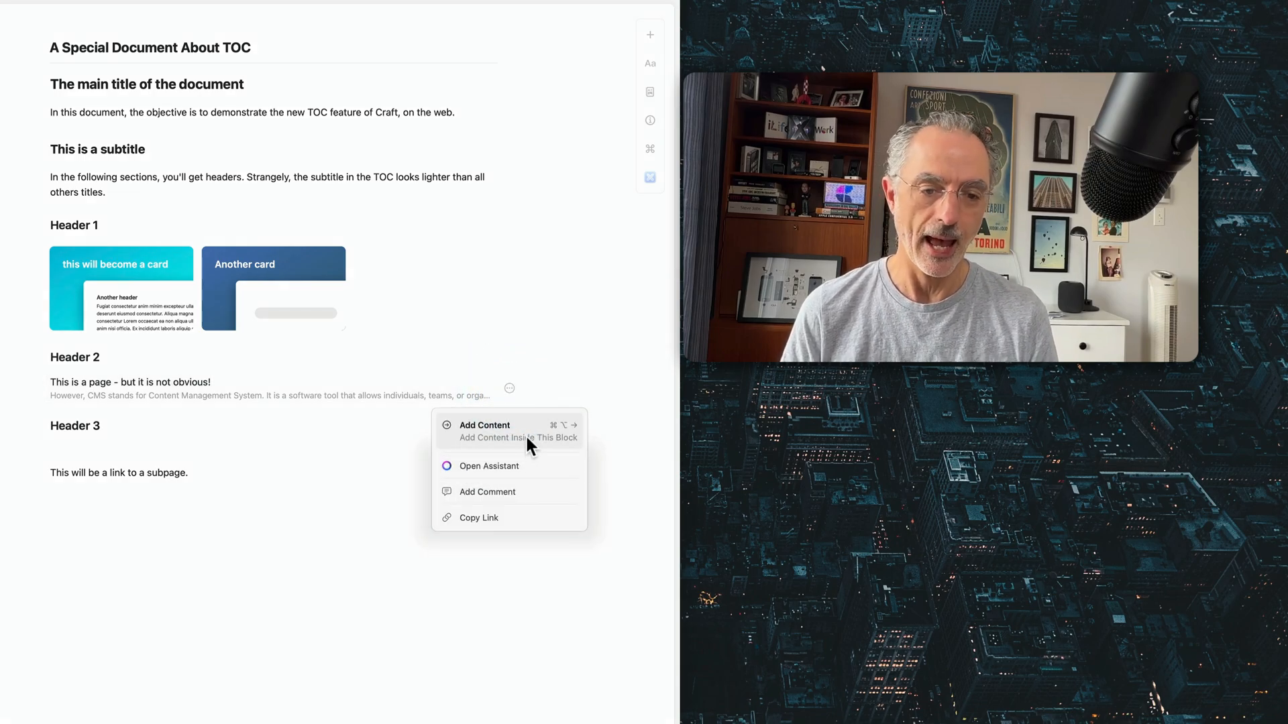
left_click(130, 383)
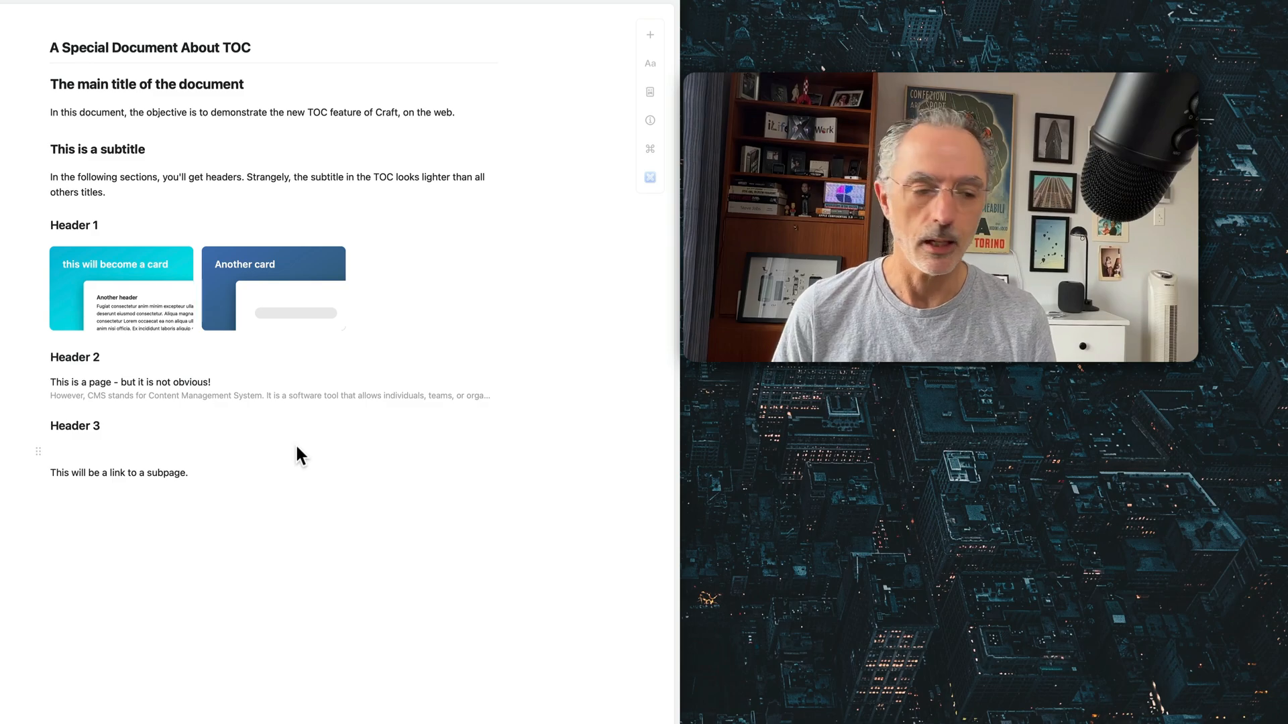
mouse_move(354, 447)
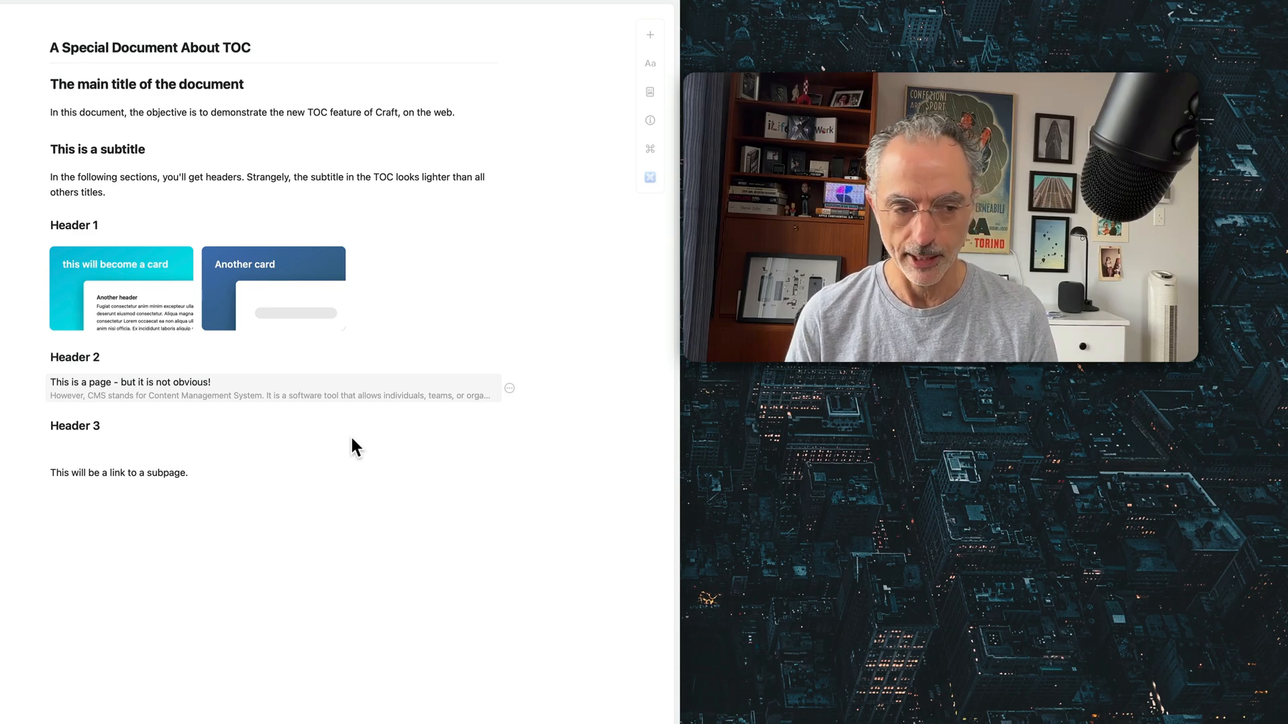
mouse_move(538, 244)
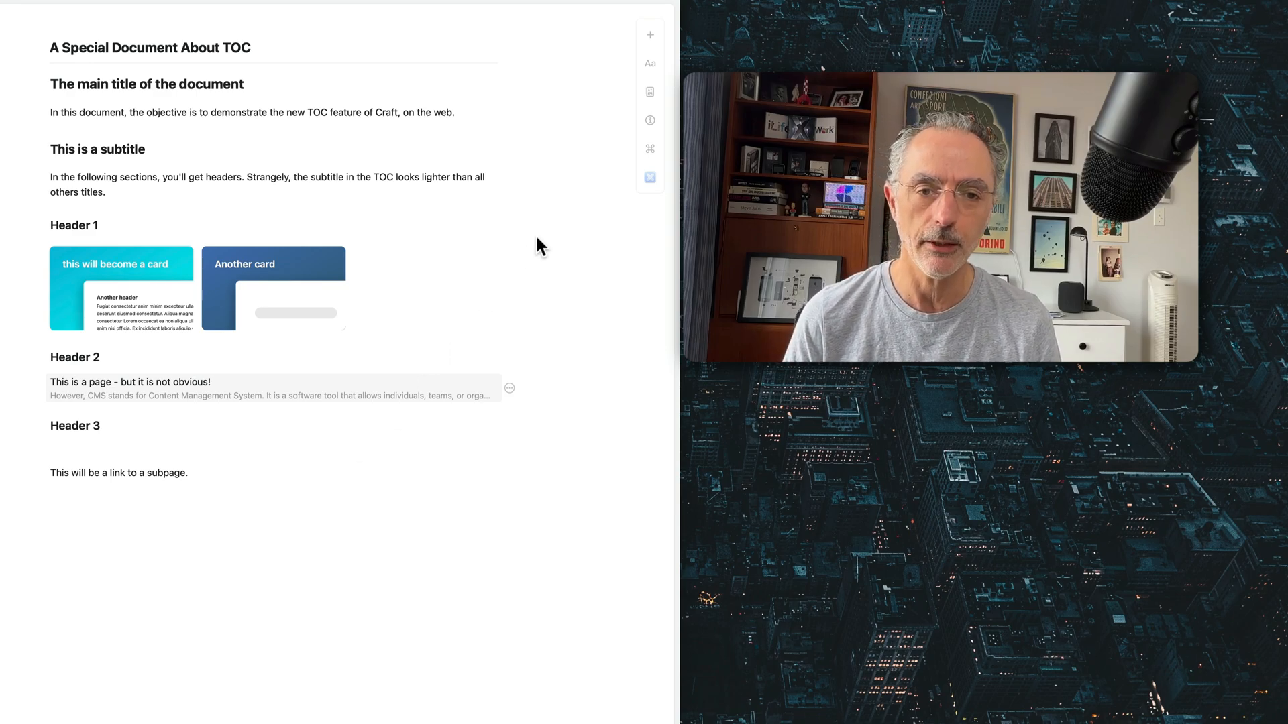
left_click(649, 63)
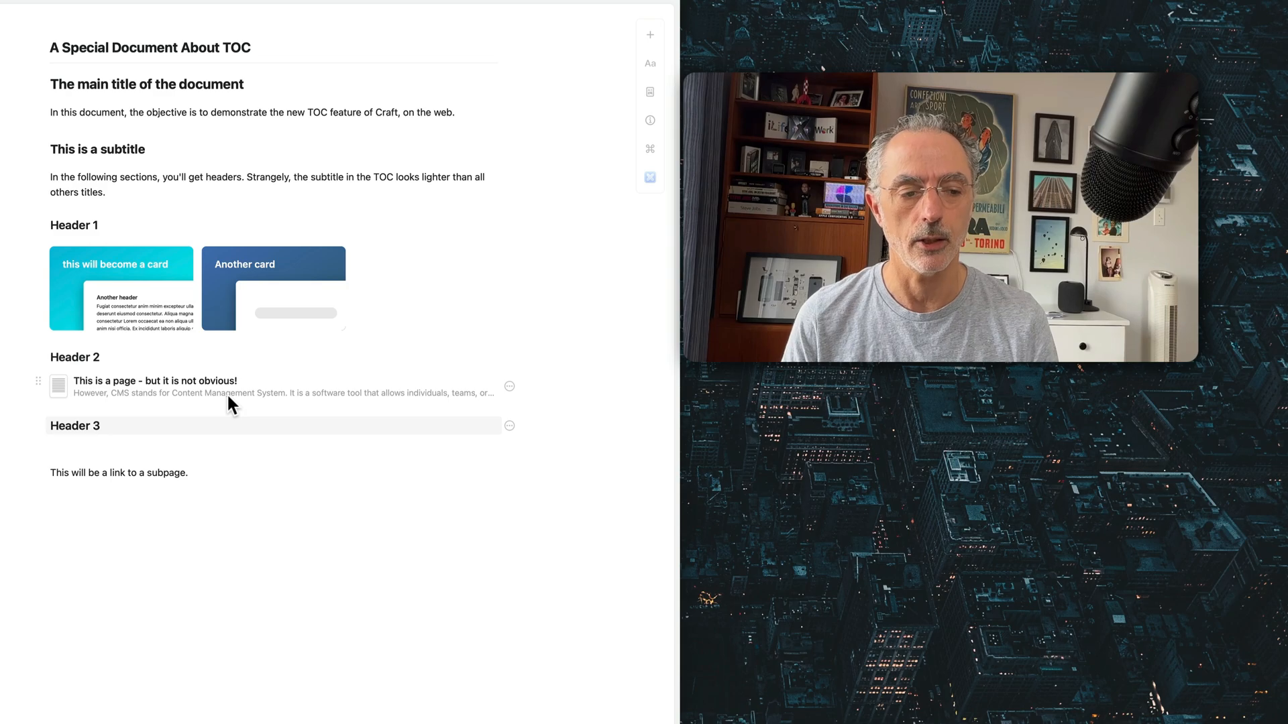
left_click(189, 471)
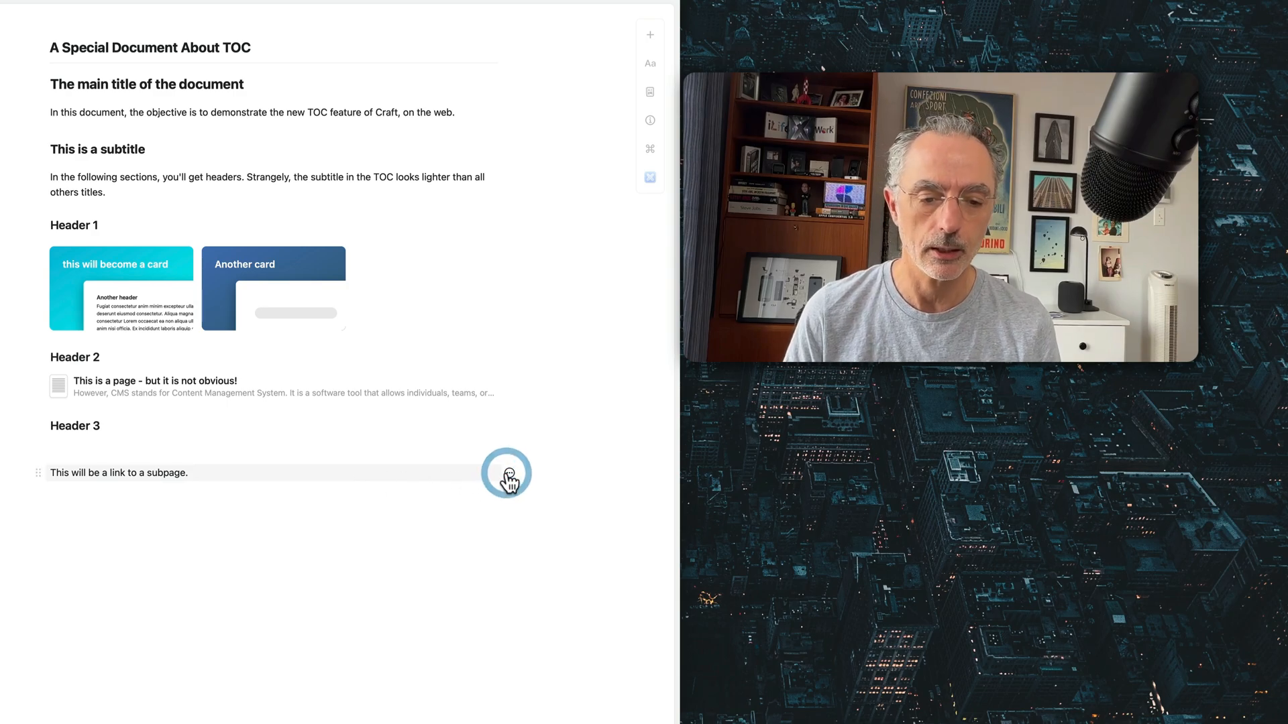
Step: Open the 'This will be a link to a subpage.' page and add the text 'add some text.'
left_click(509, 472)
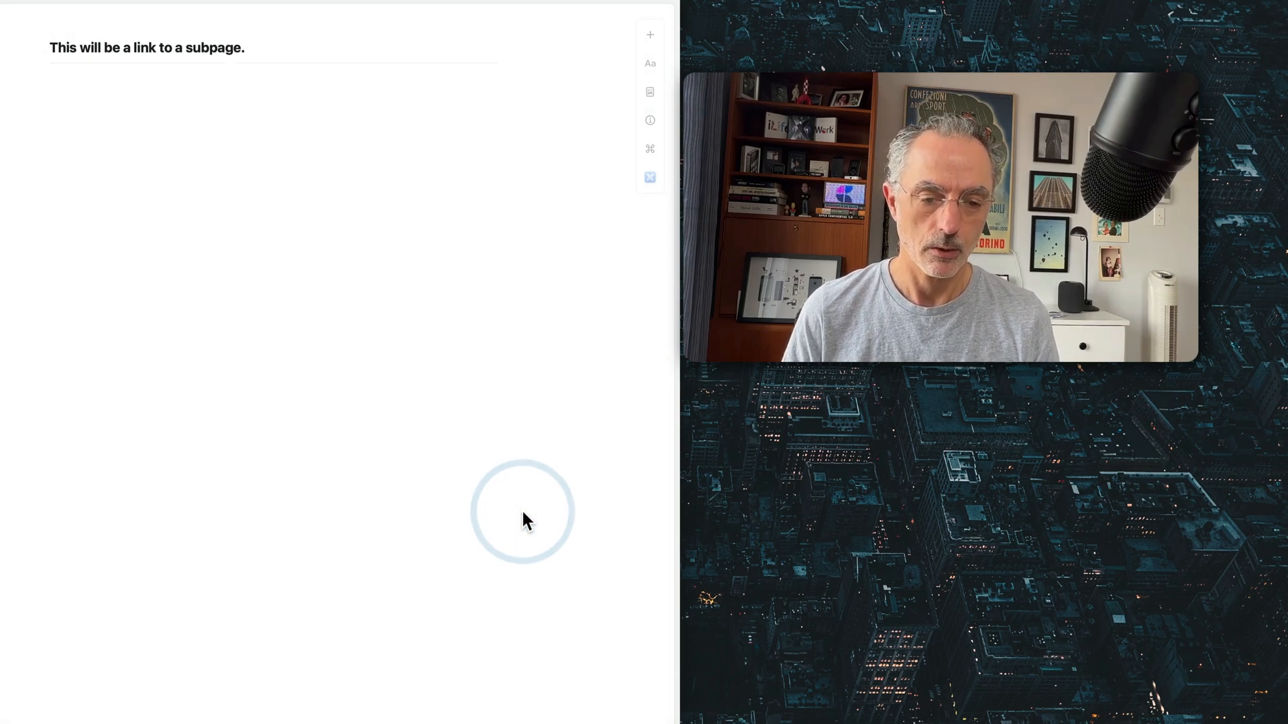
type("a")
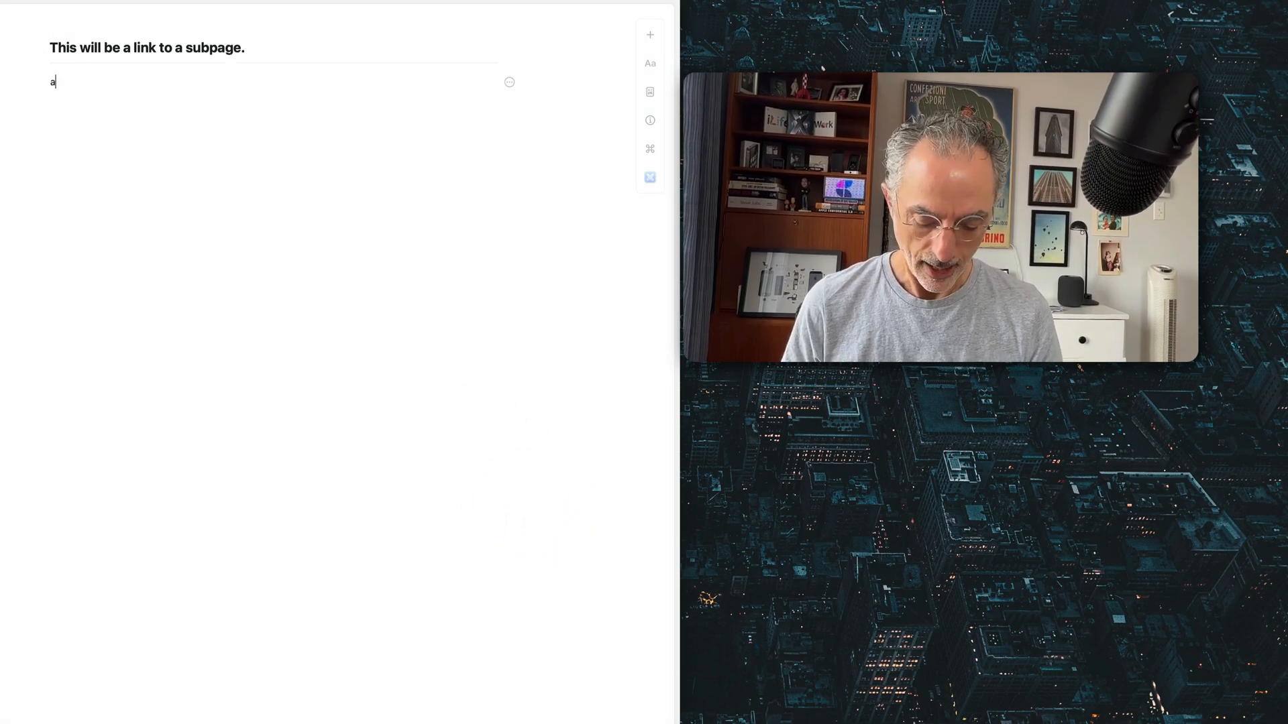
type("dd some text.")
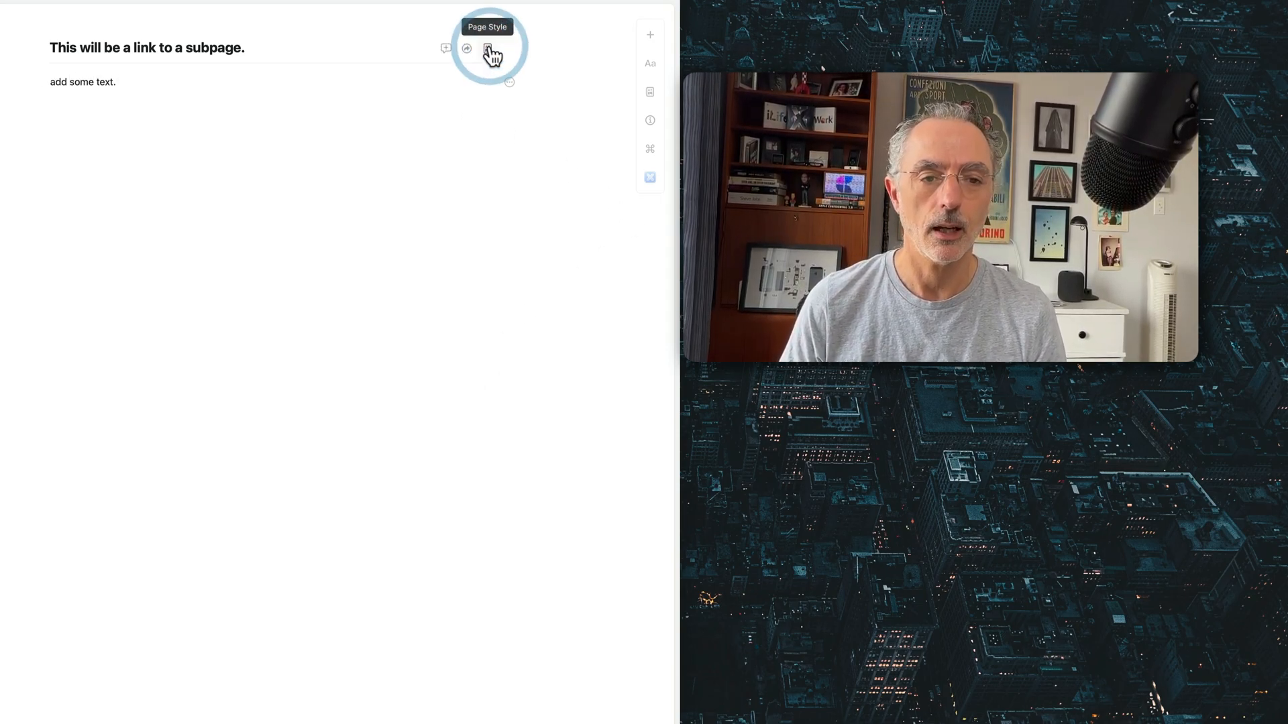
Step: Give the subpage an Unsplash desert-mountains cover photo via Page Style
left_click(489, 53)
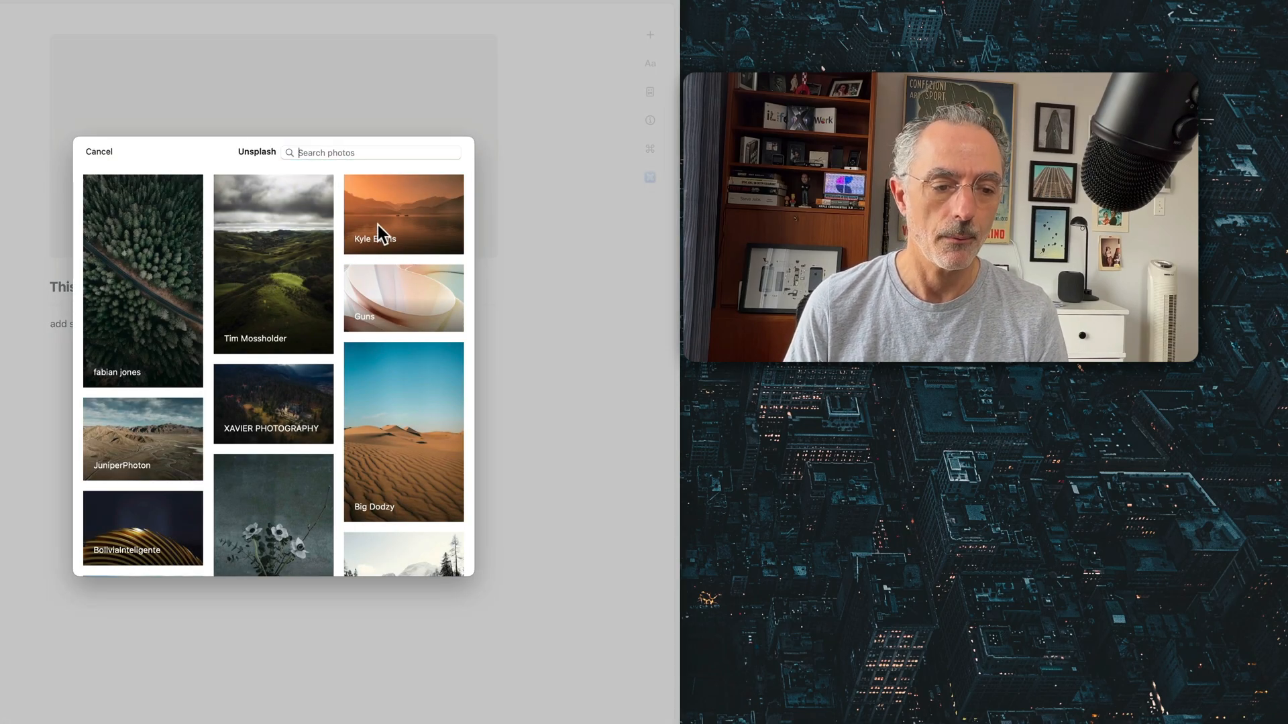
left_click(141, 439)
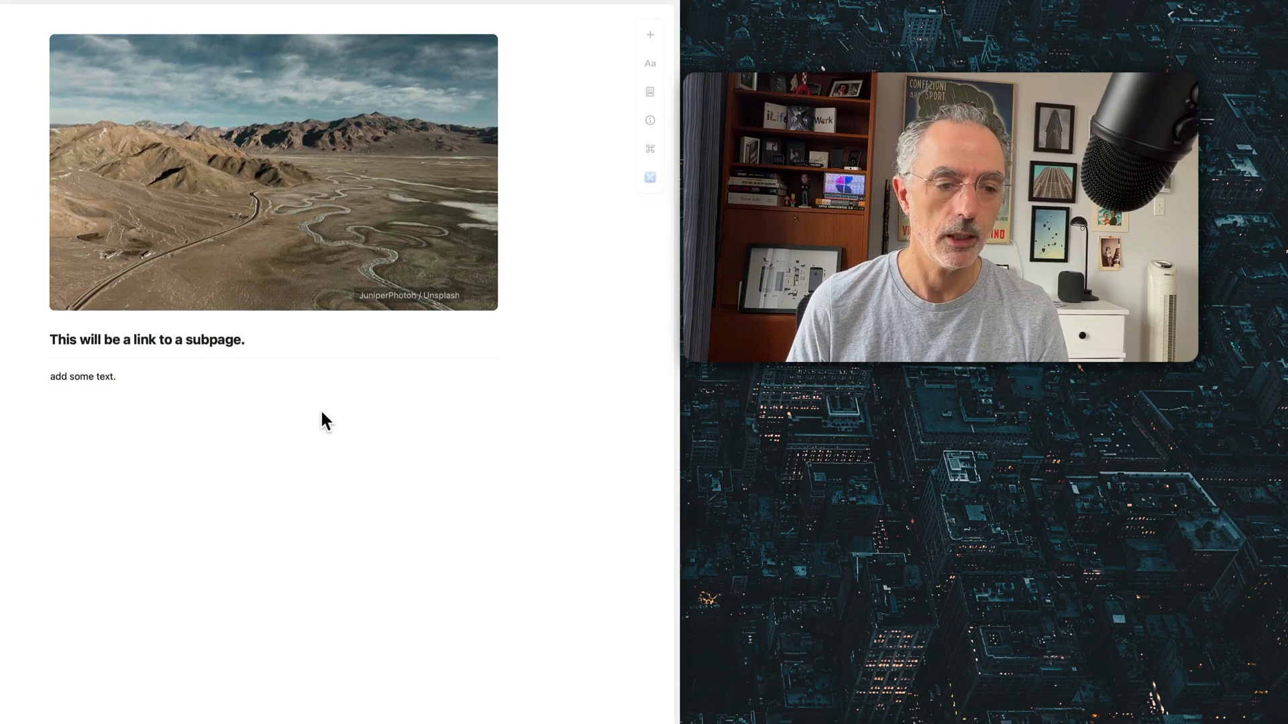